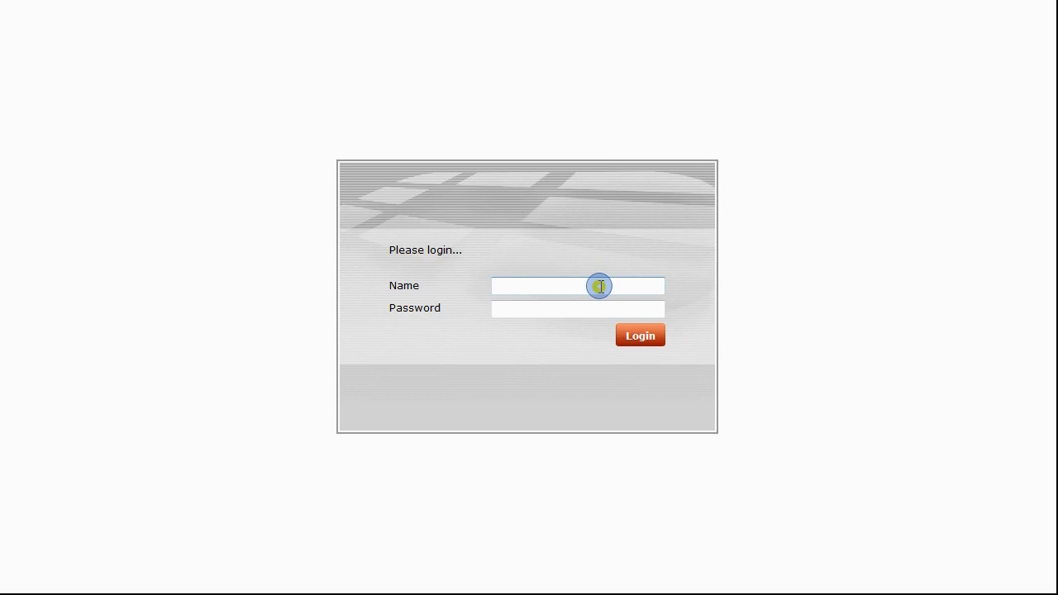
Log in to the firewall as admin to reach the status dashboard
{"action": "left_click", "coordinate": [577, 285]}
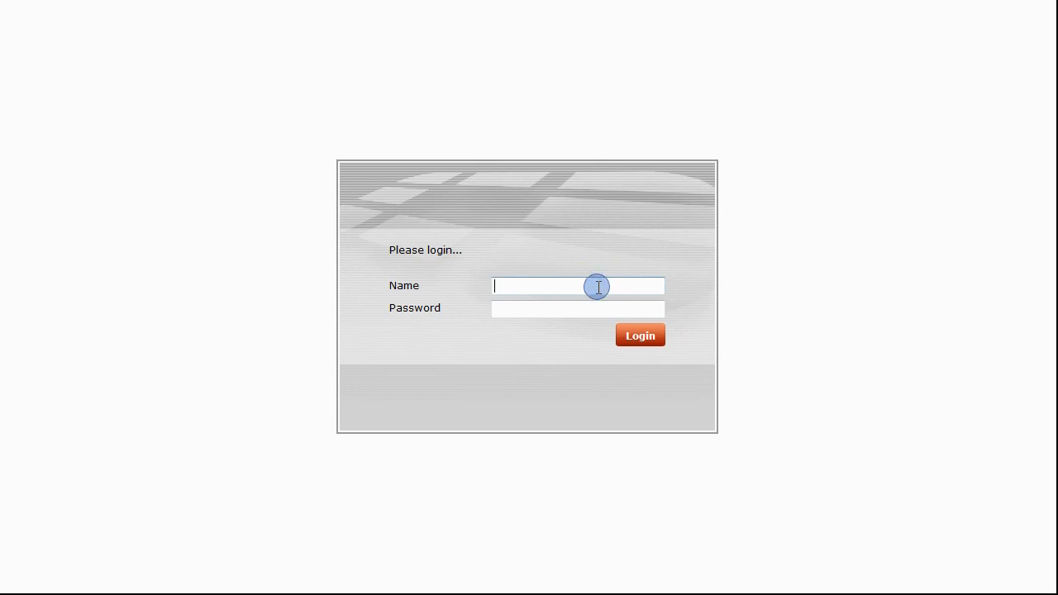
{"action": "type", "text": "admin"}
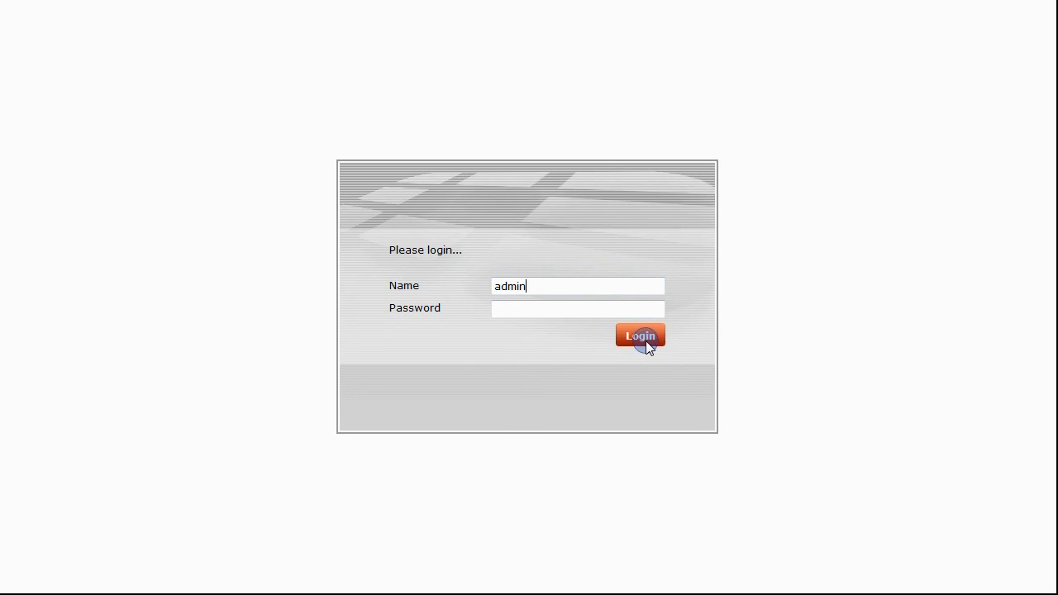
{"action": "left_click", "coordinate": [642, 338]}
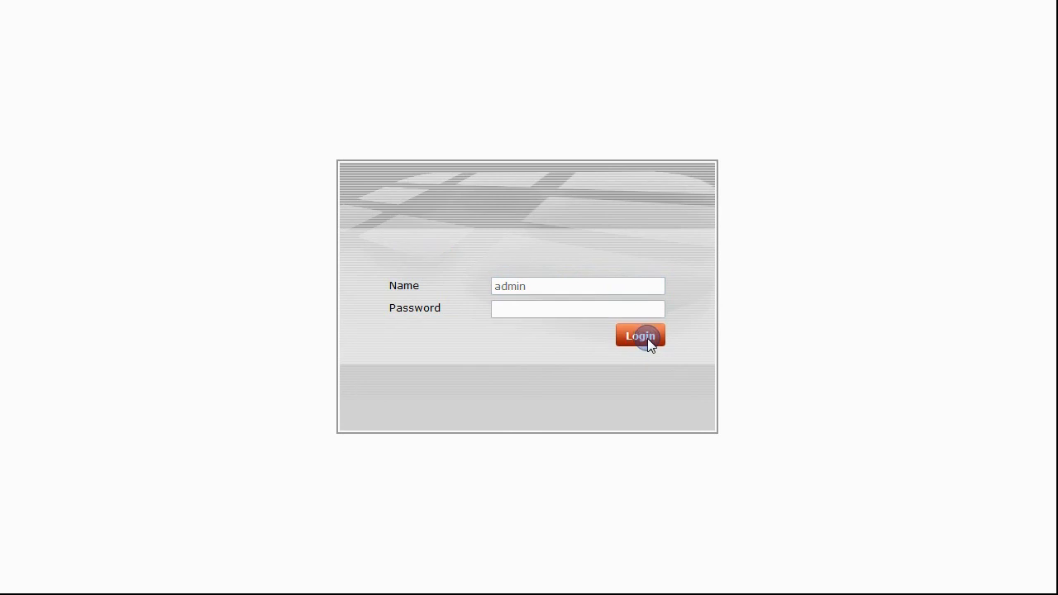
{"action": "left_click", "coordinate": [640, 336]}
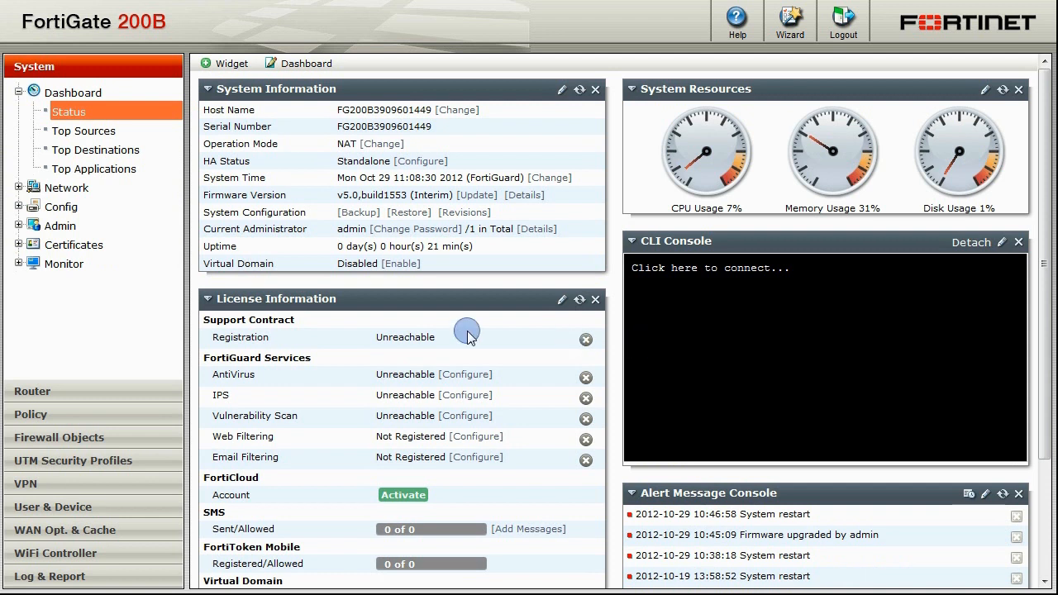
{"action": "mouse_move", "coordinate": [25, 190]}
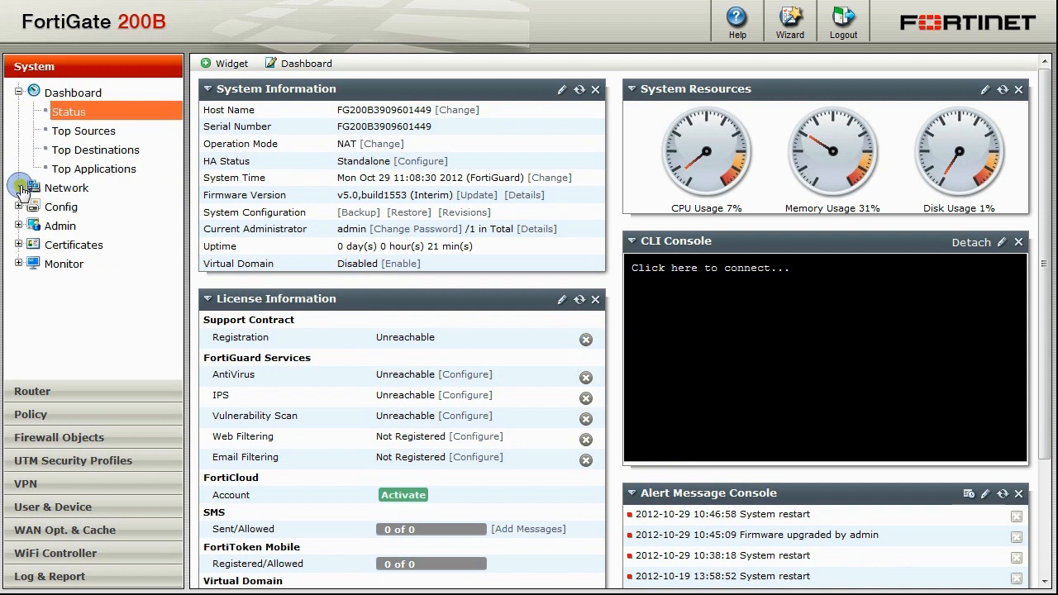
Select the switch interface (192.168.1.99) in the network interface list
{"action": "left_click", "coordinate": [66, 188]}
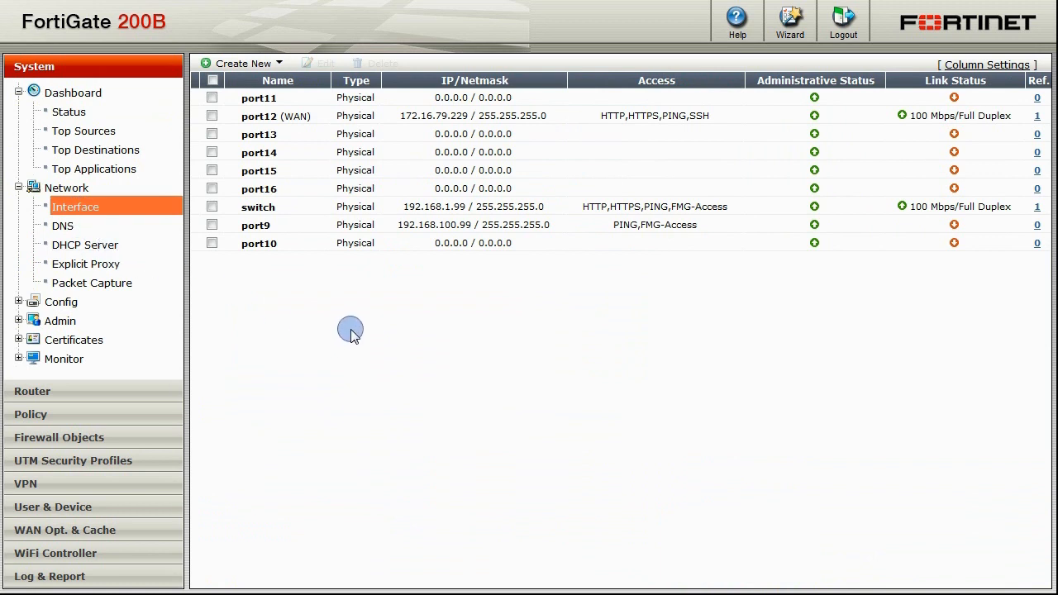
{"action": "mouse_move", "coordinate": [296, 152]}
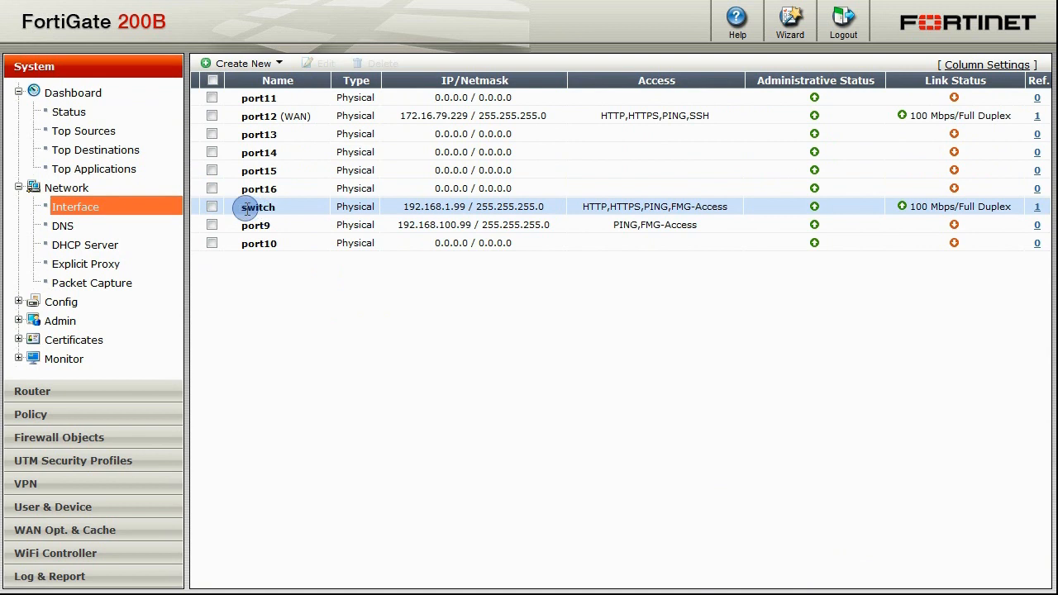
{"action": "left_click", "coordinate": [212, 205]}
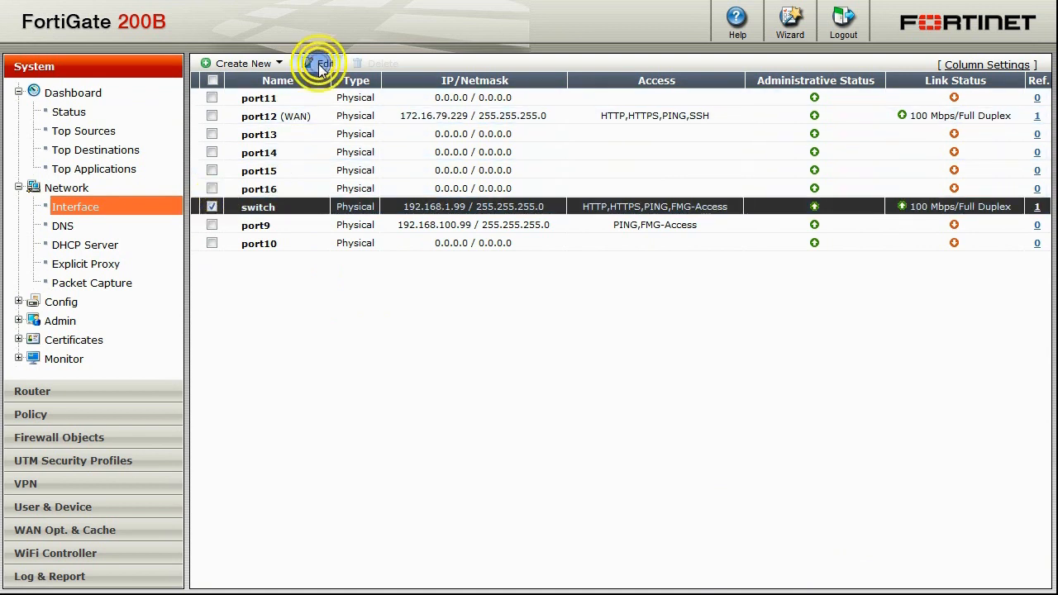
Enable Detect and Identify Devices on the switch interface and save it
{"action": "left_click", "coordinate": [321, 63]}
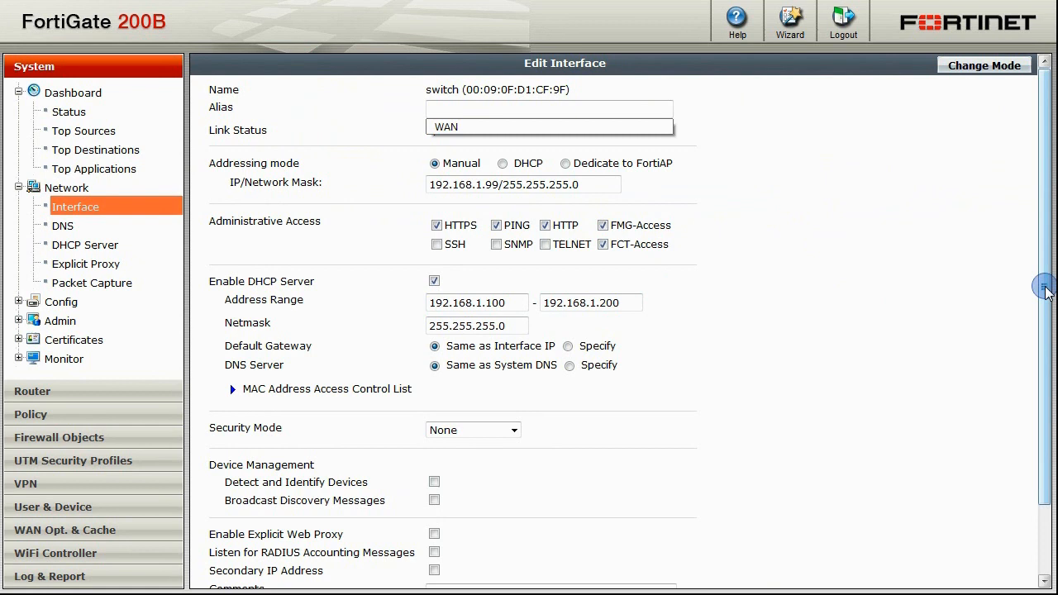
{"action": "scroll", "scroll_direction": "down", "scroll_amount": 3}
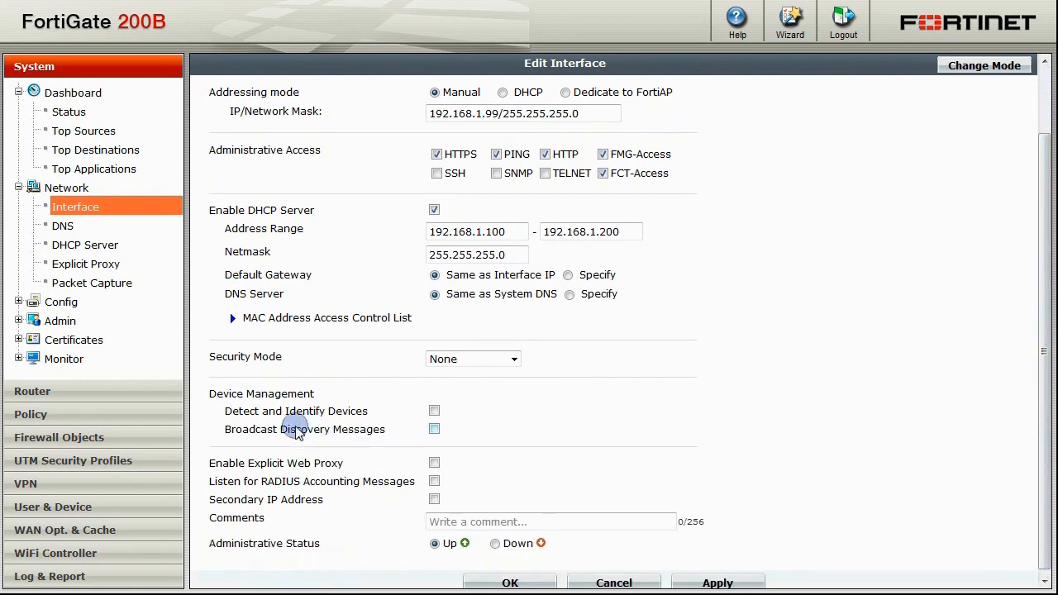
{"action": "left_click", "coordinate": [434, 410]}
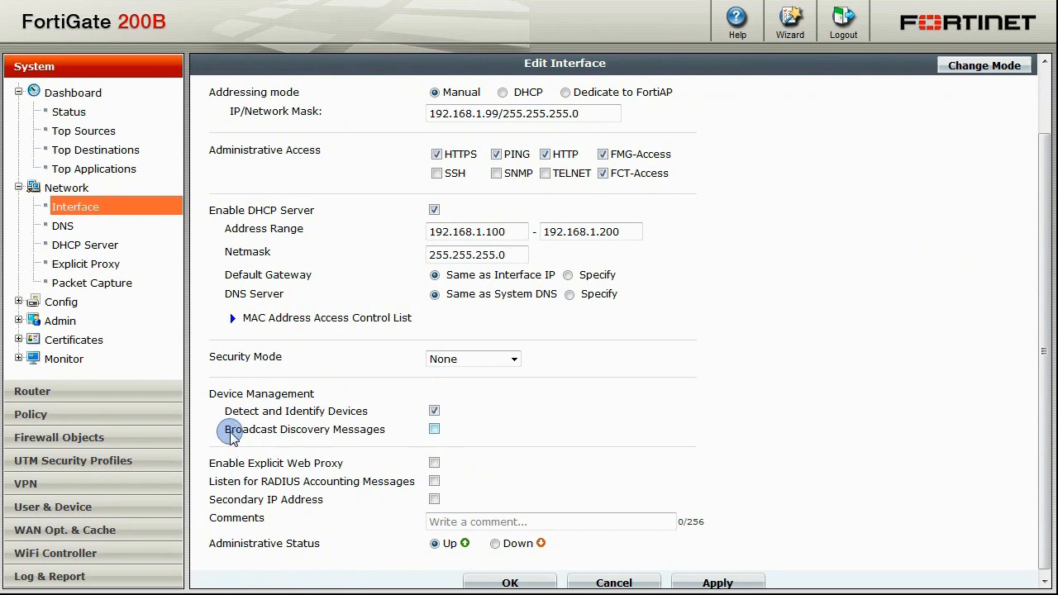
{"action": "mouse_move", "coordinate": [370, 434]}
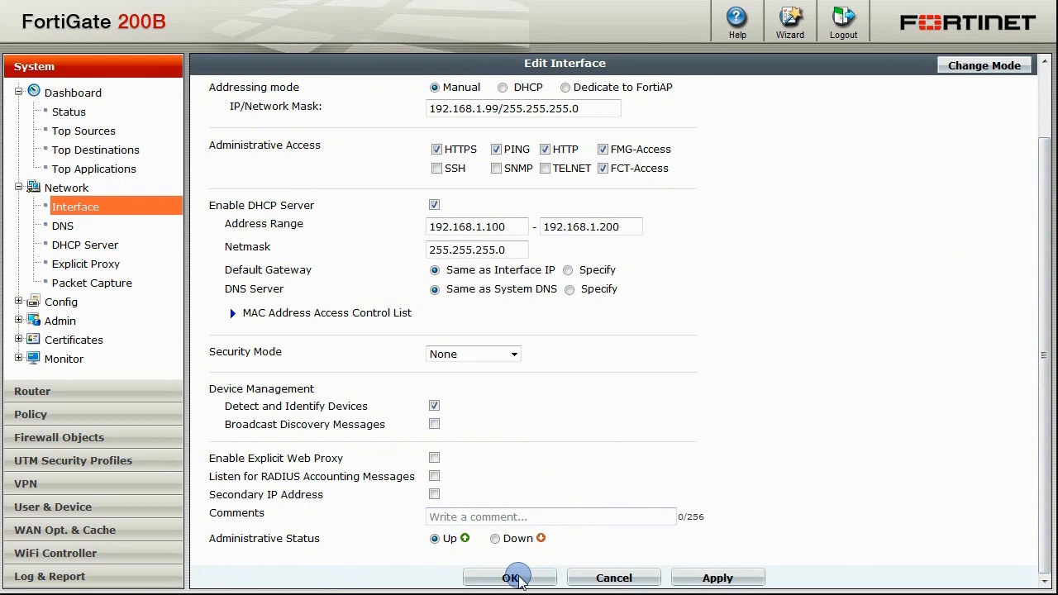
{"action": "left_click", "coordinate": [510, 577]}
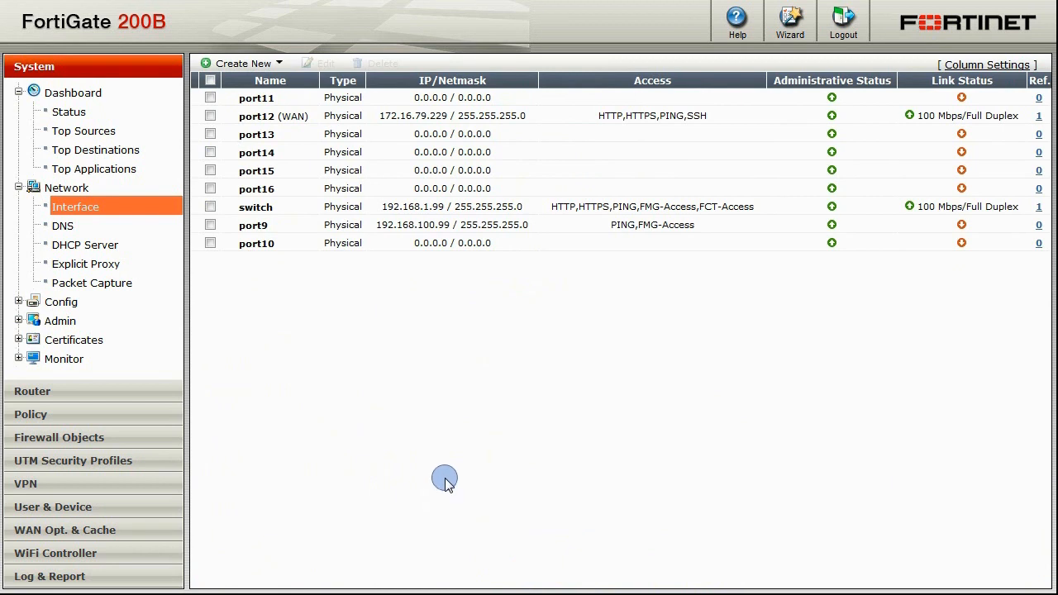
{"action": "mouse_move", "coordinate": [281, 406]}
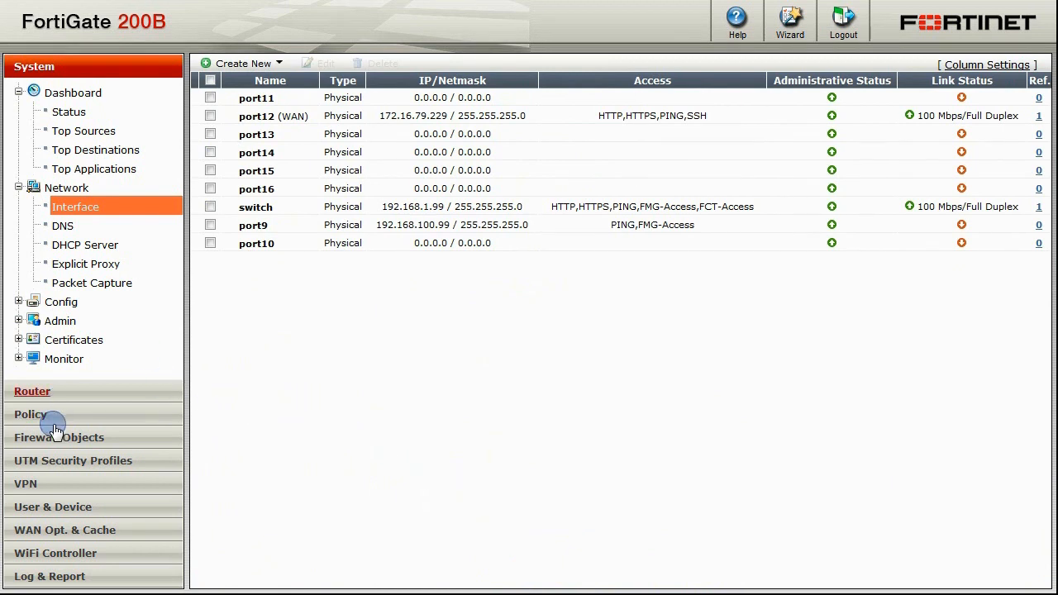
{"action": "mouse_move", "coordinate": [53, 506]}
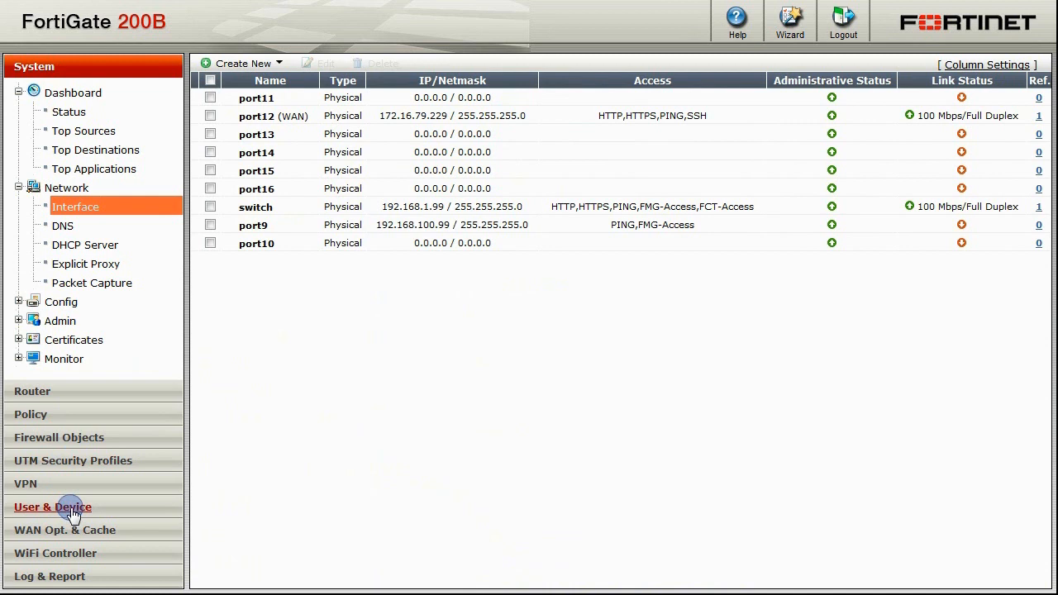
Navigate to User & Device > Device > Endpoint Profile for FortiClient deployment
{"action": "left_click", "coordinate": [53, 506]}
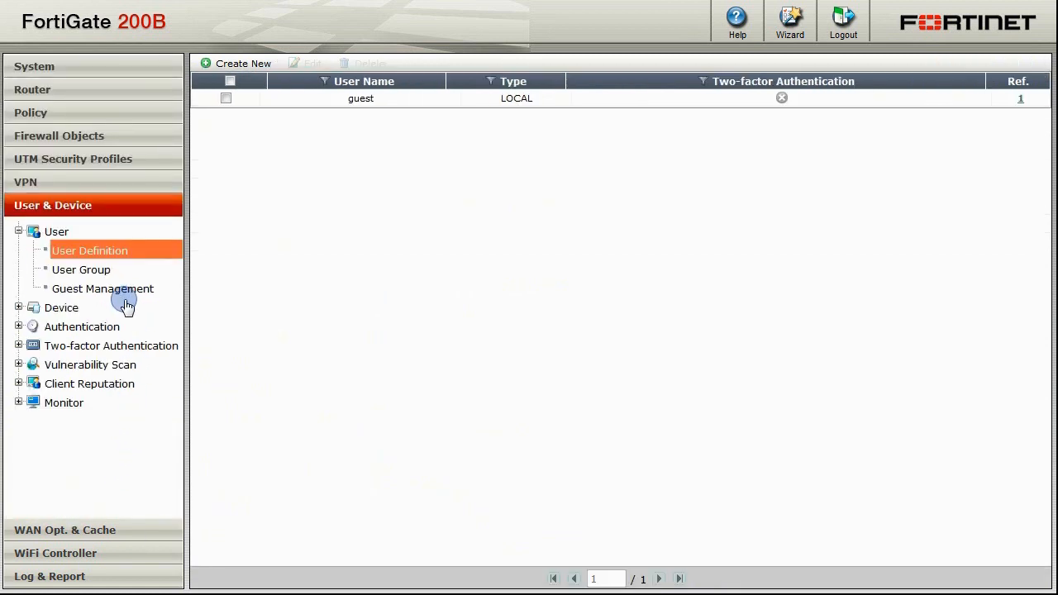
{"action": "left_click", "coordinate": [61, 308]}
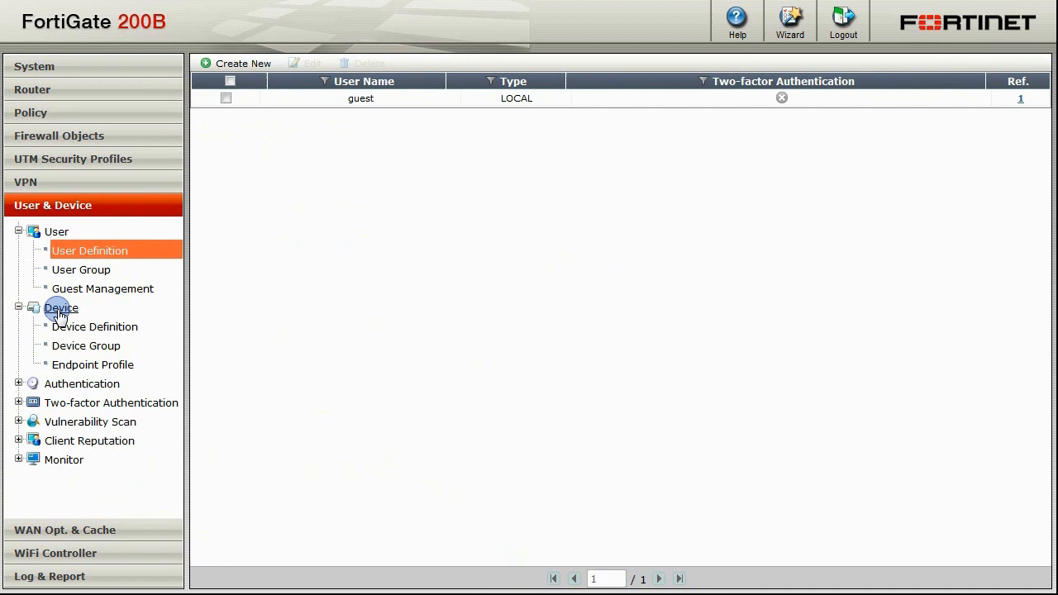
{"action": "mouse_move", "coordinate": [92, 366]}
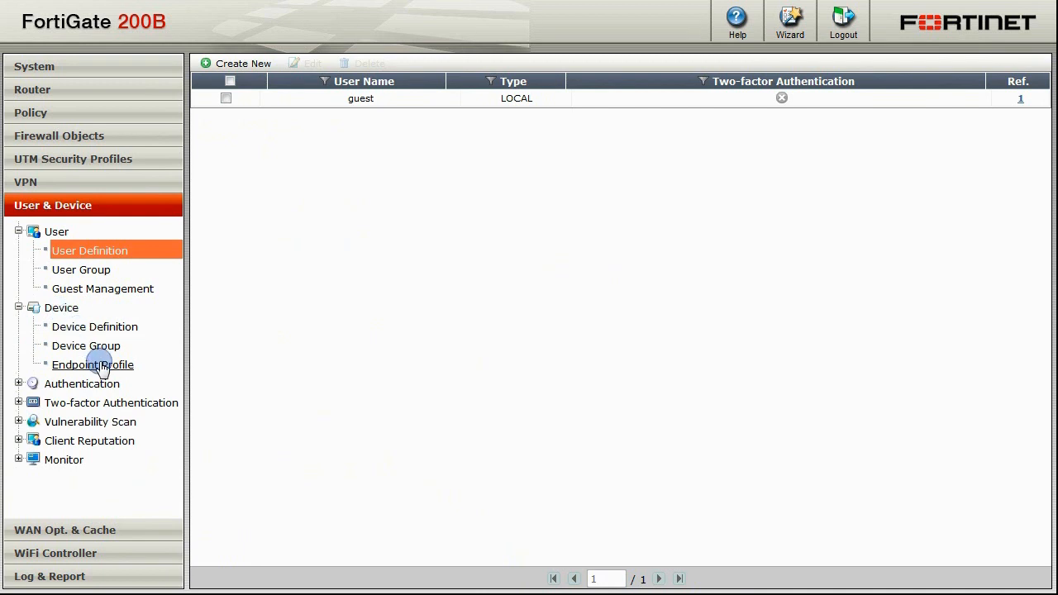
{"action": "left_click", "coordinate": [93, 366]}
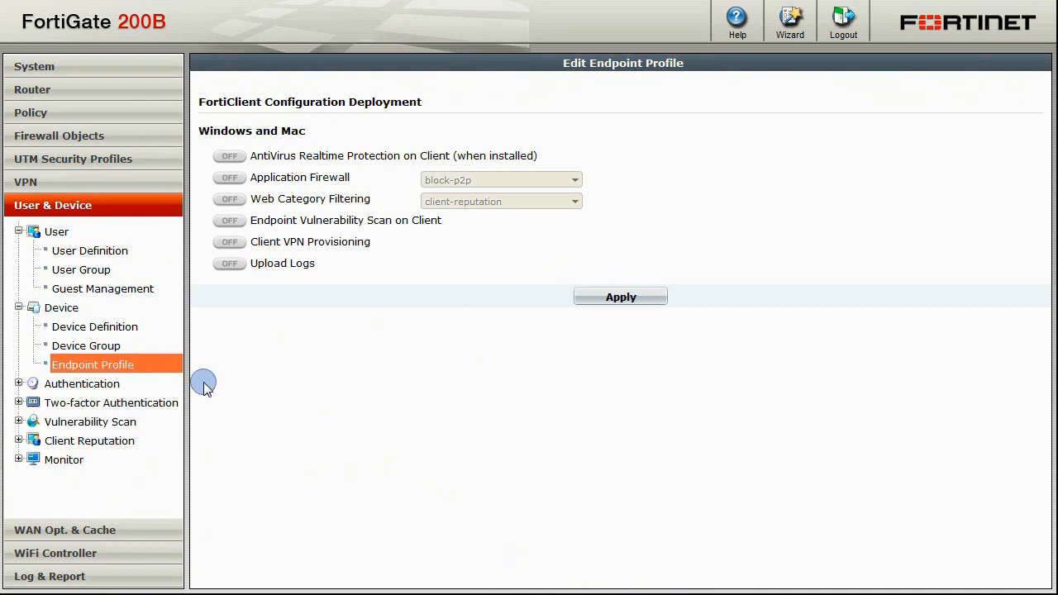
{"action": "mouse_move", "coordinate": [384, 321]}
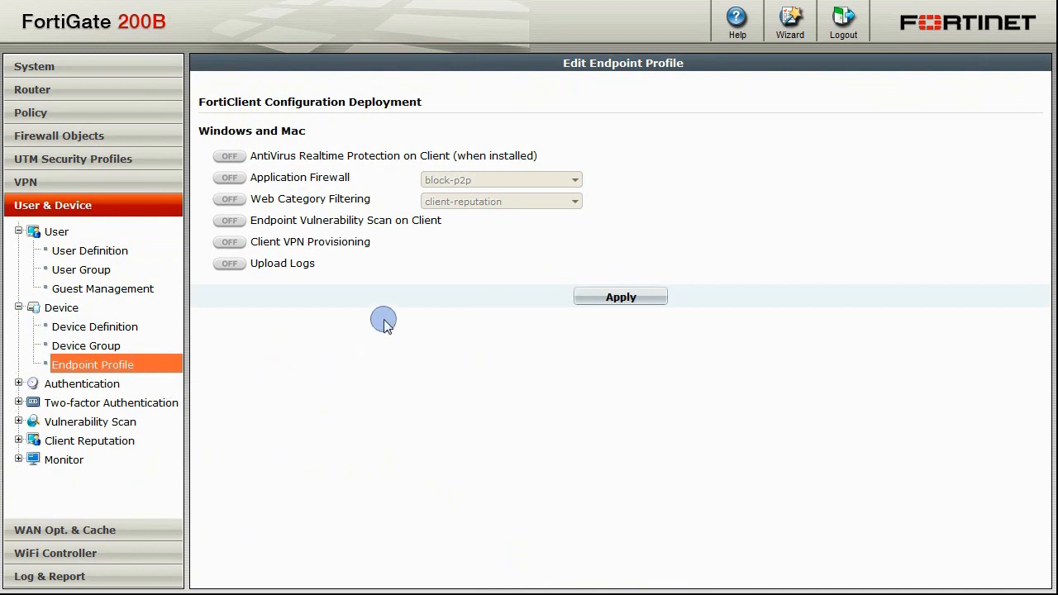
{"action": "mouse_move", "coordinate": [426, 149]}
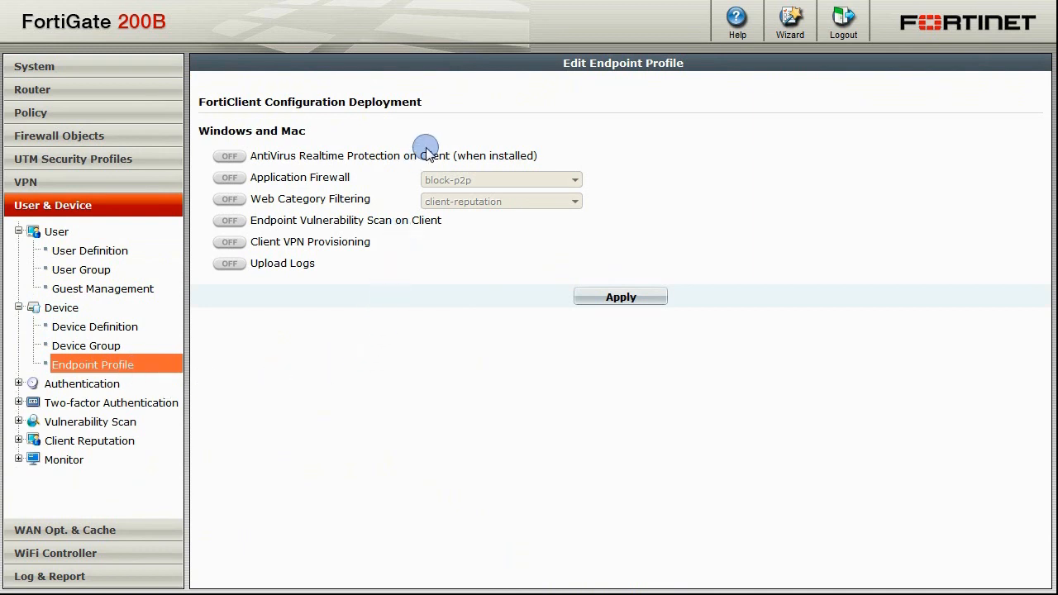
{"action": "mouse_move", "coordinate": [275, 151]}
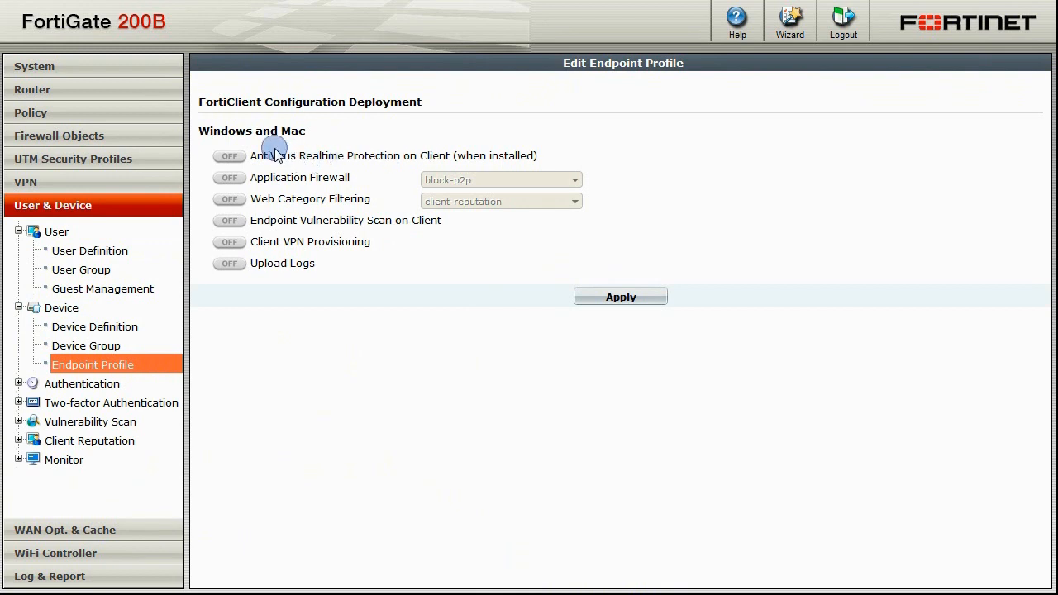
Enable antivirus, application firewall and web category filtering, skipping web filtering when protected by this FortiGate
{"action": "left_click", "coordinate": [229, 156]}
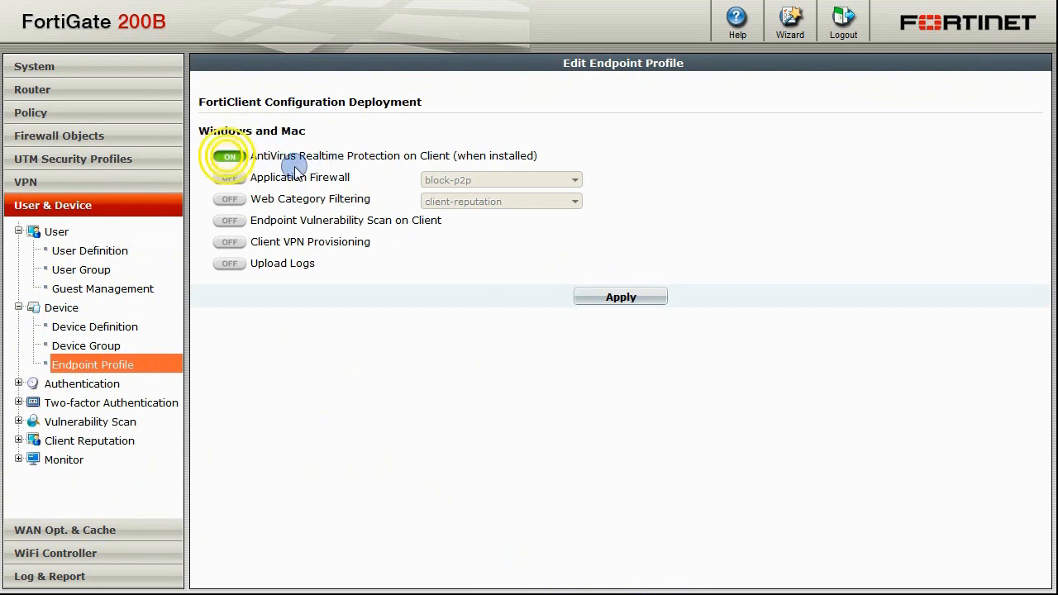
{"action": "left_click", "coordinate": [229, 177]}
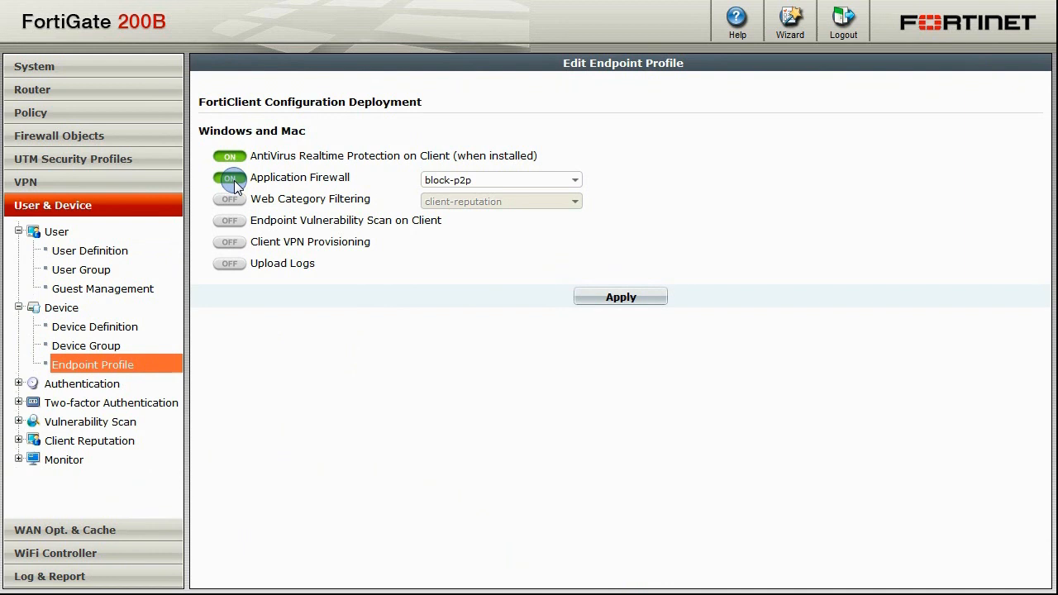
{"action": "left_click", "coordinate": [228, 179]}
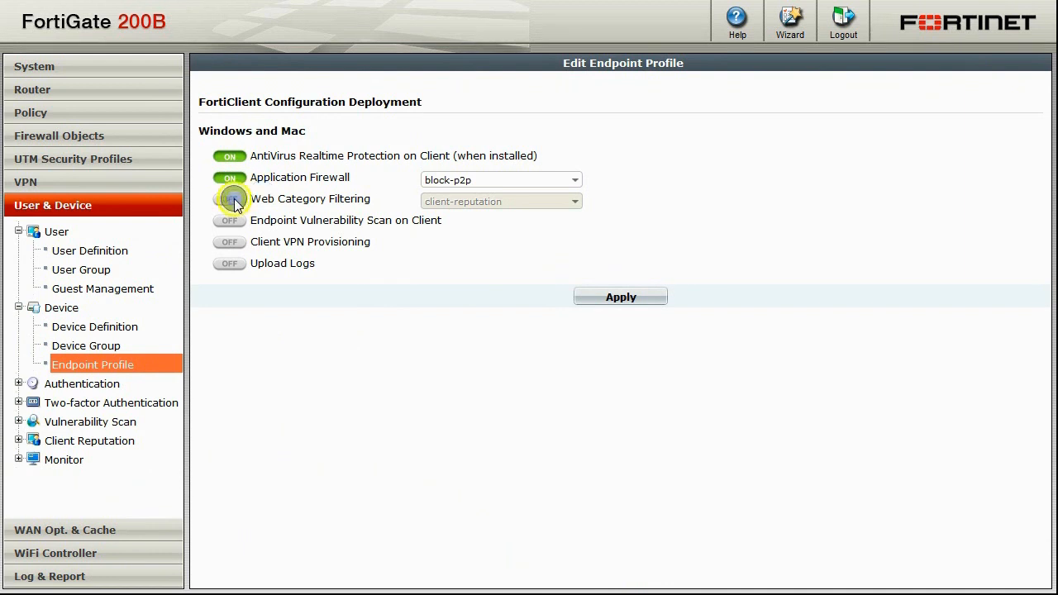
{"action": "left_click", "coordinate": [228, 199]}
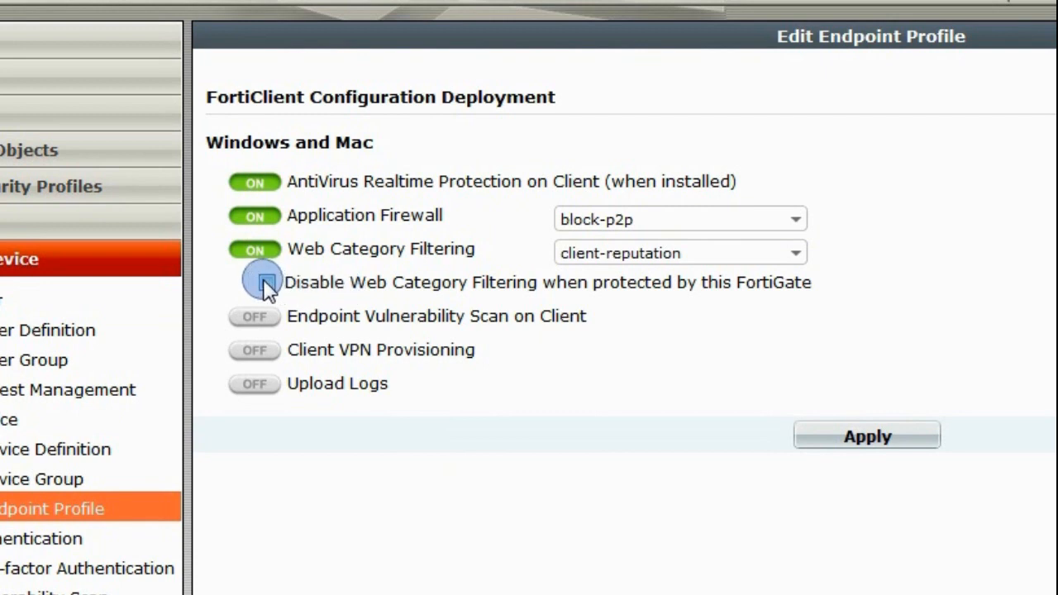
{"action": "left_click", "coordinate": [258, 282]}
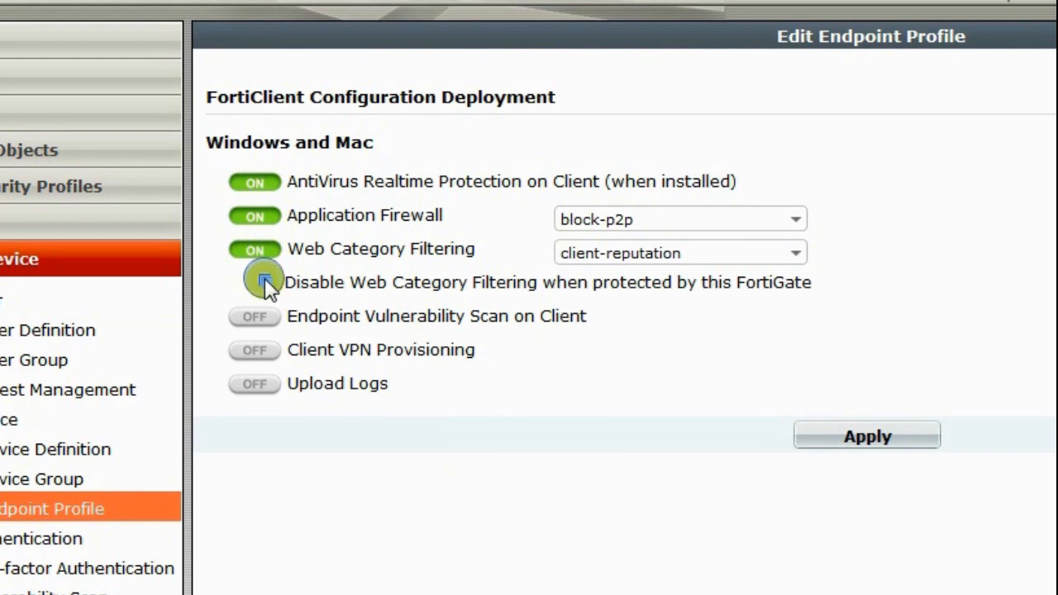
{"action": "left_click", "coordinate": [265, 277]}
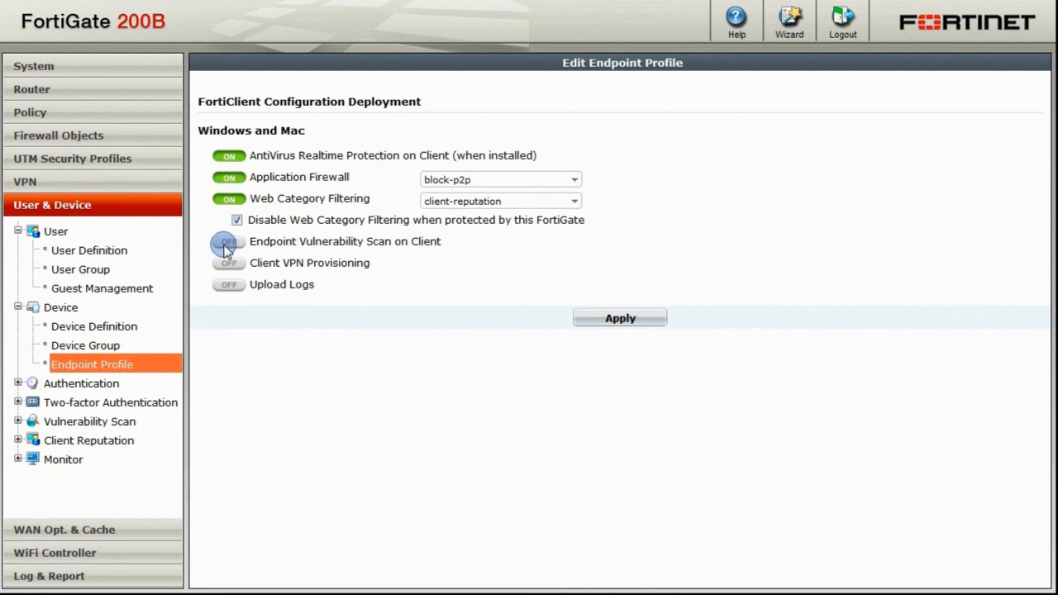
Leave vulnerability scanning and log uploading off and turn on client VPN provisioning
{"action": "left_click", "coordinate": [229, 241]}
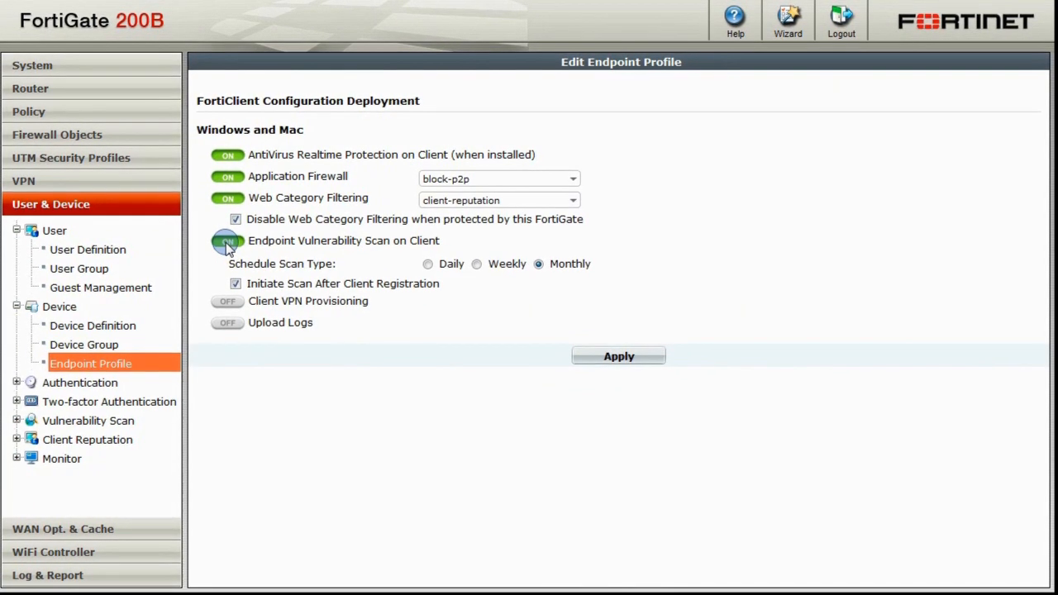
{"action": "left_click", "coordinate": [227, 241]}
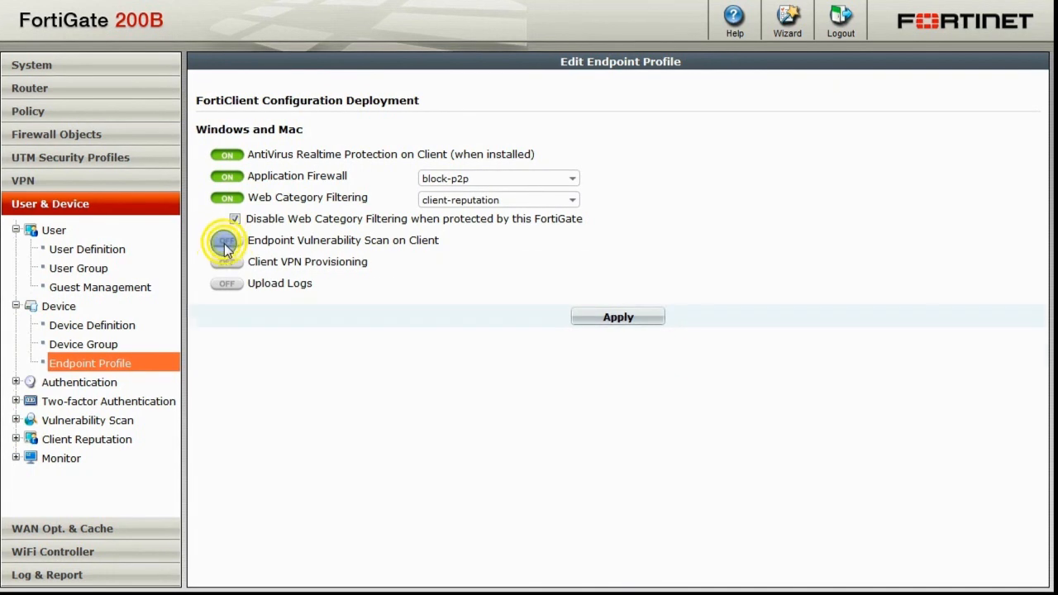
{"action": "left_click", "coordinate": [225, 240]}
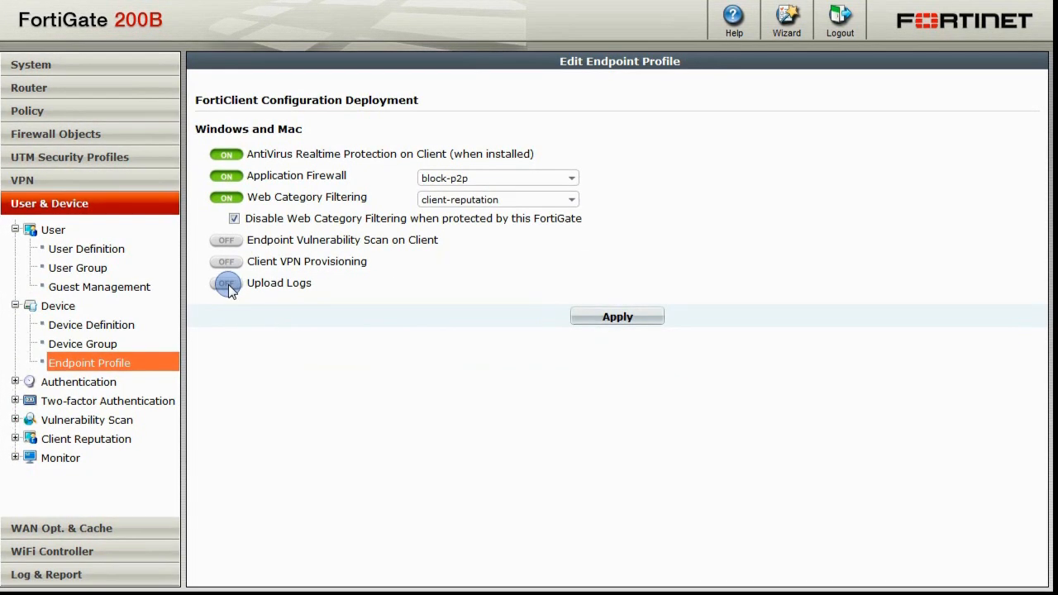
{"action": "left_click", "coordinate": [225, 282]}
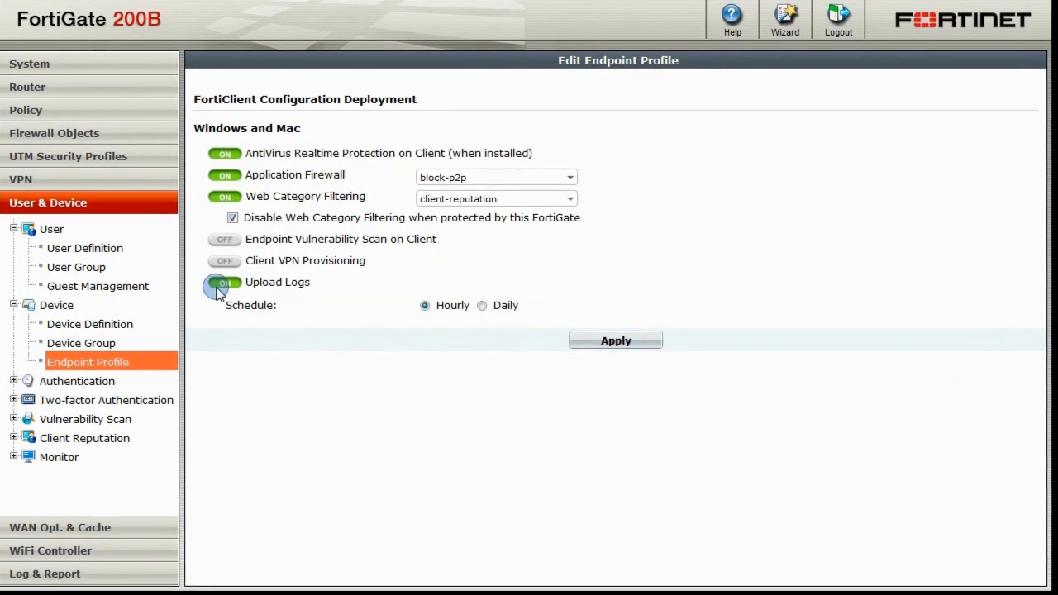
{"action": "left_click", "coordinate": [223, 281]}
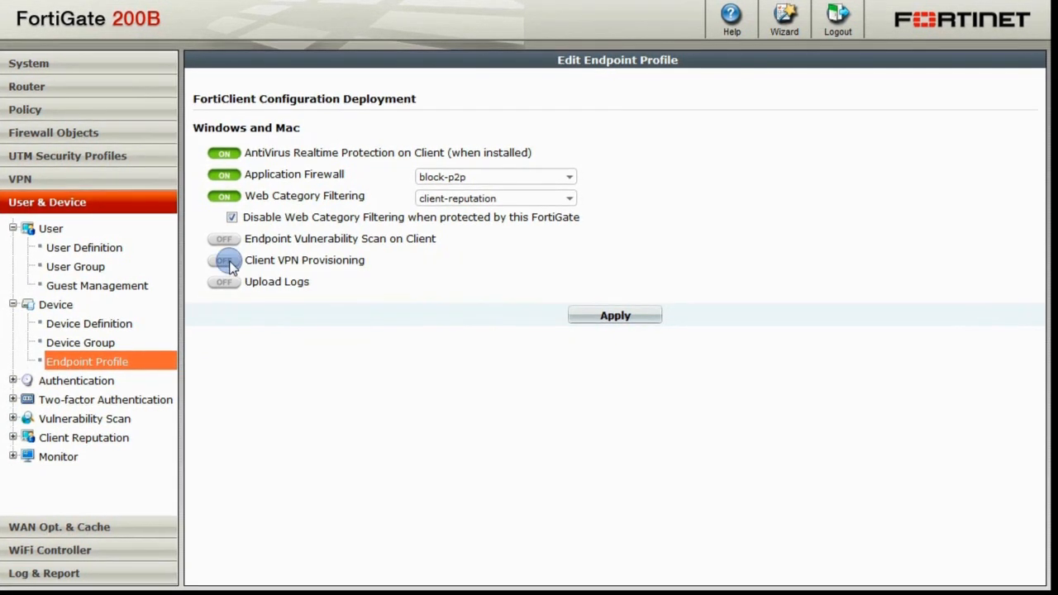
{"action": "left_click", "coordinate": [224, 259]}
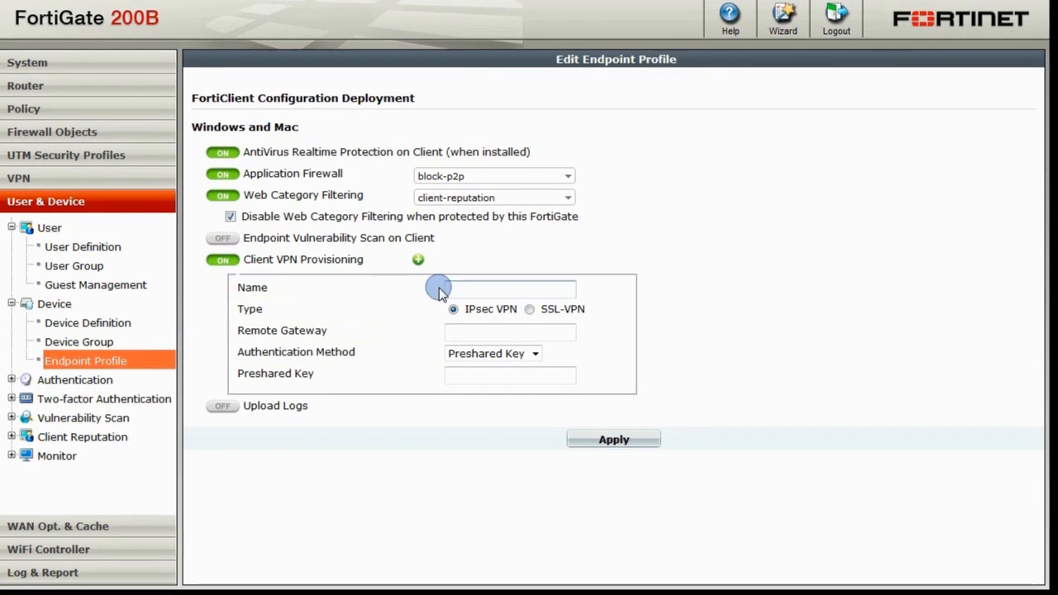
Define IPsec VPN connection Work with gateway ipsecdemo.fortinet.com and a preshared key
{"action": "left_click", "coordinate": [509, 288]}
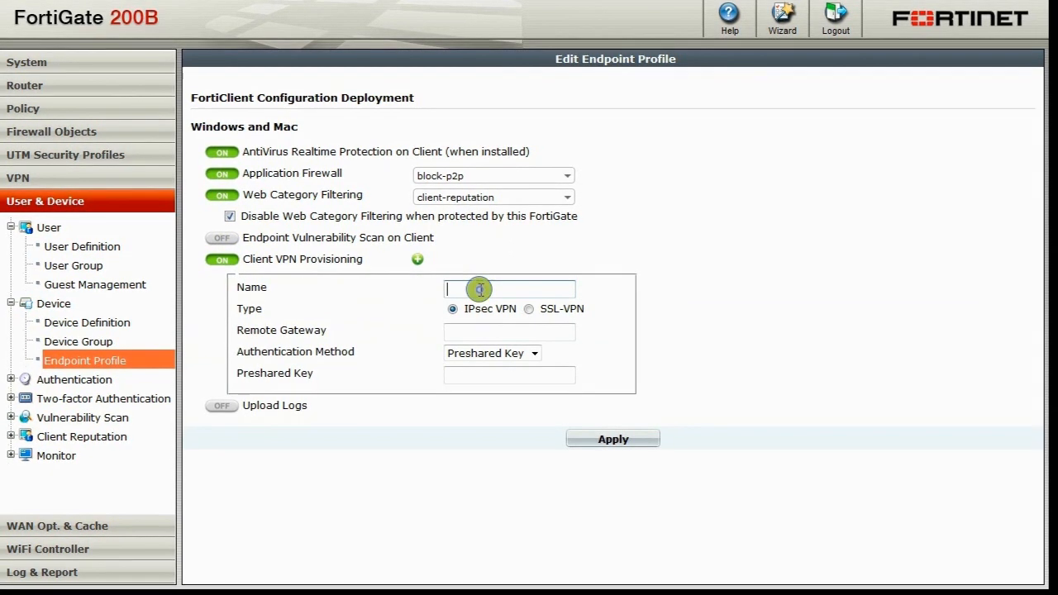
{"action": "type", "text": "Work"}
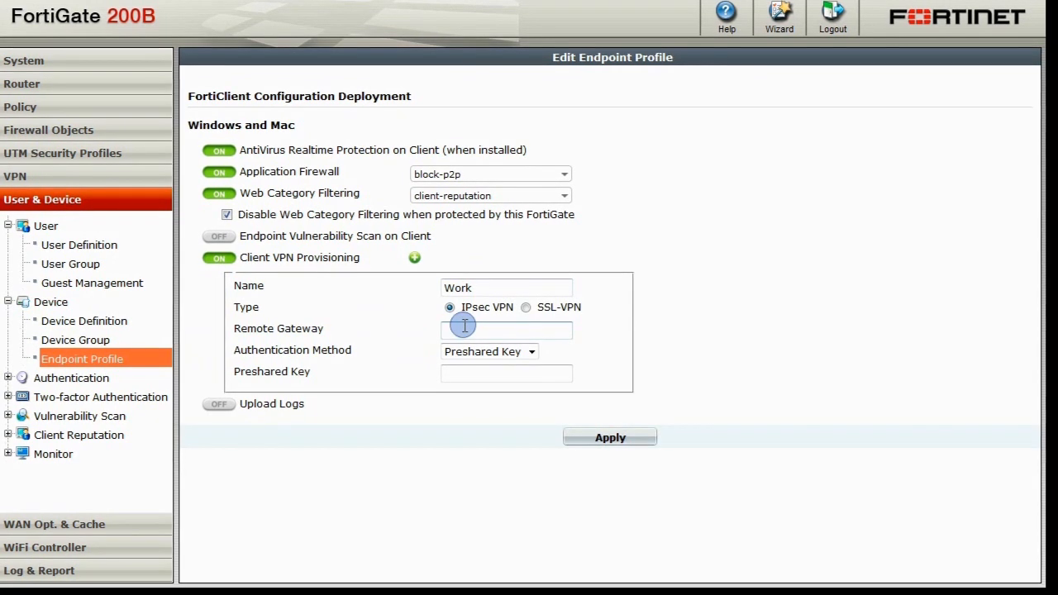
{"action": "type", "text": "ips"}
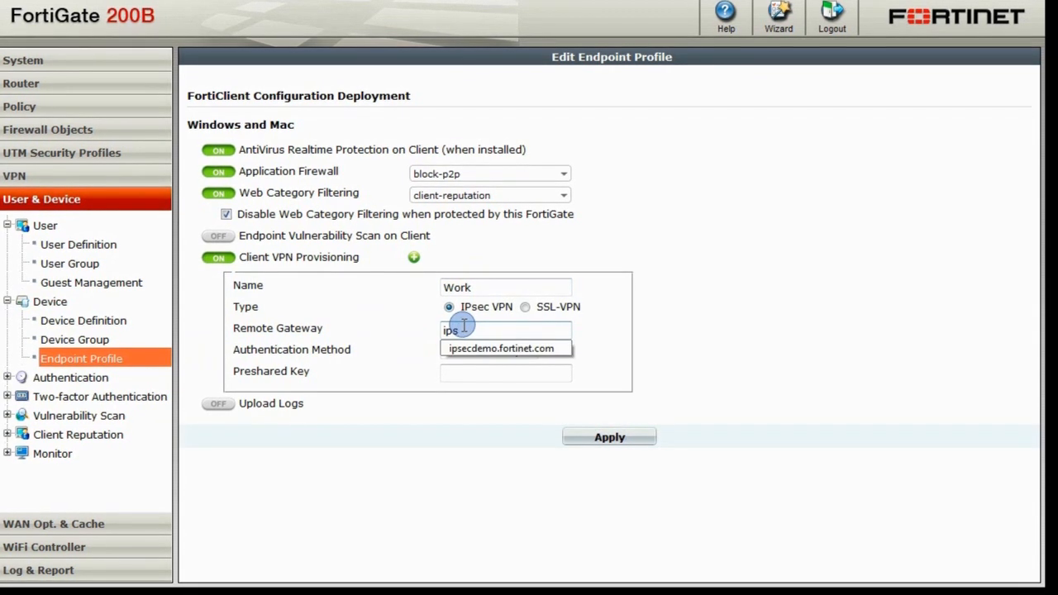
{"action": "type", "text": "ecdemo"}
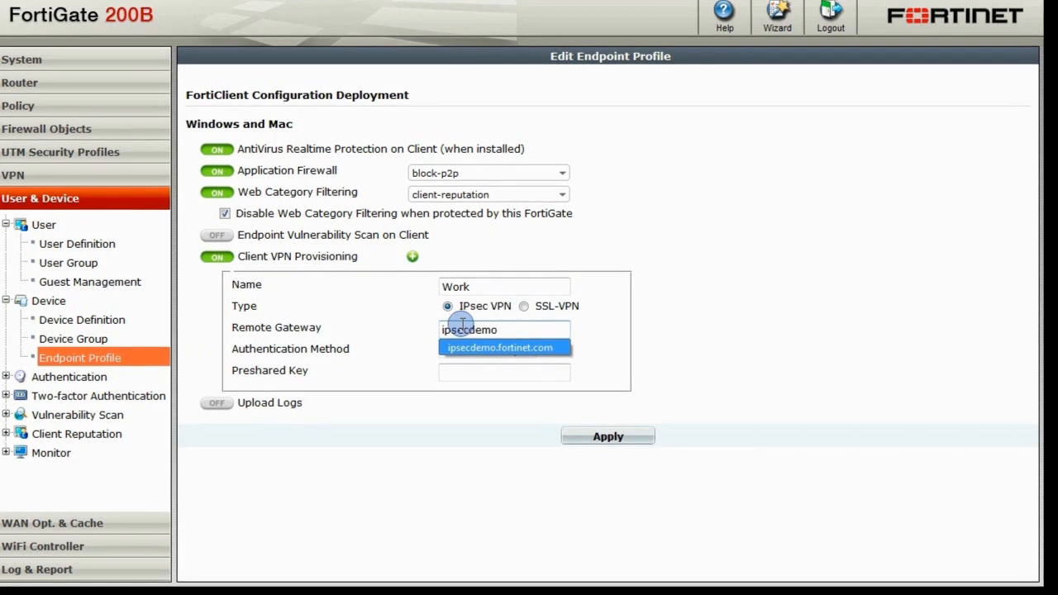
{"action": "left_click", "coordinate": [499, 347]}
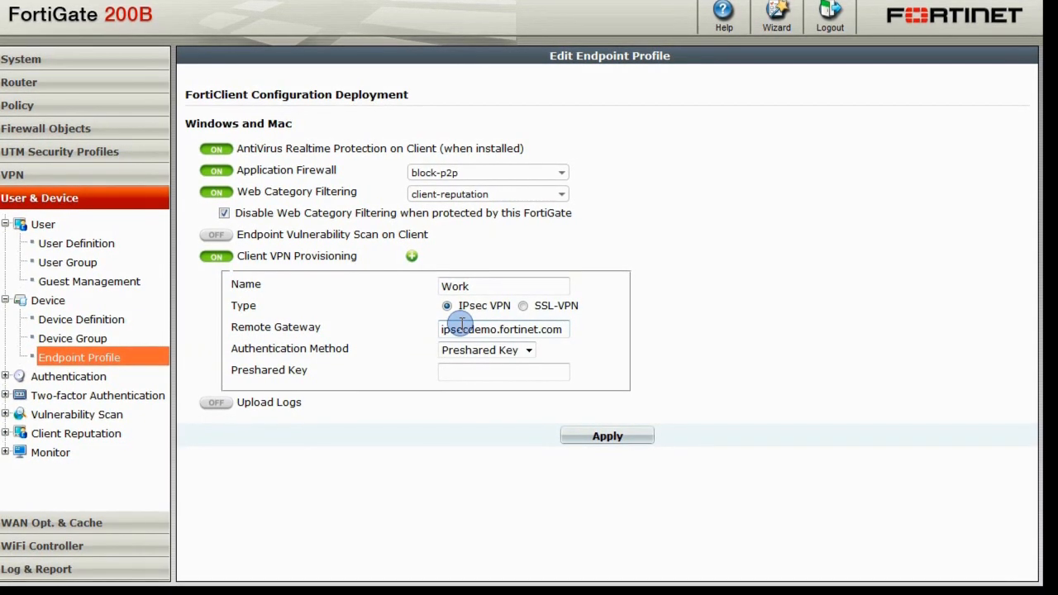
{"action": "left_click", "coordinate": [503, 372]}
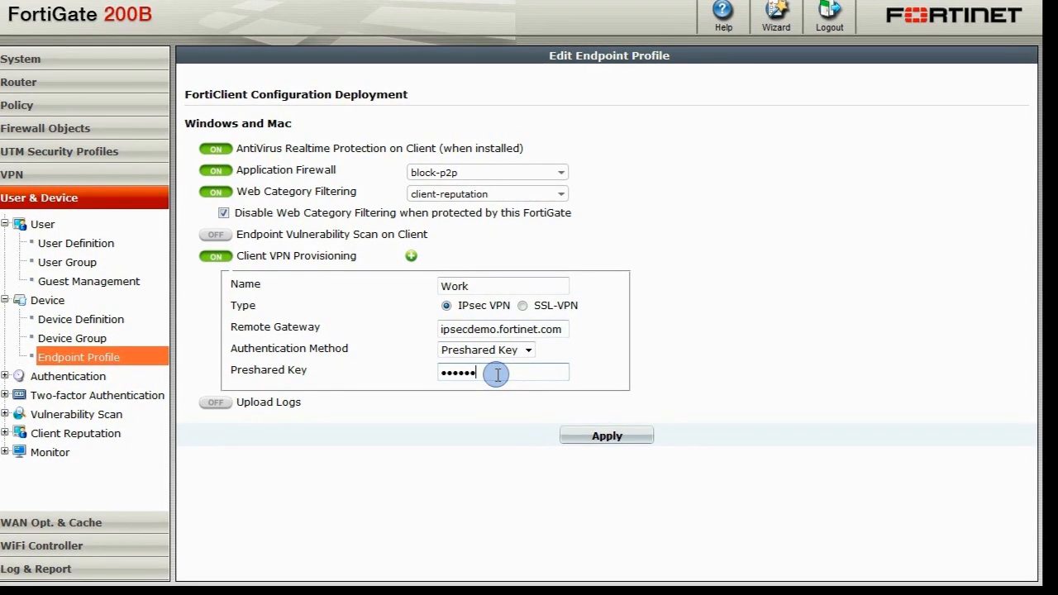
{"action": "type", "text": "••"}
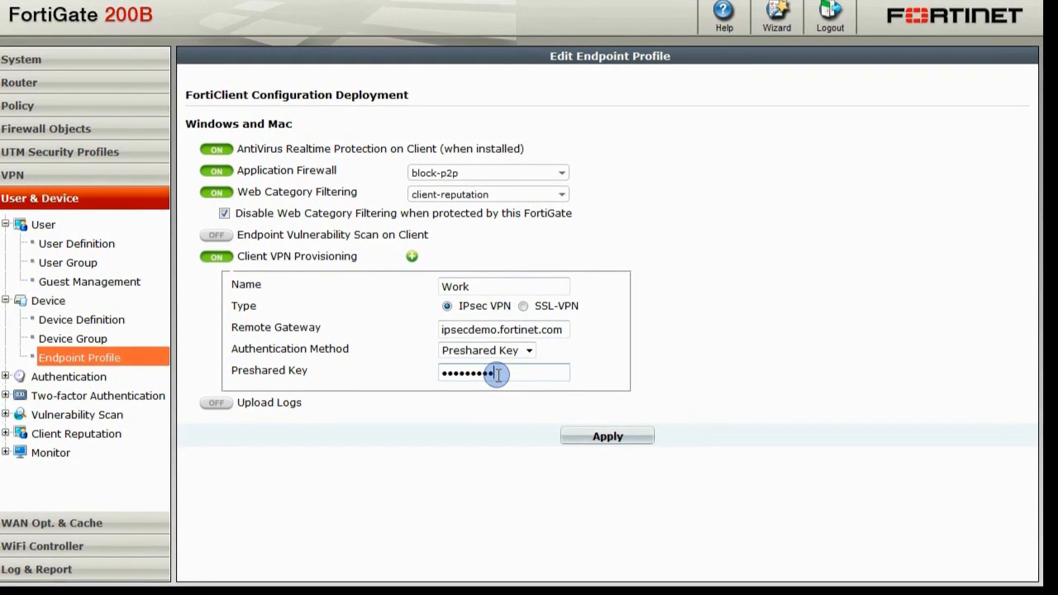
{"action": "mouse_move", "coordinate": [460, 433]}
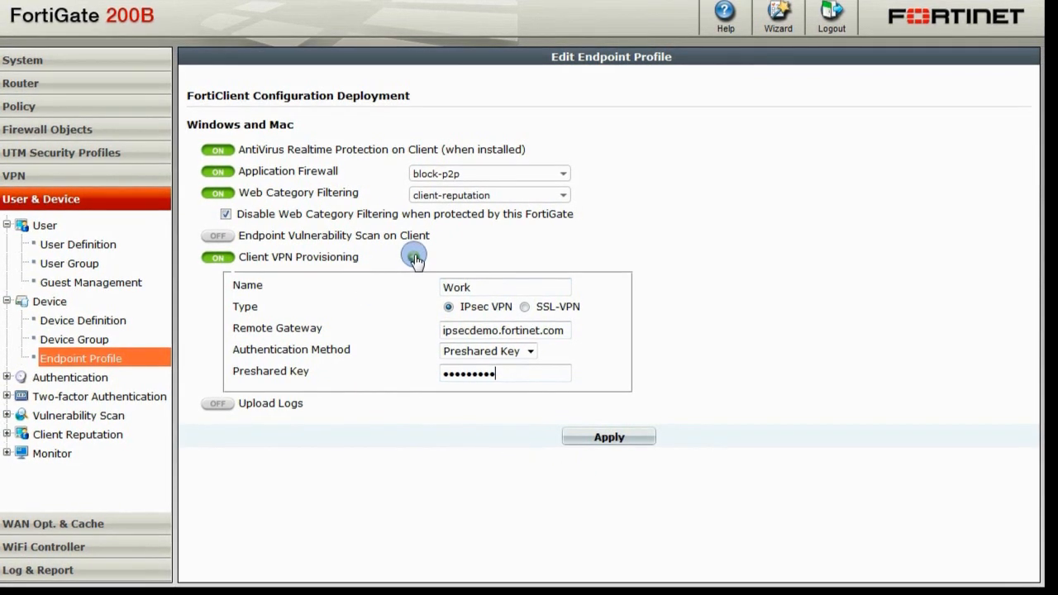
Add IPsec VPN connection Paris Office at 123.123.123.123 with its key and apply the profile
{"action": "left_click", "coordinate": [413, 258]}
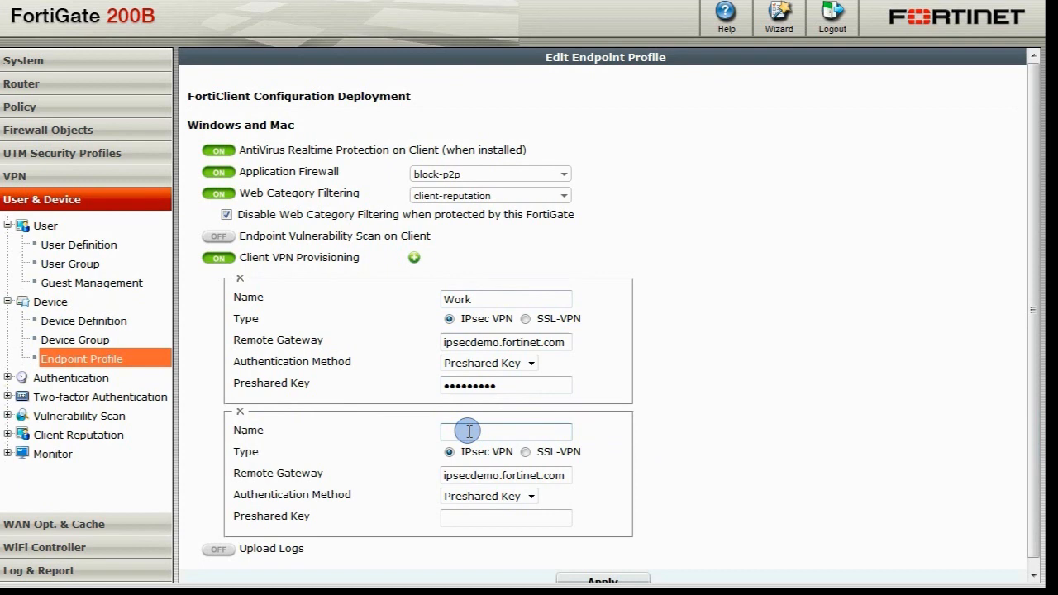
{"action": "type", "text": "Paris Off"}
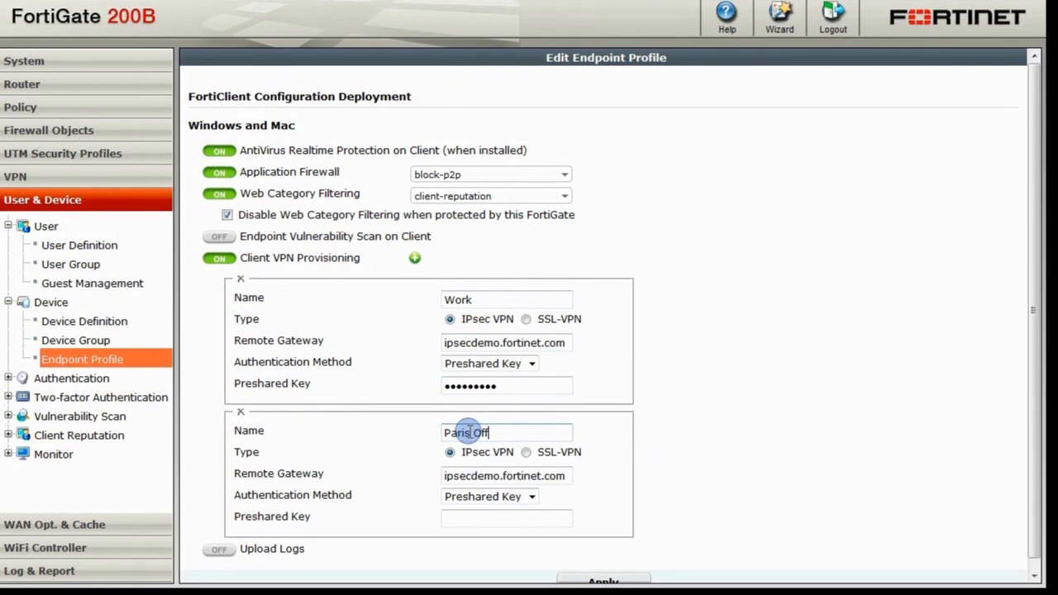
{"action": "type", "text": "ice"}
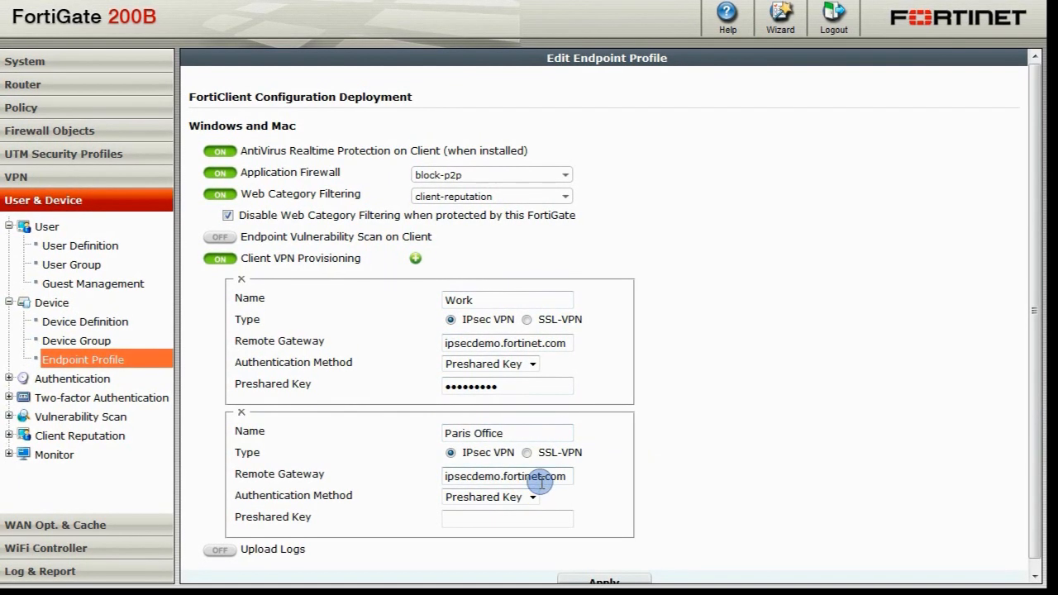
{"action": "left_click", "coordinate": [506, 476]}
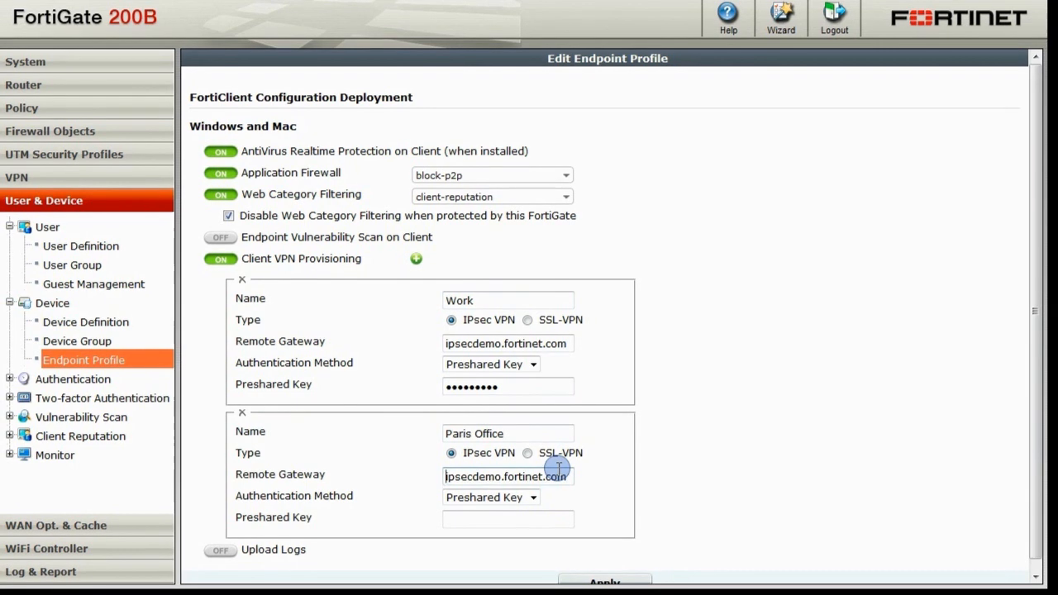
{"action": "type", "text": "123.123.123.123"}
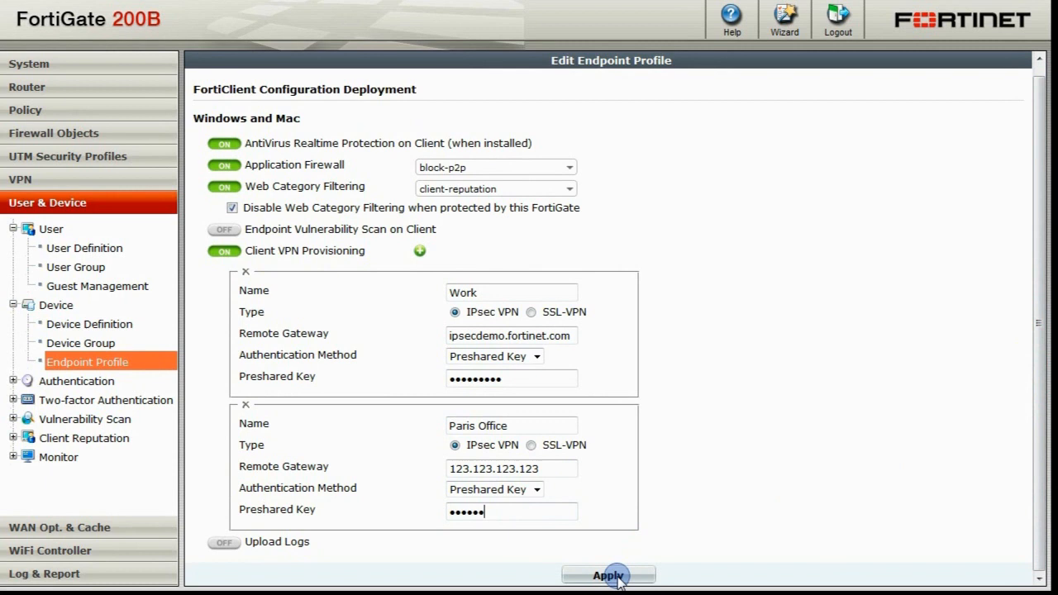
{"action": "left_click", "coordinate": [608, 575]}
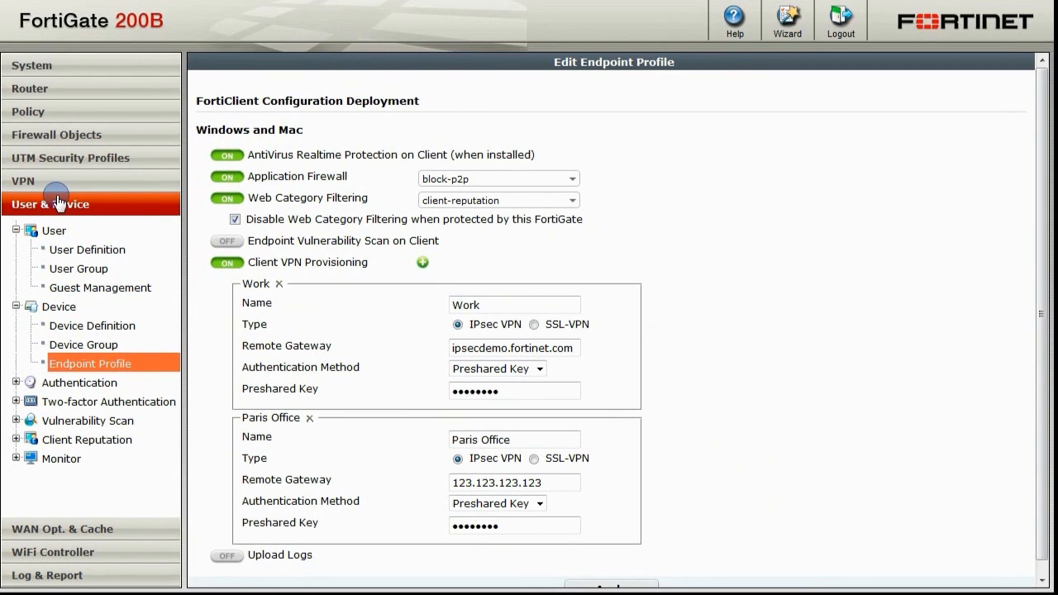
Create a new device-identity firewall policy with incoming interface switch
{"action": "left_click", "coordinate": [36, 113]}
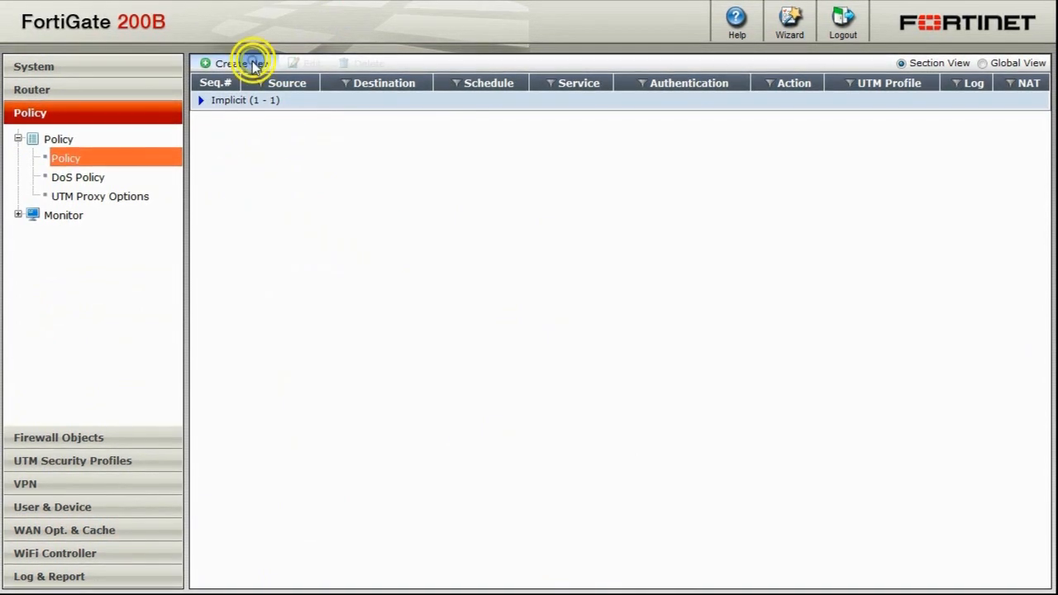
{"action": "left_click", "coordinate": [240, 63]}
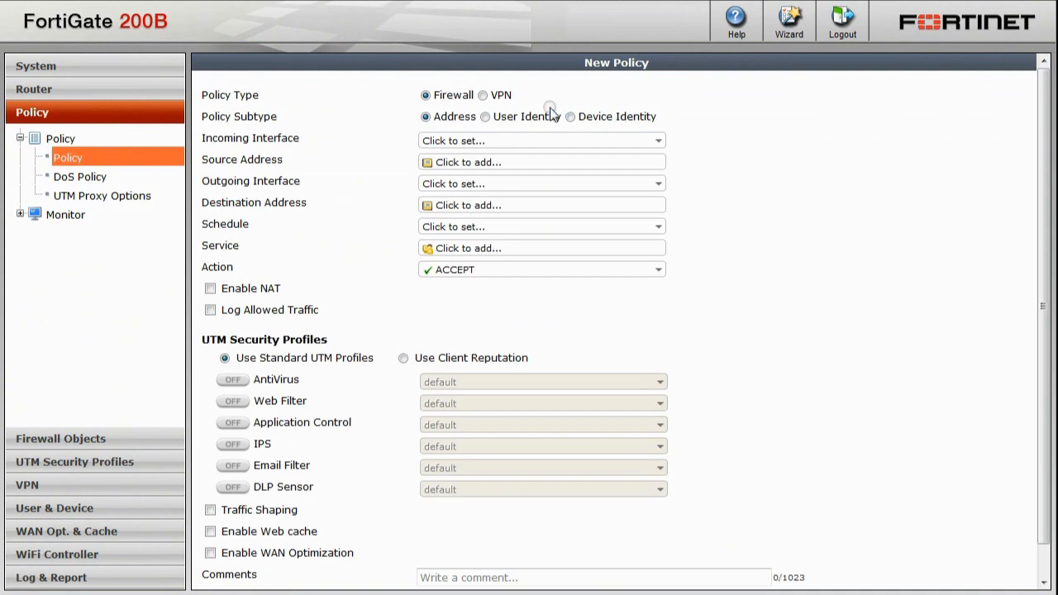
{"action": "left_click", "coordinate": [569, 116]}
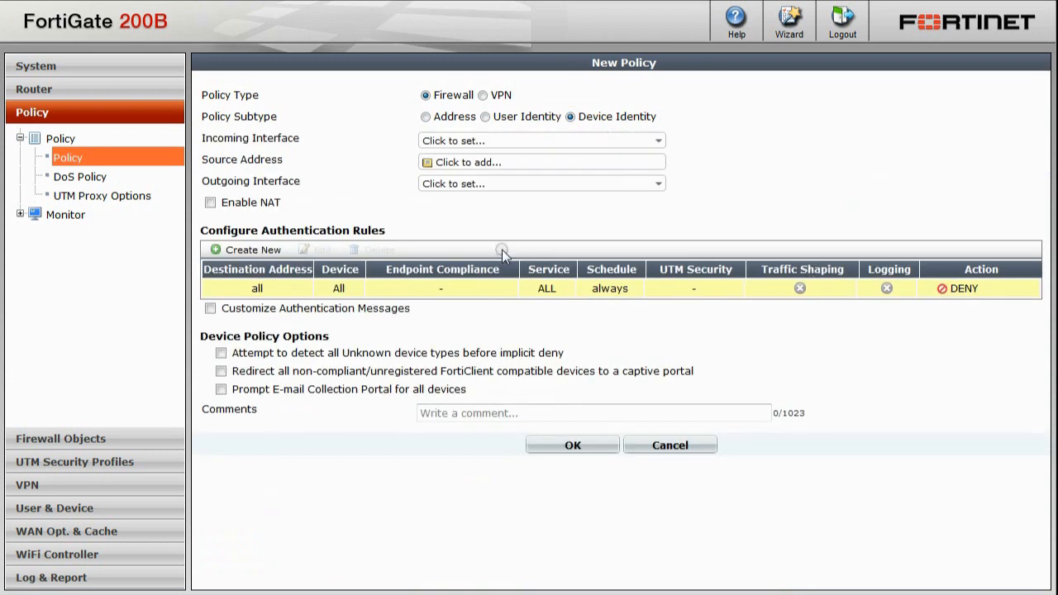
{"action": "left_click", "coordinate": [541, 138]}
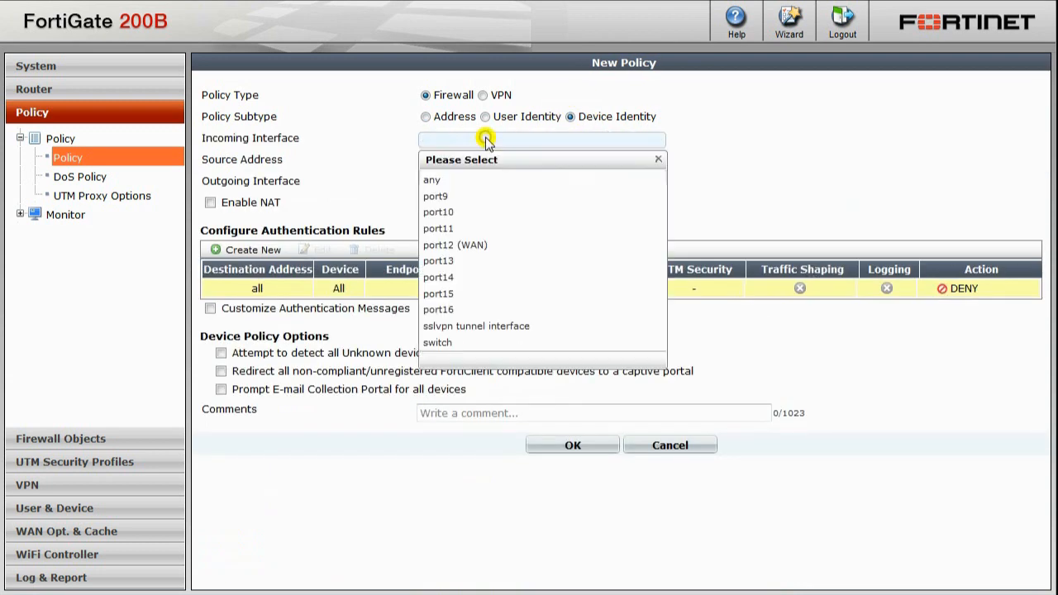
{"action": "mouse_move", "coordinate": [460, 342]}
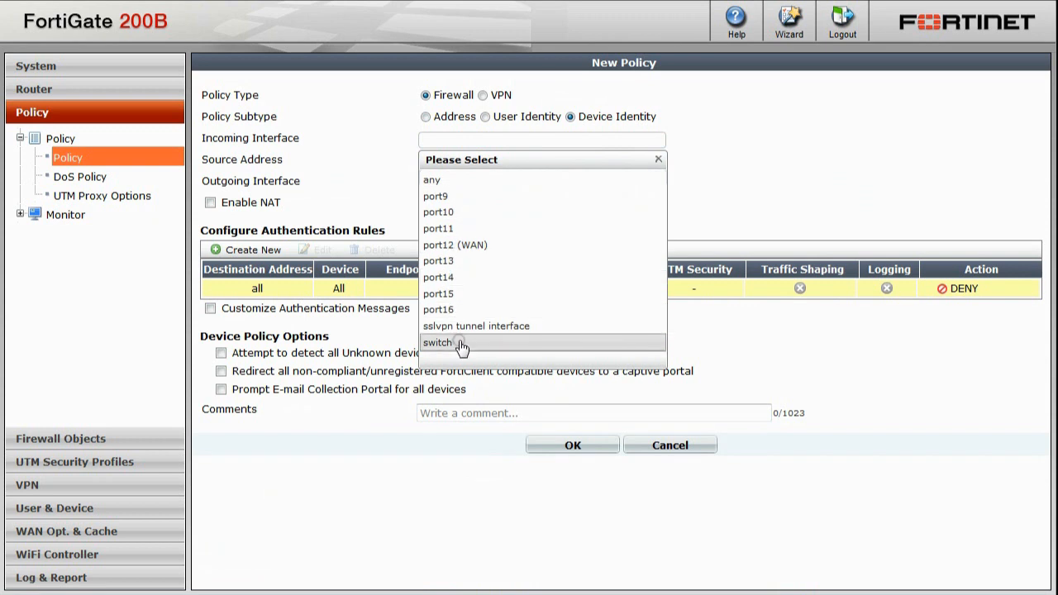
{"action": "left_click", "coordinate": [438, 342]}
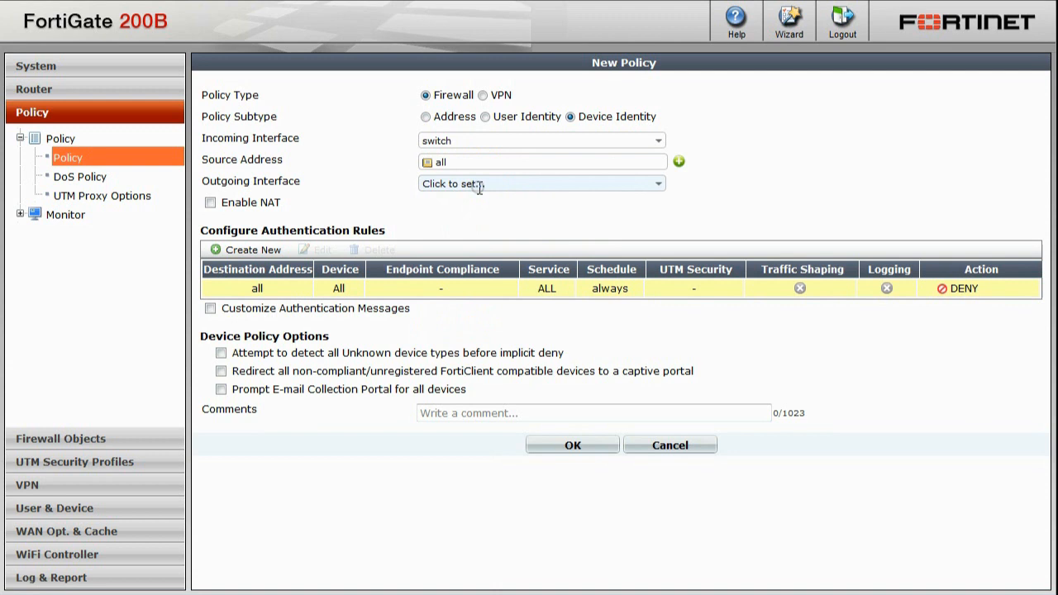
Set the outgoing interface to port12 (WAN) with NAT enabled
{"action": "left_click", "coordinate": [541, 182]}
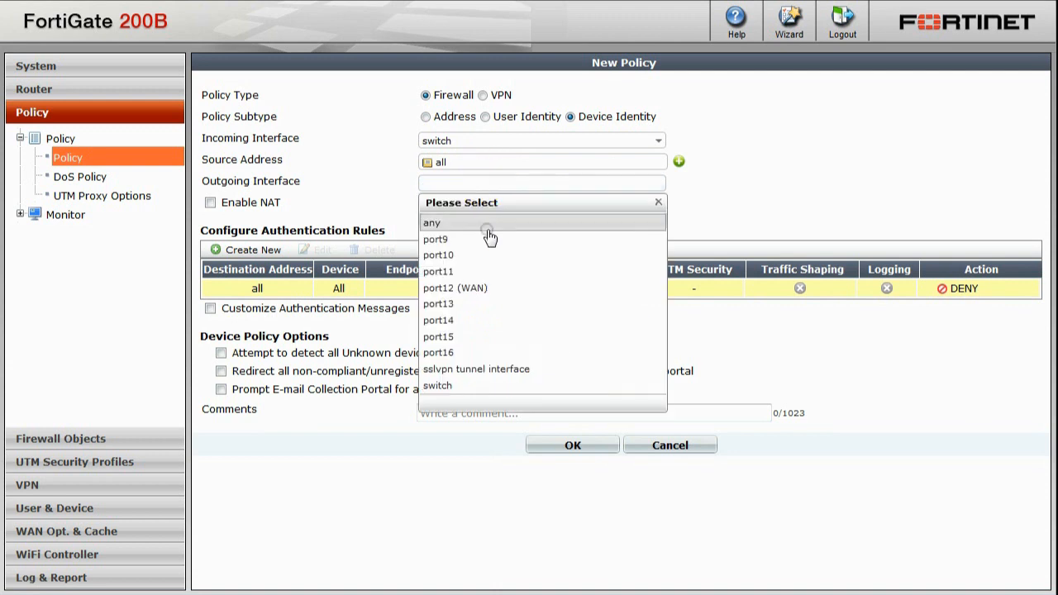
{"action": "mouse_move", "coordinate": [455, 288]}
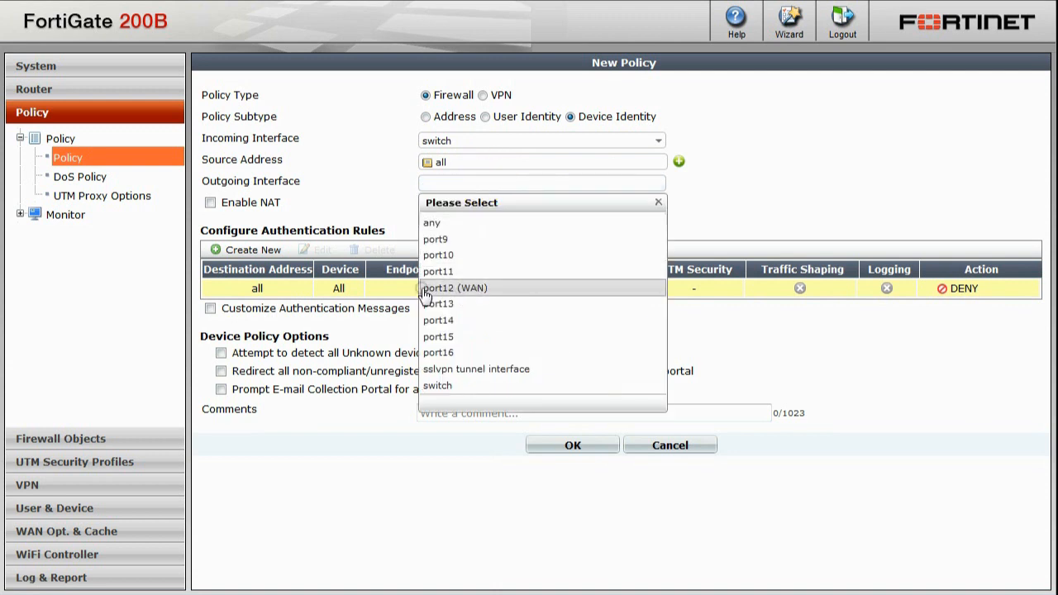
{"action": "left_click", "coordinate": [453, 288]}
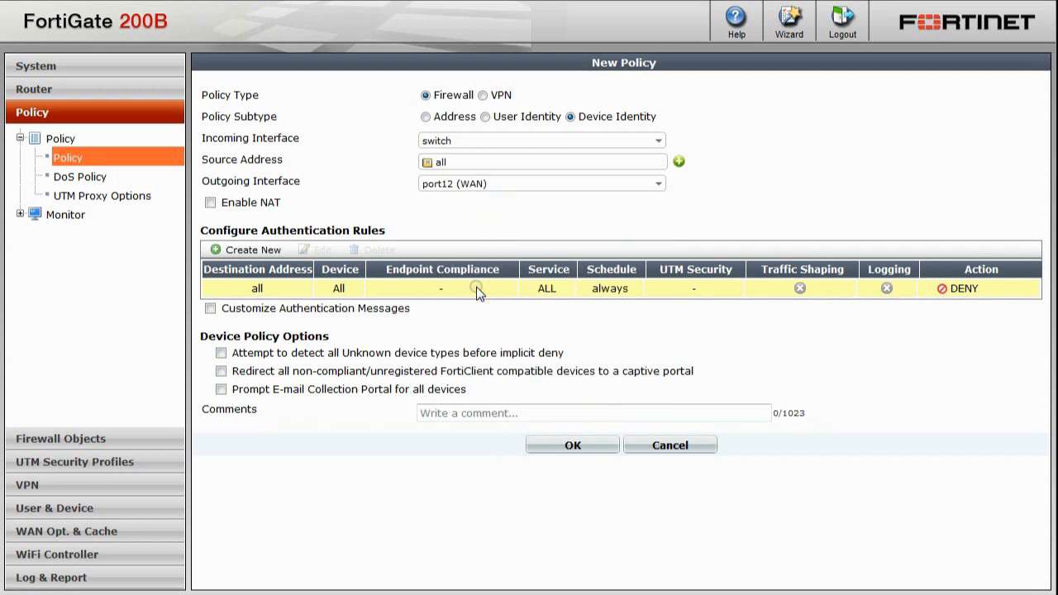
{"action": "mouse_move", "coordinate": [417, 265]}
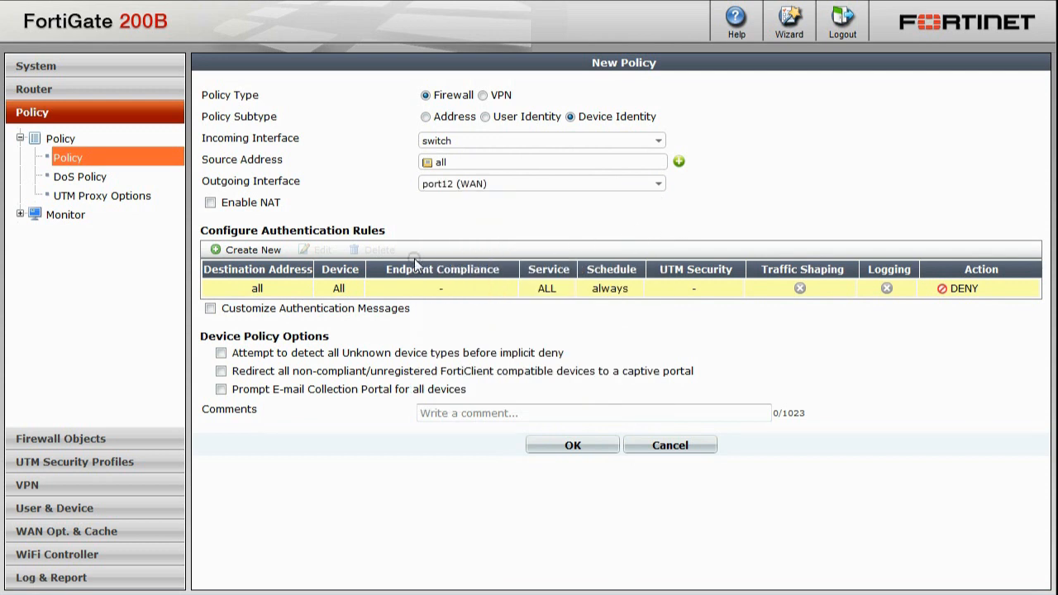
{"action": "left_click", "coordinate": [210, 201]}
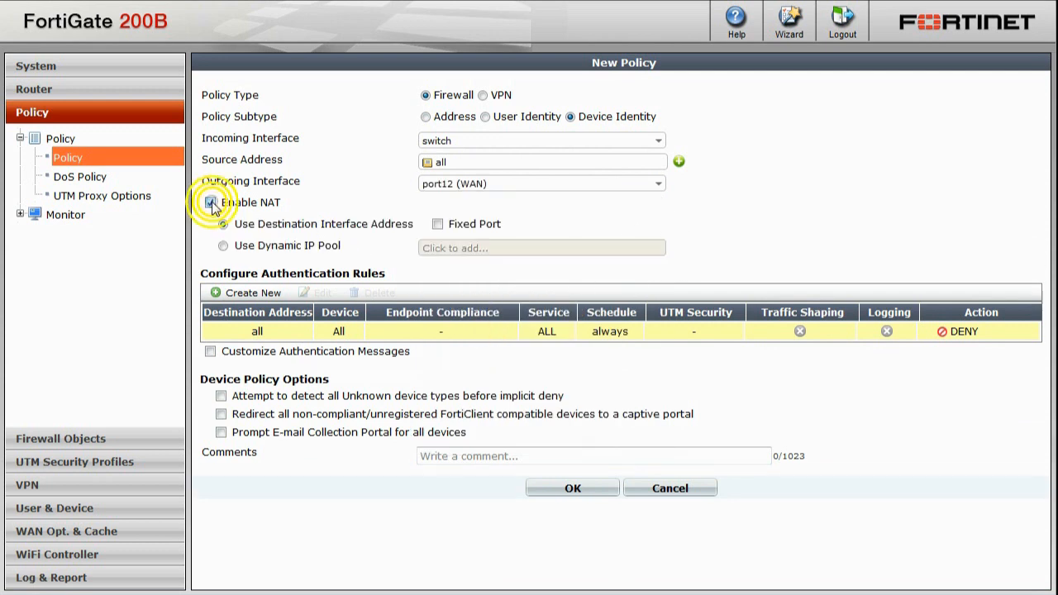
{"action": "left_click", "coordinate": [212, 202]}
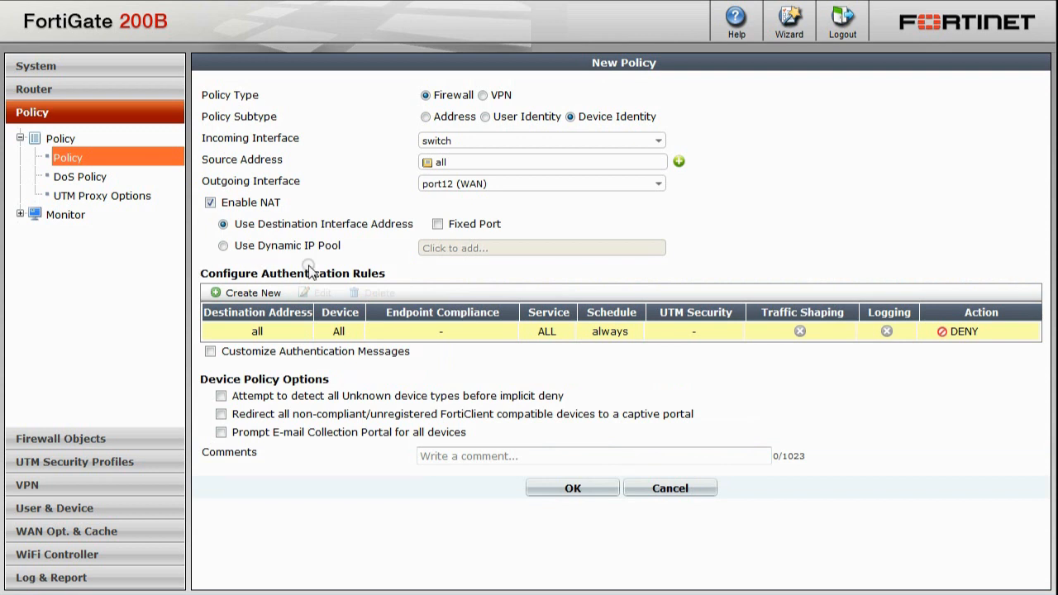
{"action": "mouse_move", "coordinate": [258, 304]}
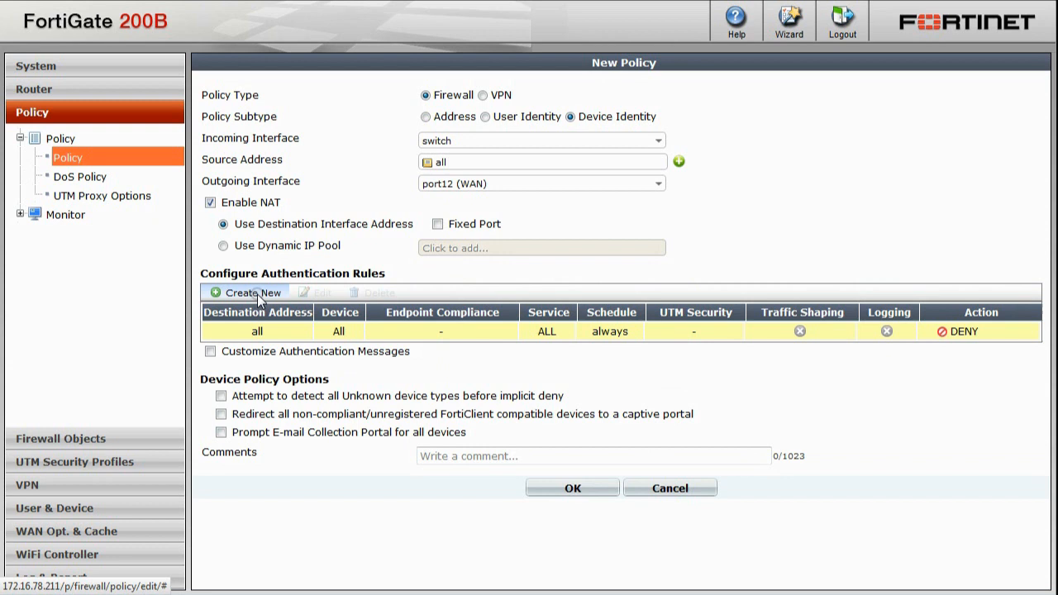
Start an authentication rule for destination all, devices Windows PC and Mac, requiring endpoint compliance
{"action": "left_click", "coordinate": [245, 292]}
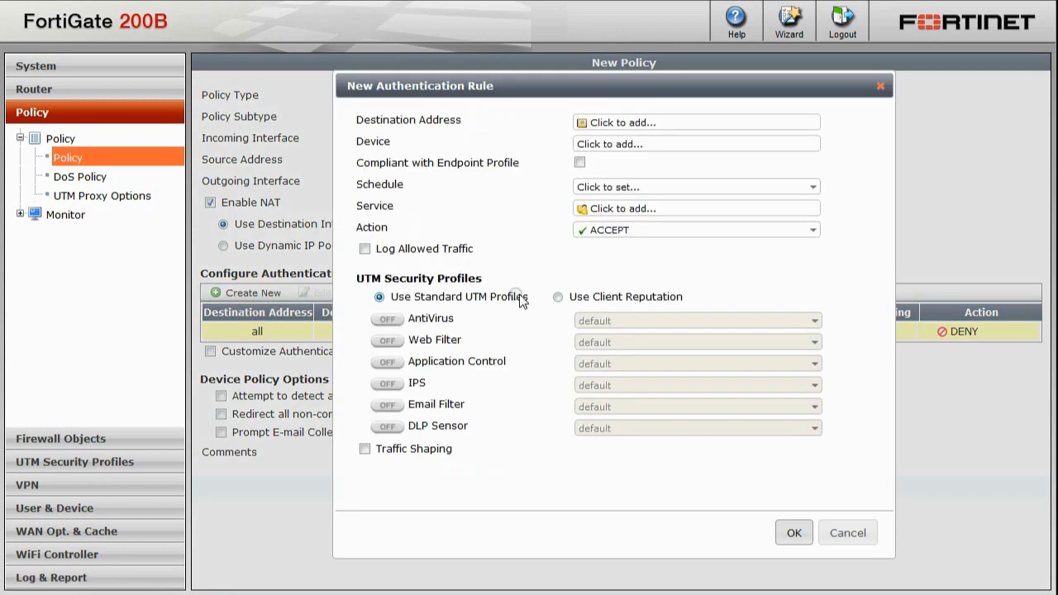
{"action": "mouse_move", "coordinate": [696, 304]}
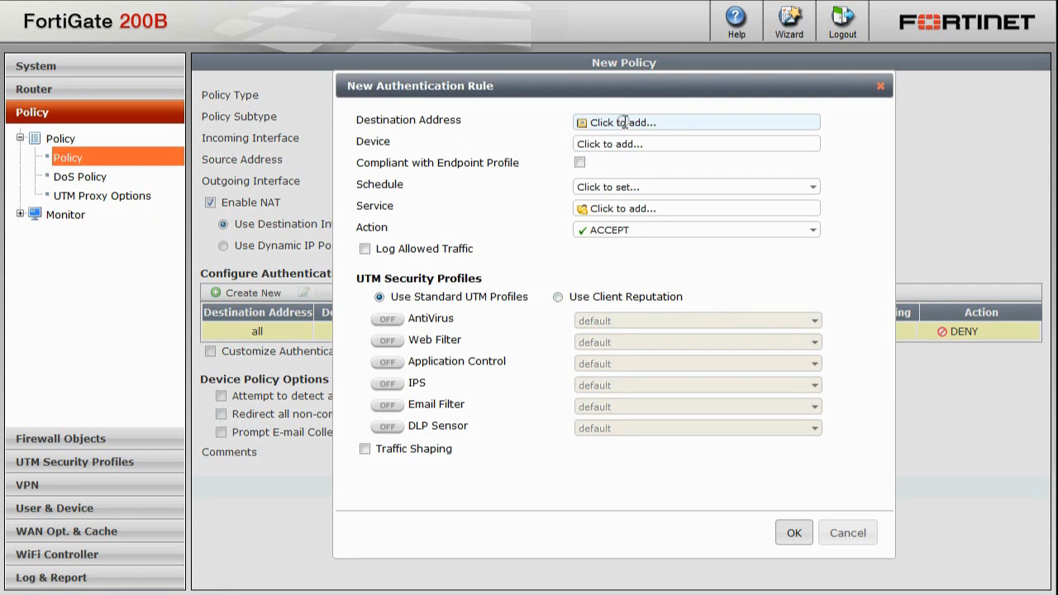
{"action": "left_click", "coordinate": [695, 122]}
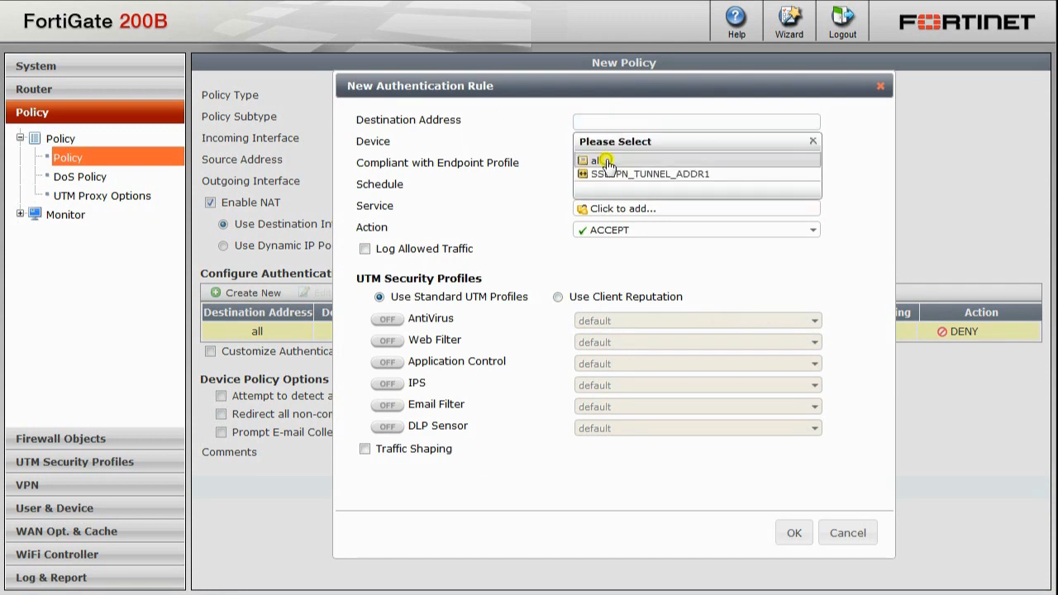
{"action": "left_click", "coordinate": [596, 160]}
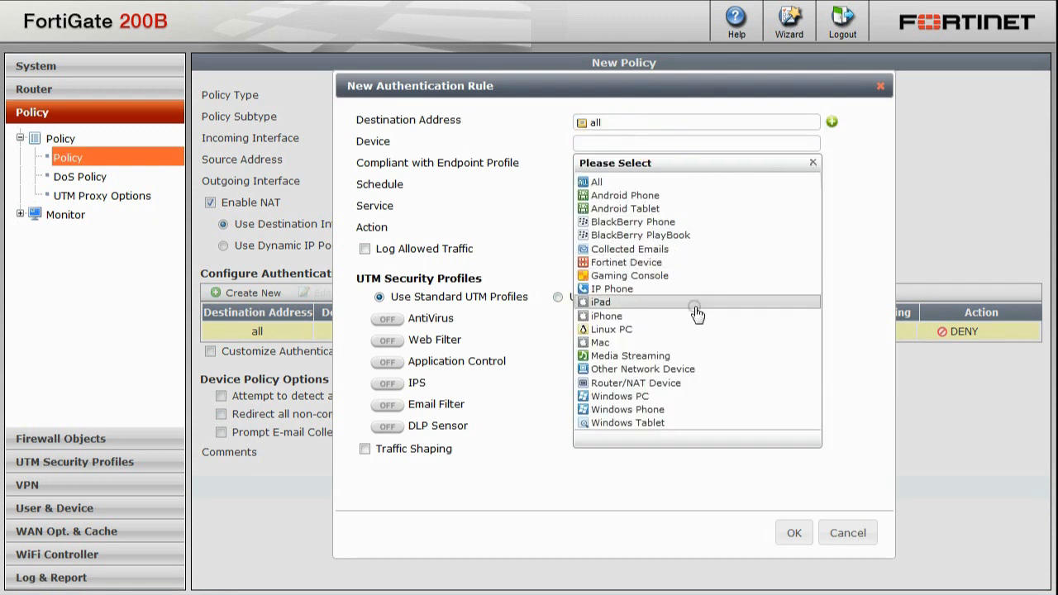
{"action": "left_click", "coordinate": [619, 397]}
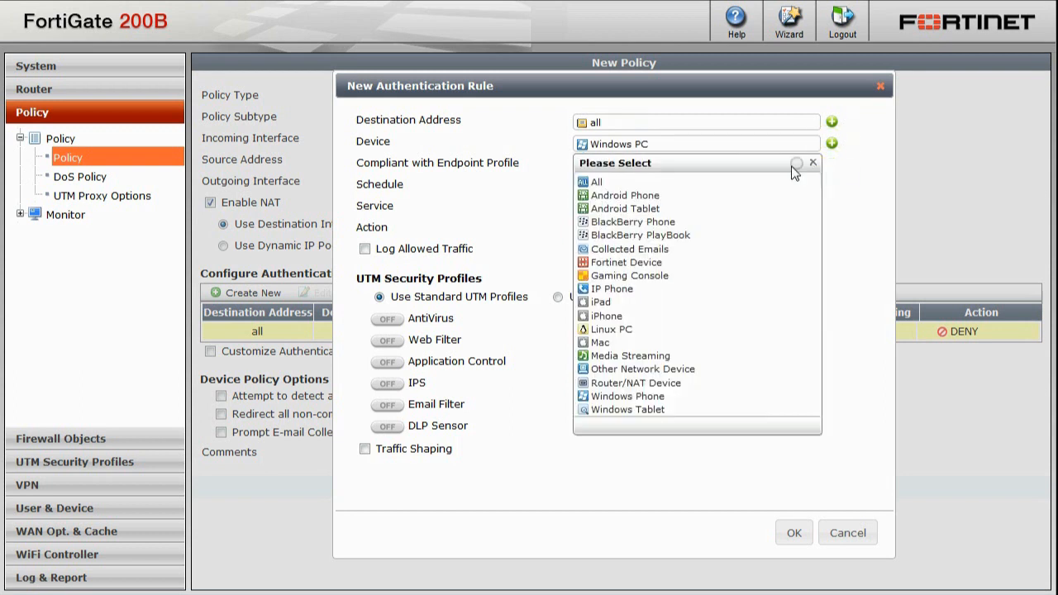
{"action": "left_click", "coordinate": [597, 342]}
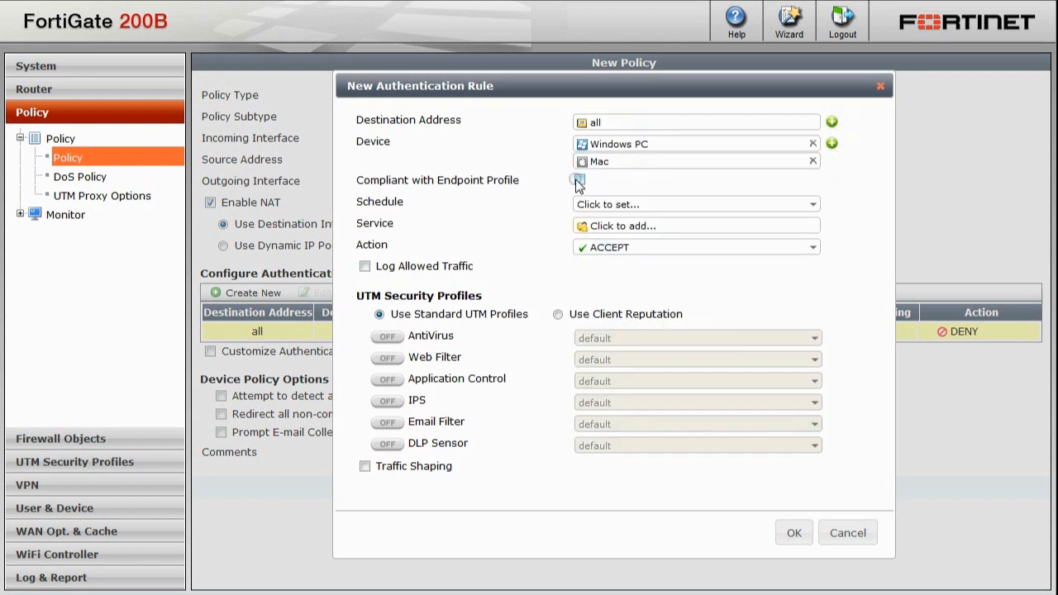
{"action": "left_click", "coordinate": [579, 178]}
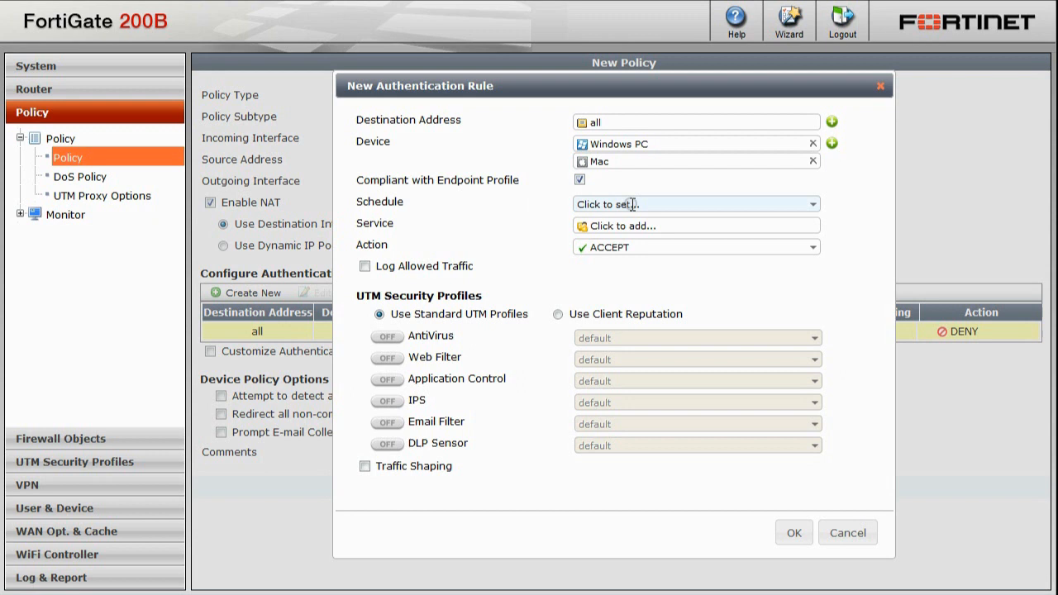
Set schedule always, log allowed traffic, turn web filter on and save the rule
{"action": "left_click", "coordinate": [694, 205]}
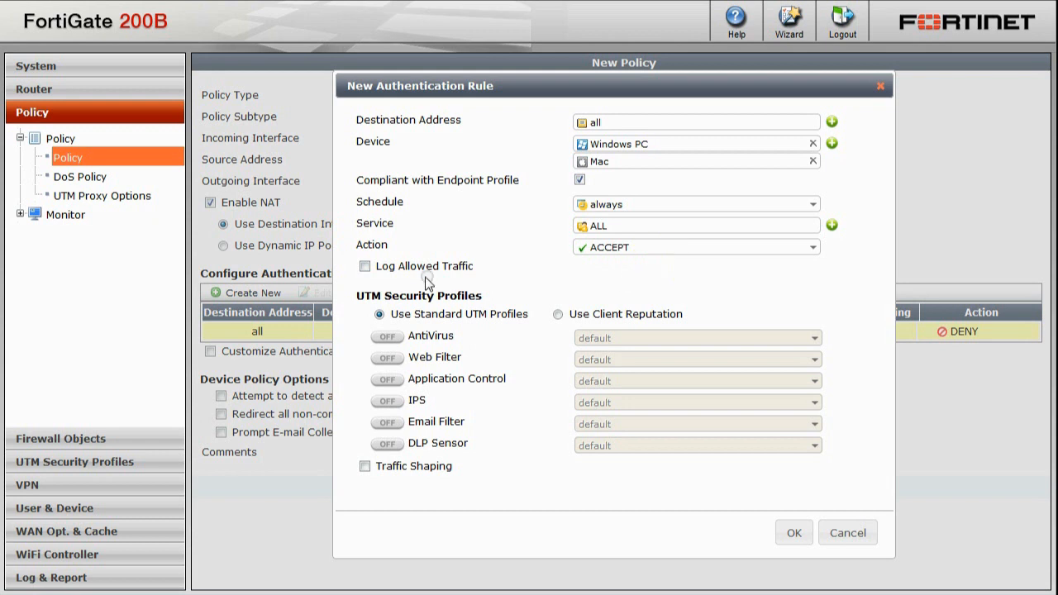
{"action": "left_click", "coordinate": [364, 265]}
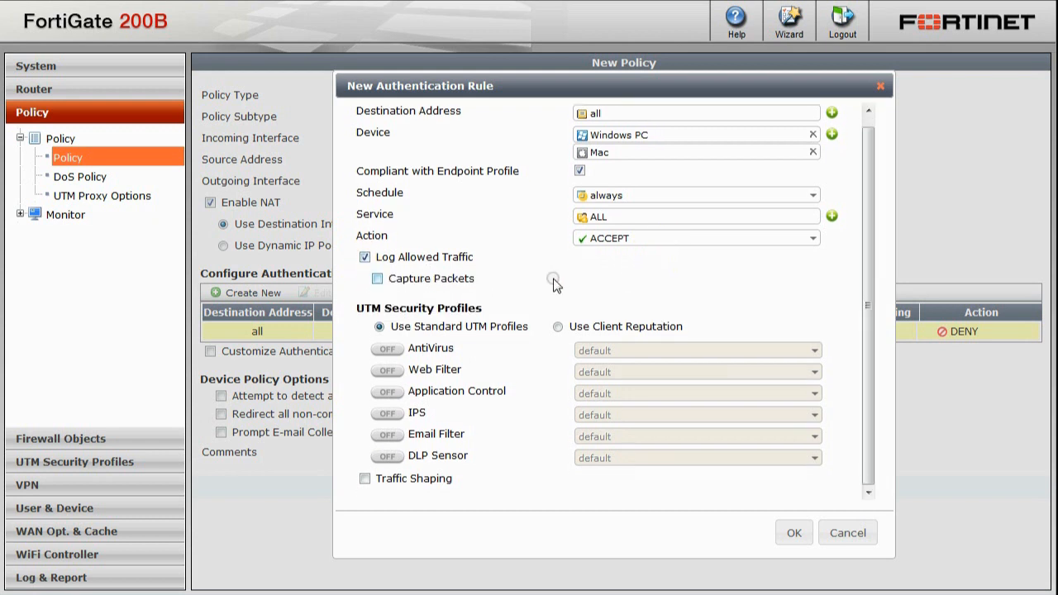
{"action": "mouse_move", "coordinate": [394, 372]}
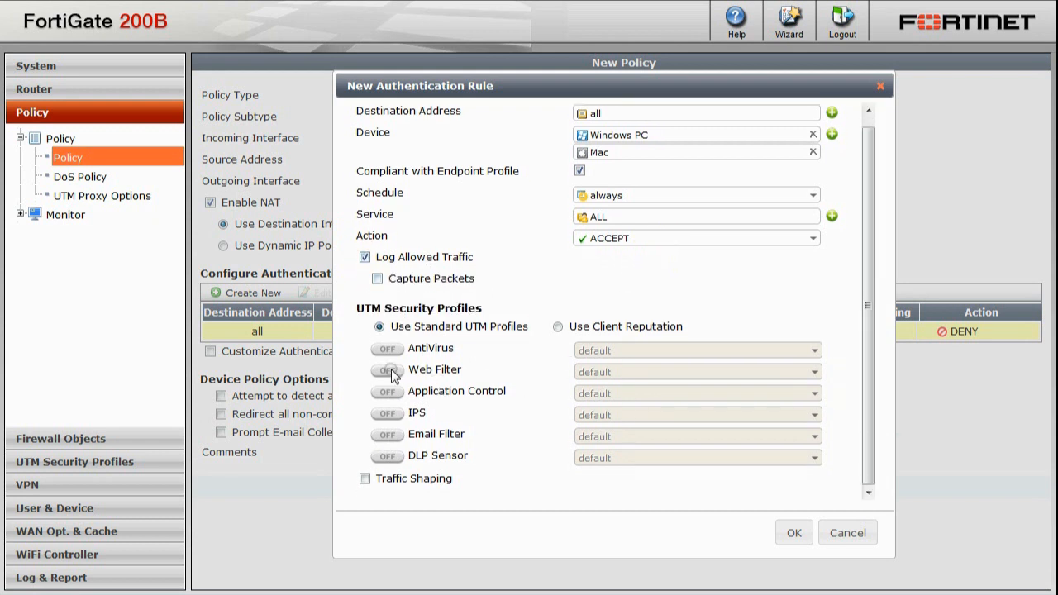
{"action": "left_click", "coordinate": [387, 370]}
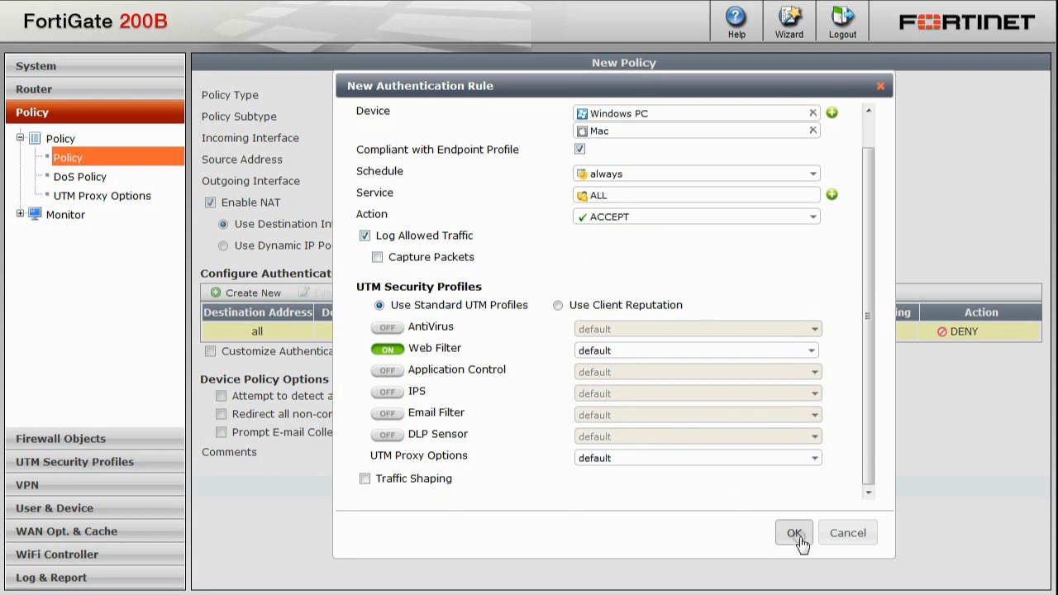
{"action": "left_click", "coordinate": [794, 532]}
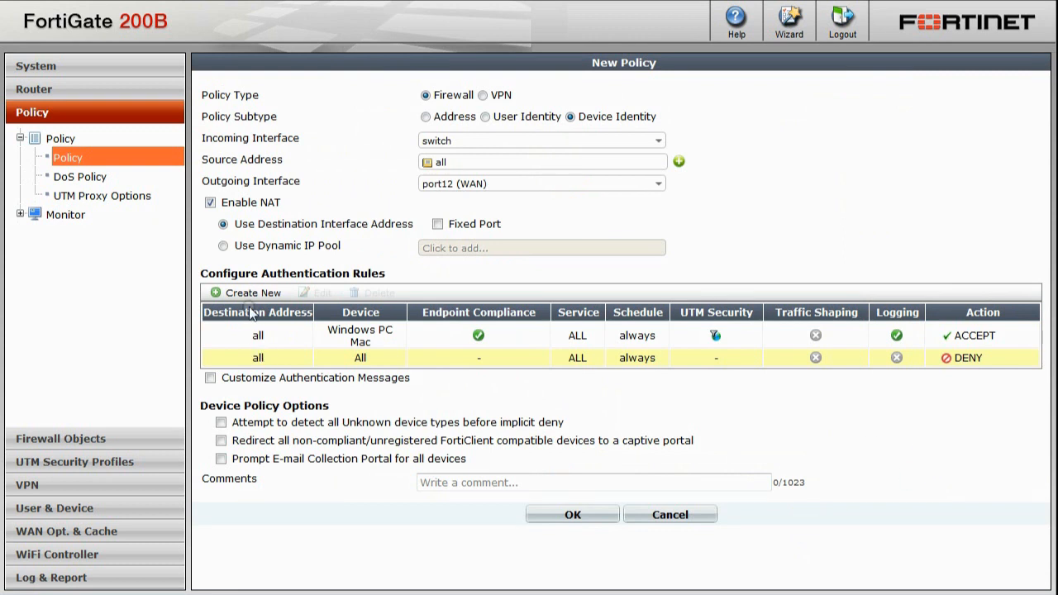
Start a second rule for destination all with iPad, iPhone, Linux PC, PlayBook and Android Tablet
{"action": "left_click", "coordinate": [245, 292]}
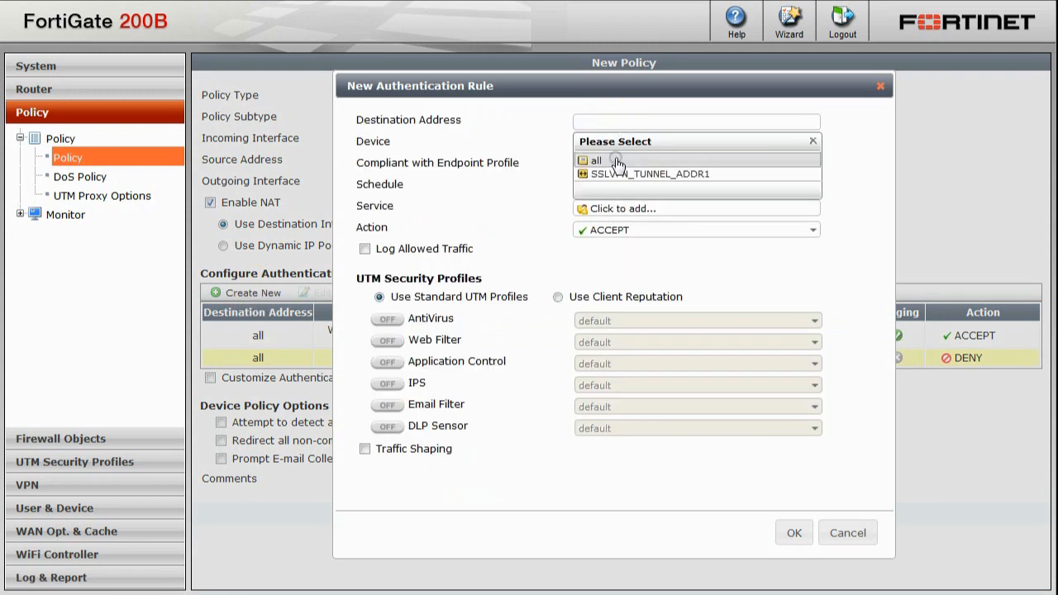
{"action": "left_click", "coordinate": [596, 159]}
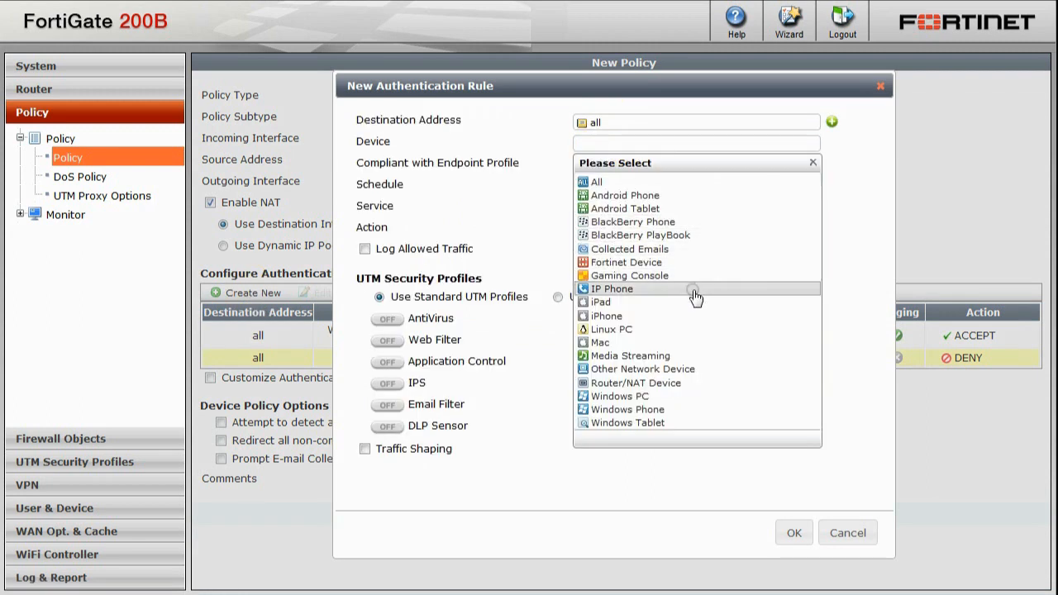
{"action": "left_click", "coordinate": [599, 301]}
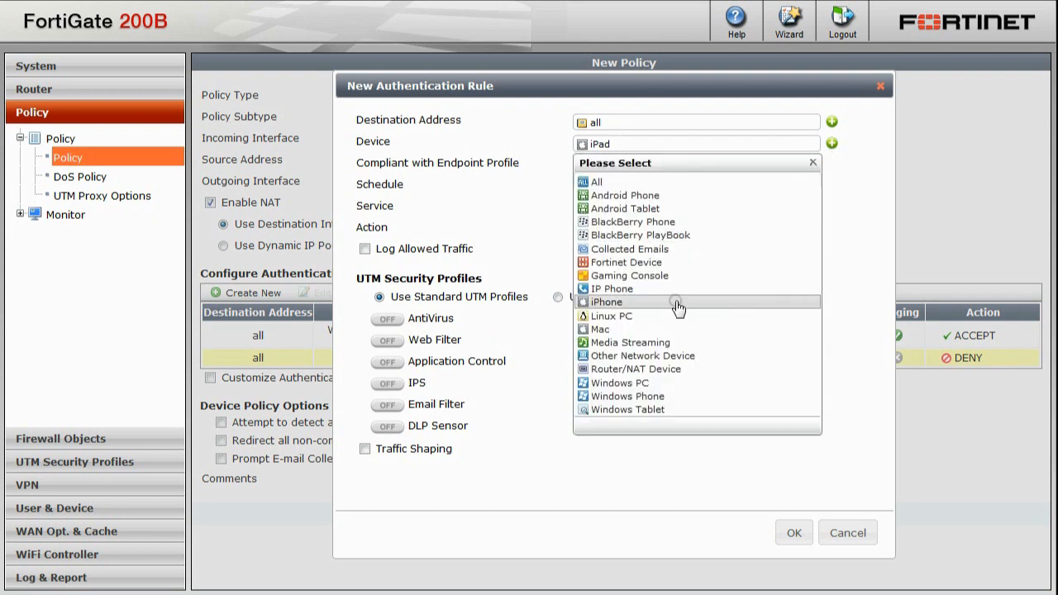
{"action": "left_click", "coordinate": [605, 301]}
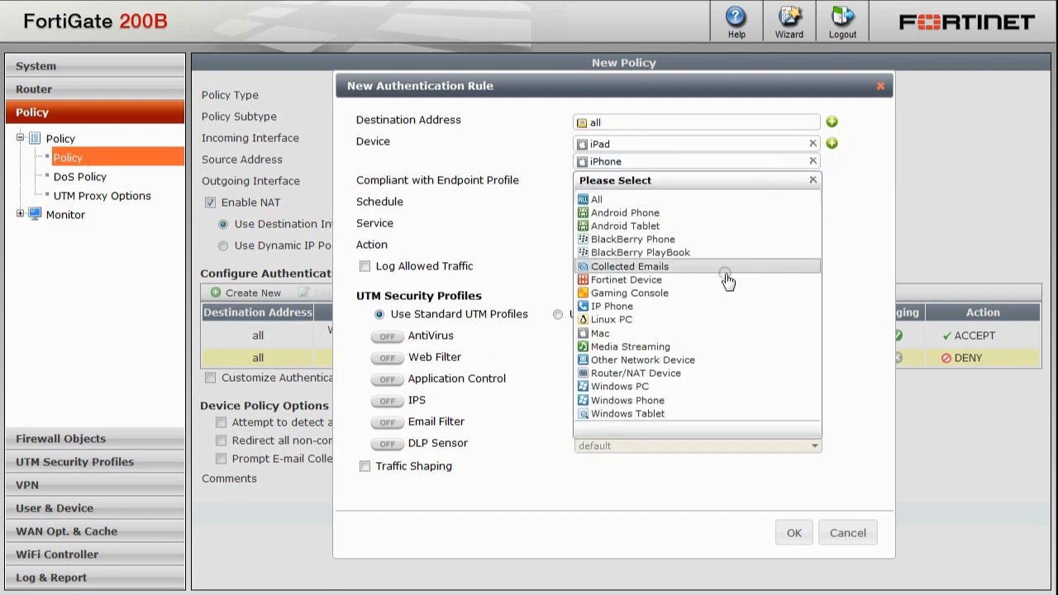
{"action": "left_click", "coordinate": [612, 319]}
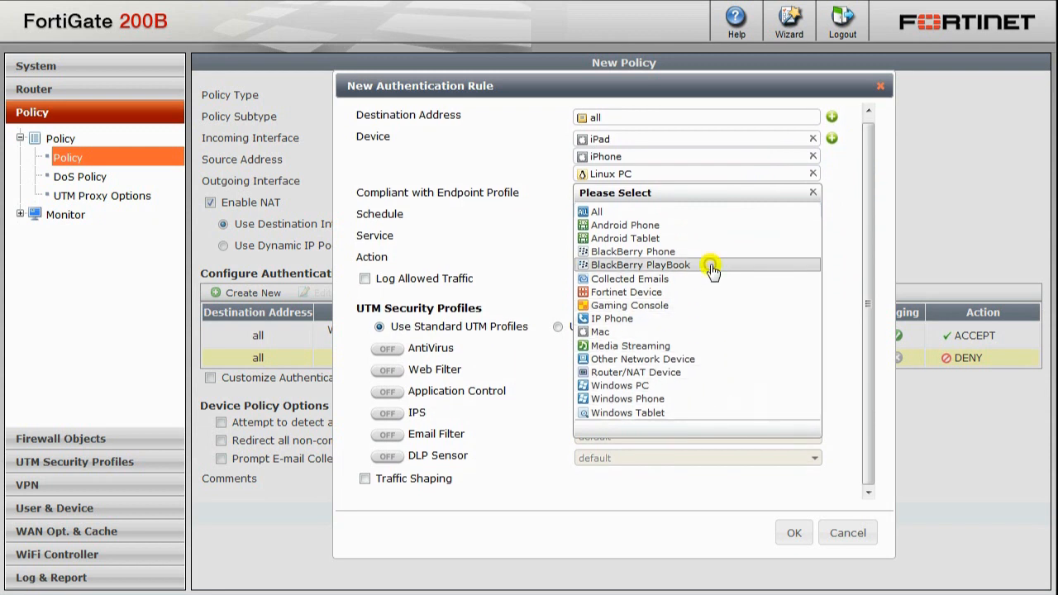
{"action": "left_click", "coordinate": [640, 265]}
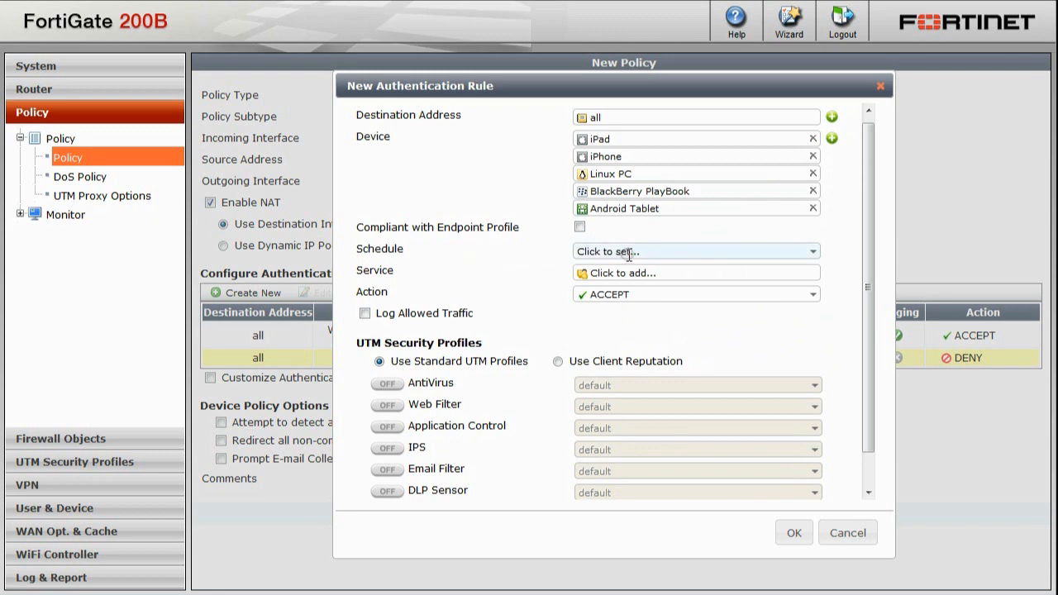
{"action": "mouse_move", "coordinate": [571, 255]}
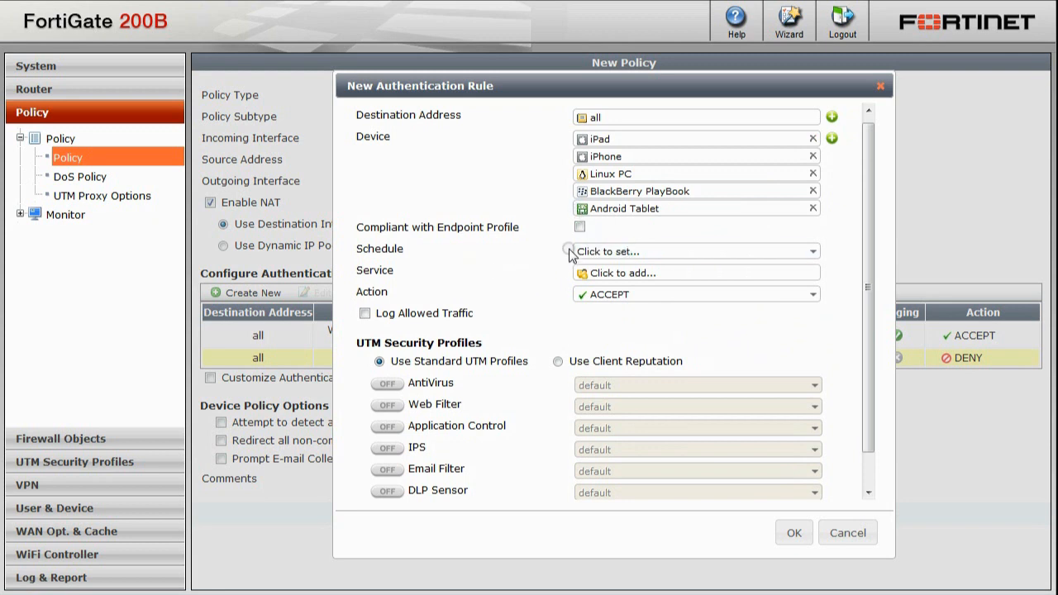
{"action": "left_click", "coordinate": [695, 252]}
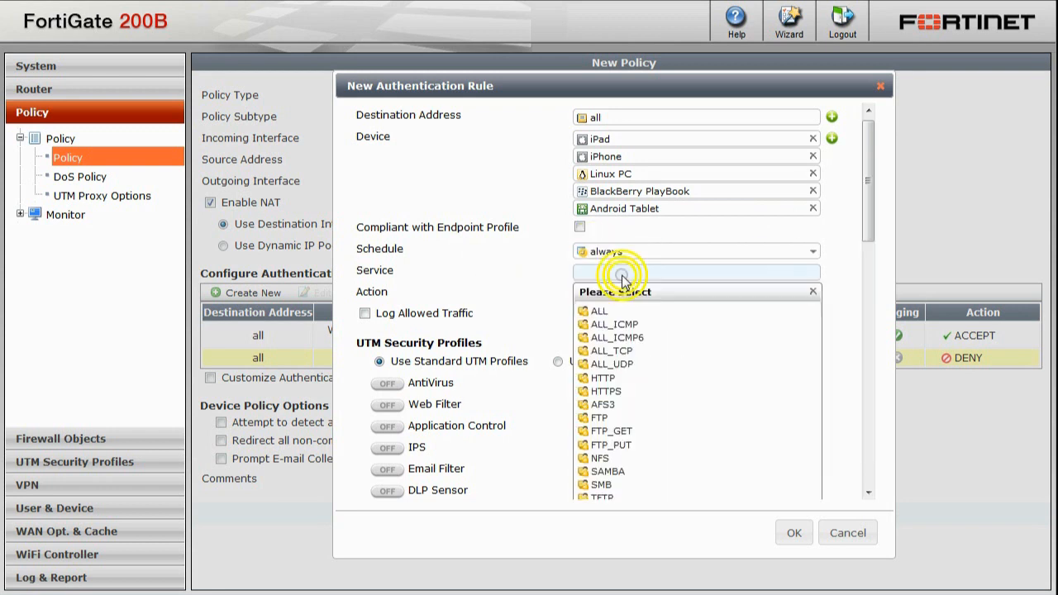
Set service ALL, log allowed traffic, turn on antivirus and web filtering, and save the rule
{"action": "left_click", "coordinate": [599, 311]}
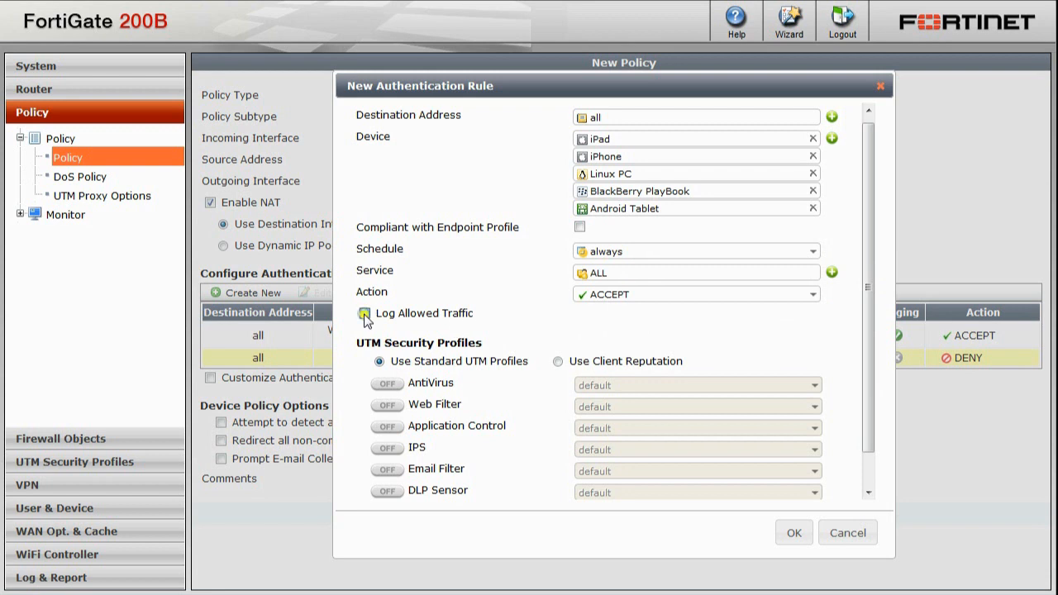
{"action": "left_click", "coordinate": [364, 314]}
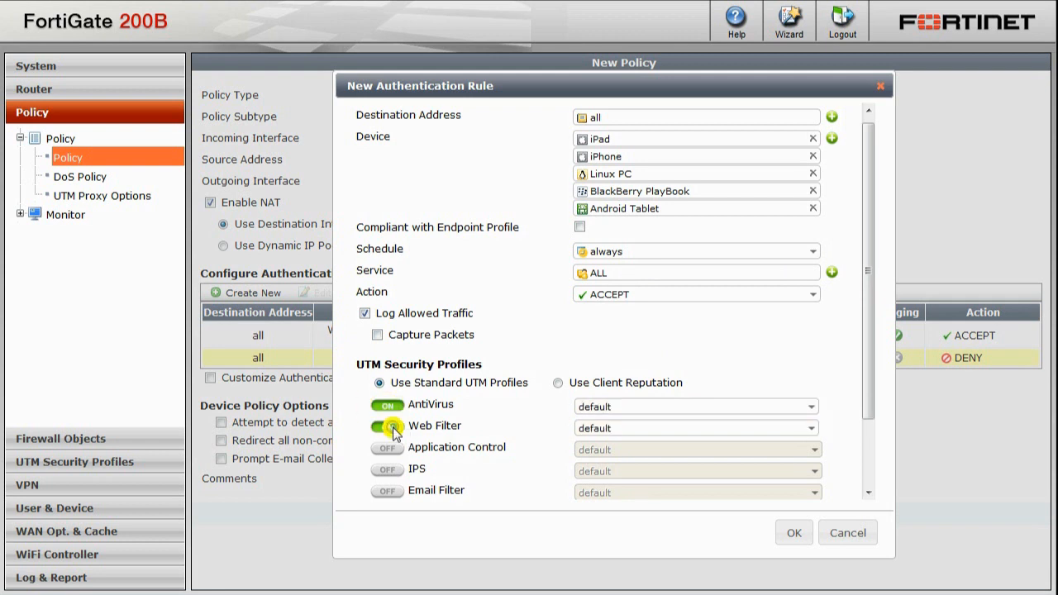
{"action": "left_click", "coordinate": [387, 427]}
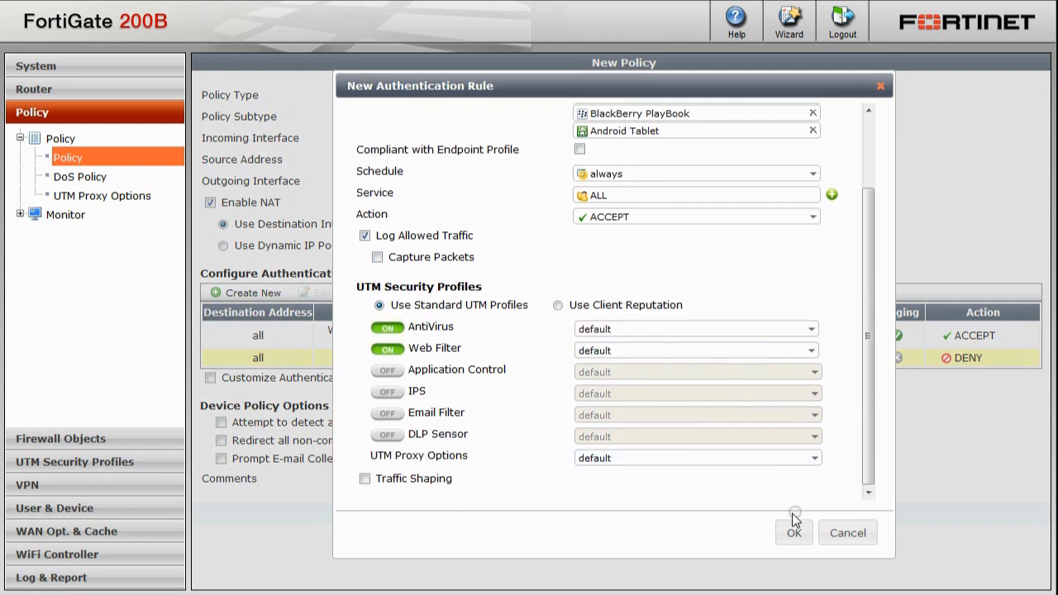
{"action": "left_click", "coordinate": [794, 532]}
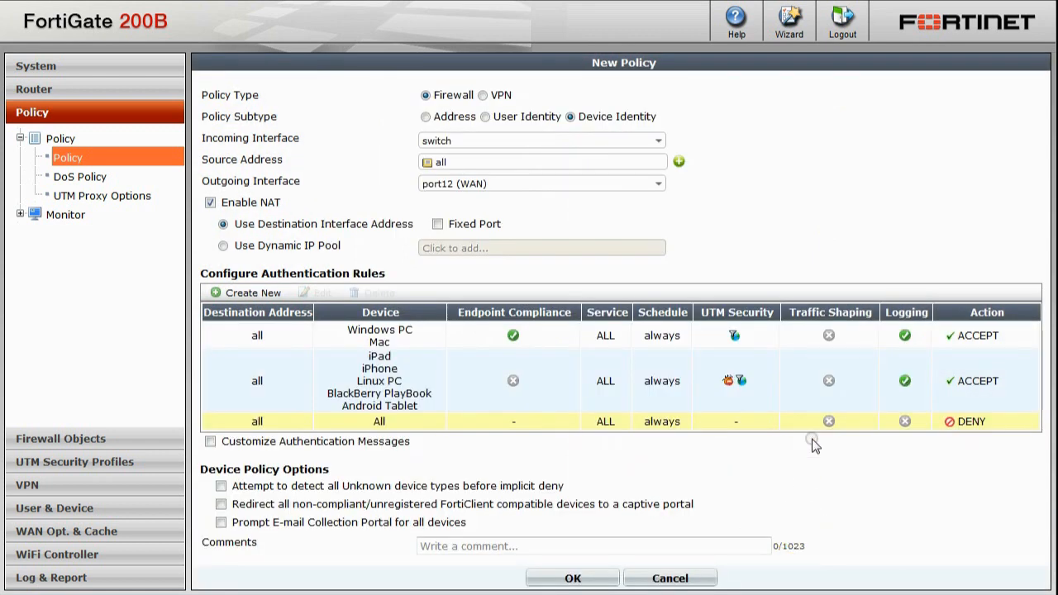
{"action": "mouse_move", "coordinate": [785, 445]}
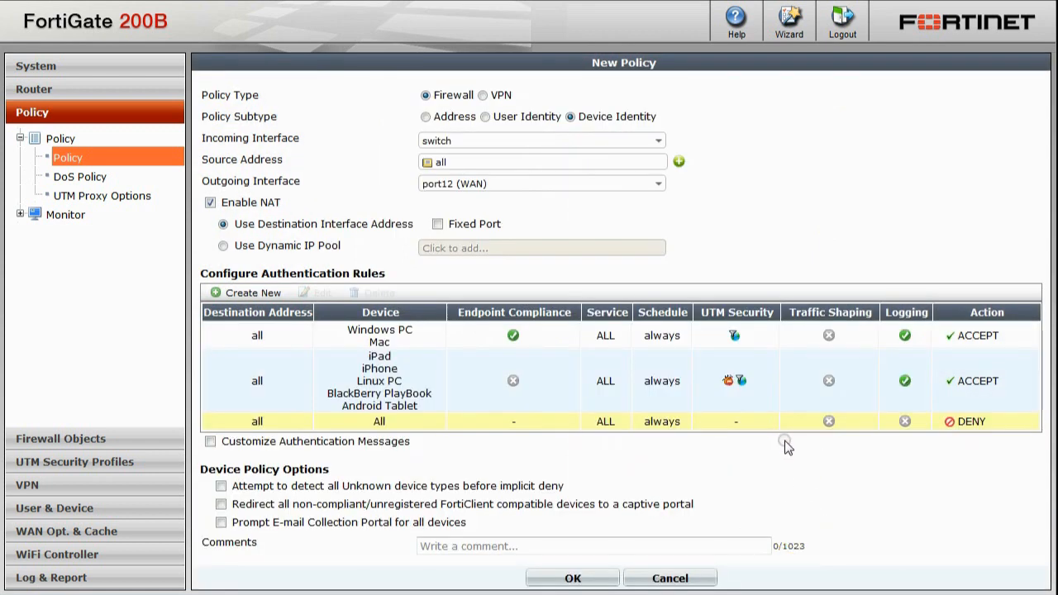
{"action": "mouse_move", "coordinate": [919, 480]}
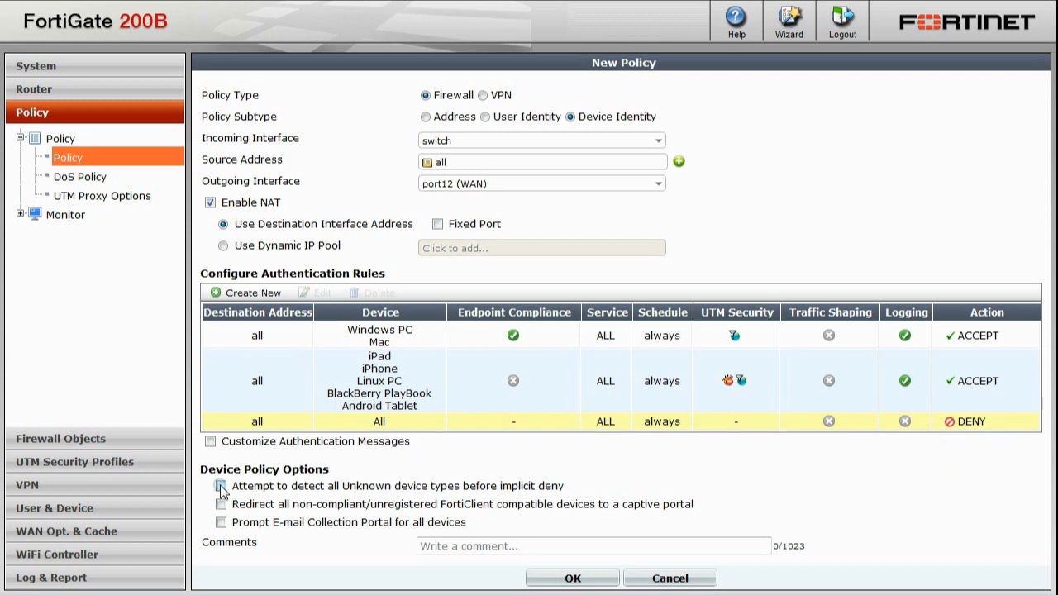
Enable detecting unknown device types and captive-portal redirect for Windows PCs and Mac OSX
{"action": "left_click", "coordinate": [221, 486]}
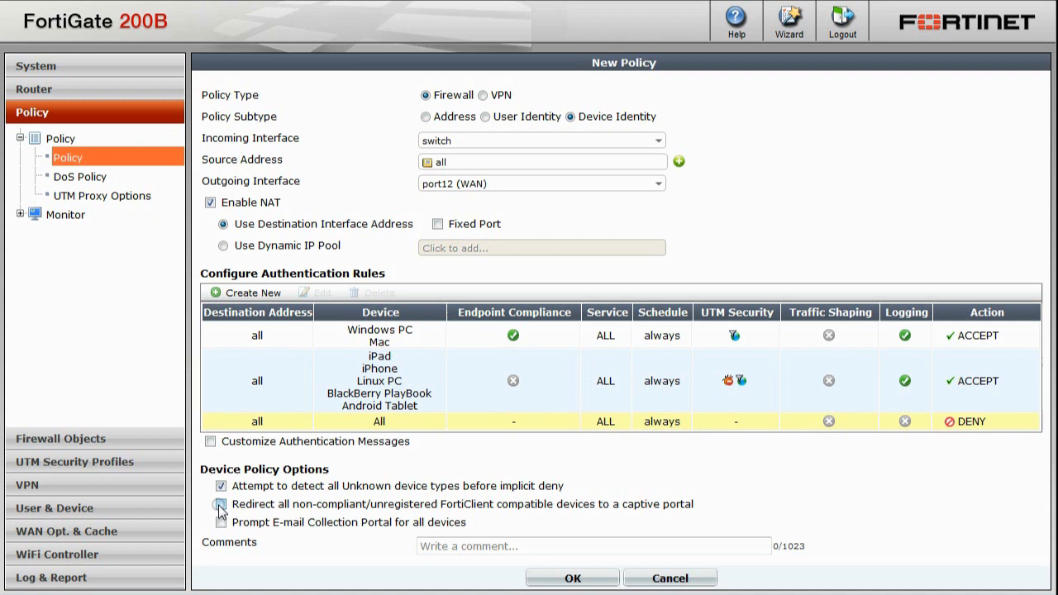
{"action": "left_click", "coordinate": [221, 504]}
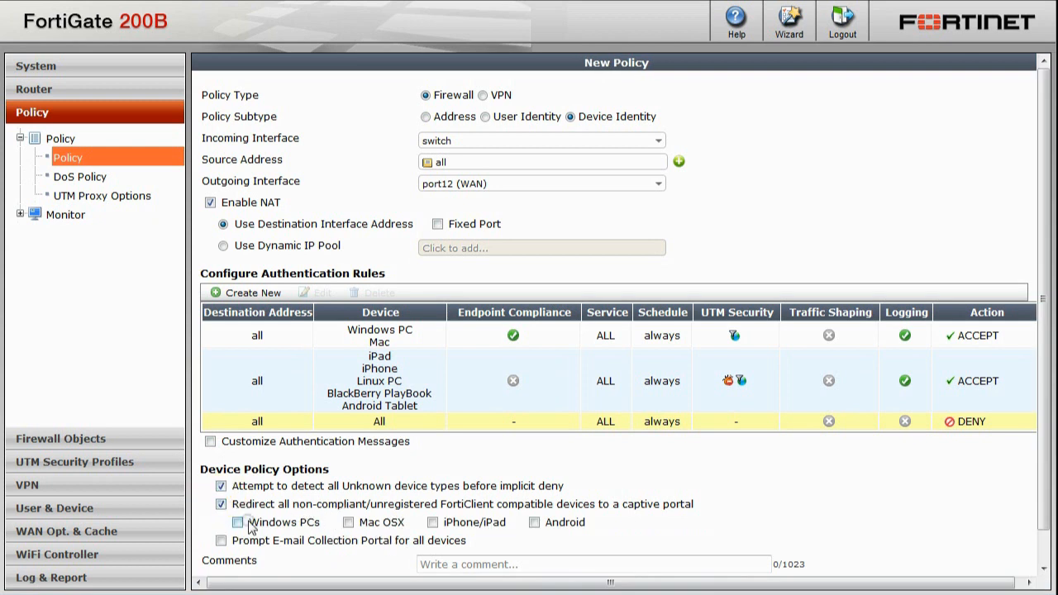
{"action": "left_click", "coordinate": [238, 522]}
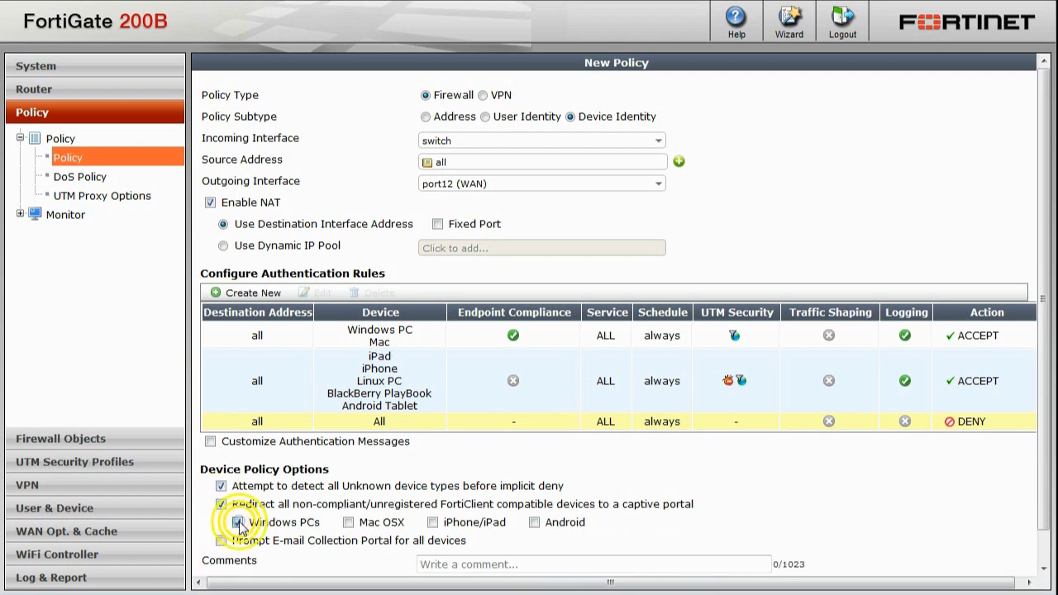
{"action": "left_click", "coordinate": [347, 523]}
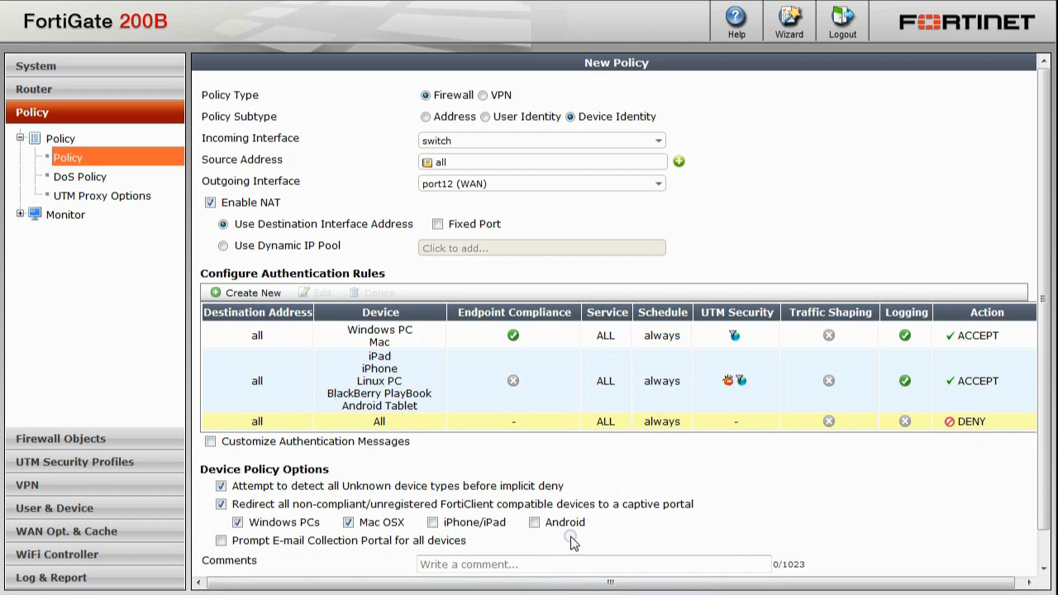
Save the device identity policy so it appears in the policy list
{"action": "scroll", "scroll_direction": "down", "scroll_amount": 3}
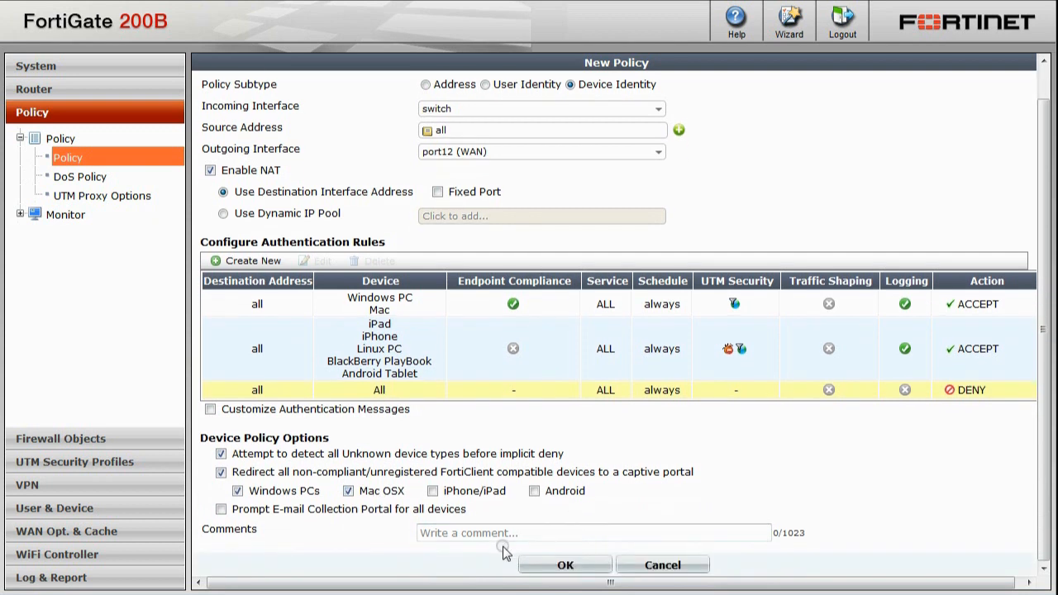
{"action": "left_click", "coordinate": [565, 566]}
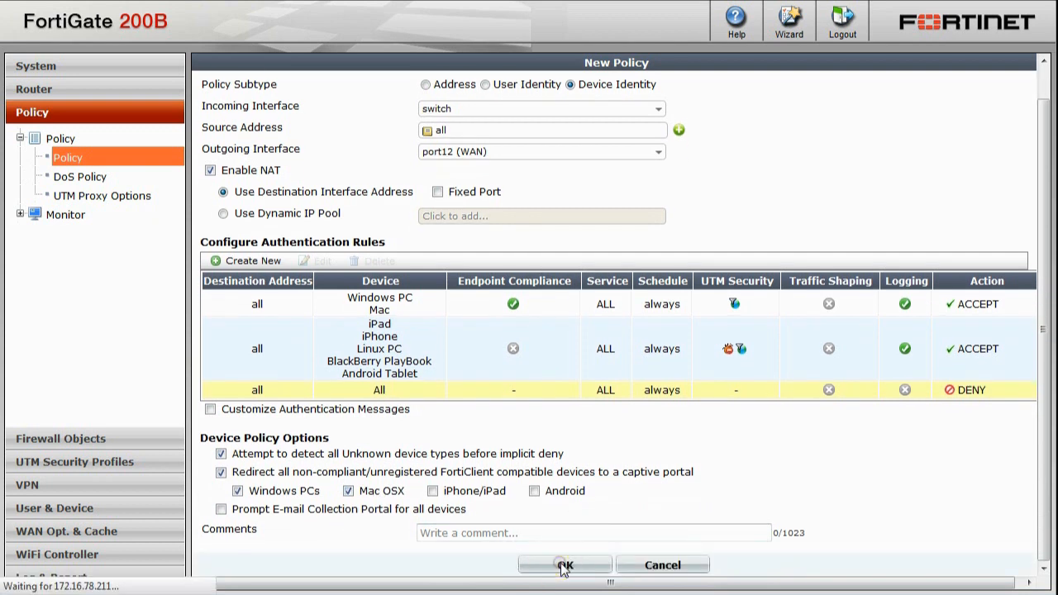
{"action": "mouse_move", "coordinate": [721, 499]}
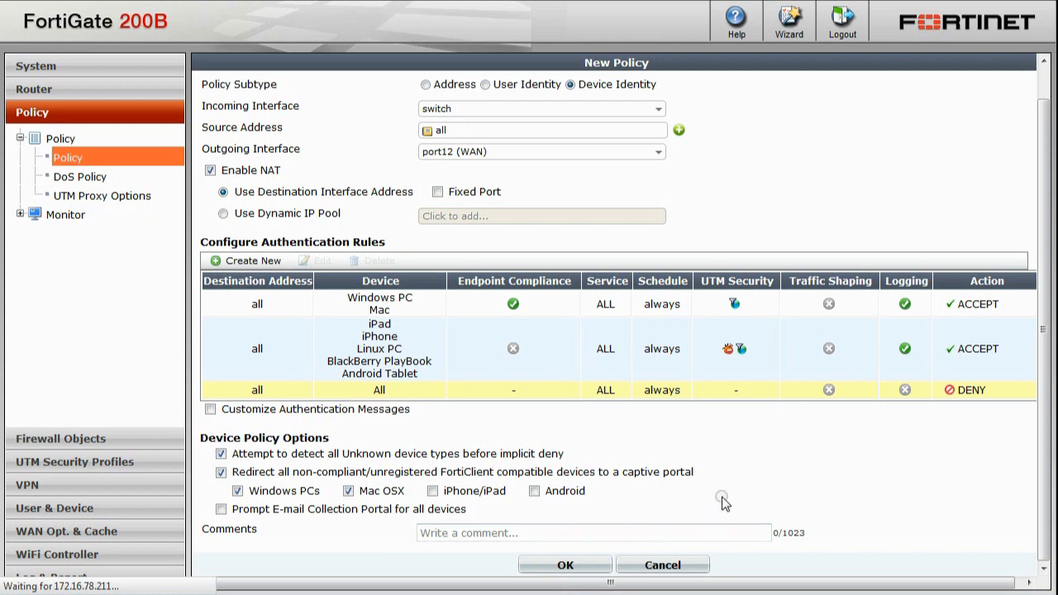
{"action": "left_click", "coordinate": [566, 566]}
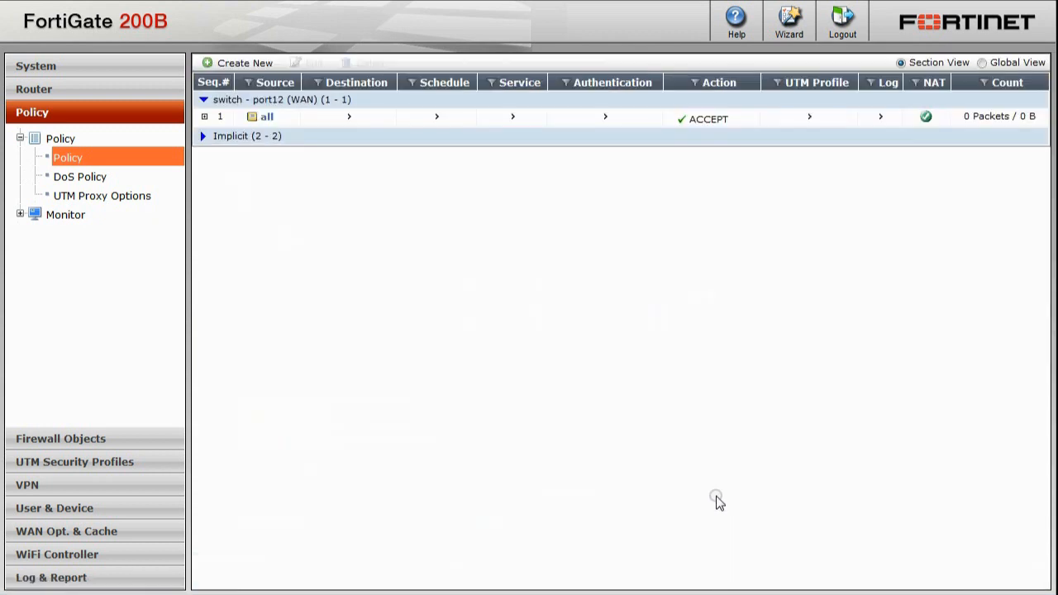
Expand policy 1 to show authentication sub-rules 1.1 and 1.2
{"action": "left_click", "coordinate": [220, 116]}
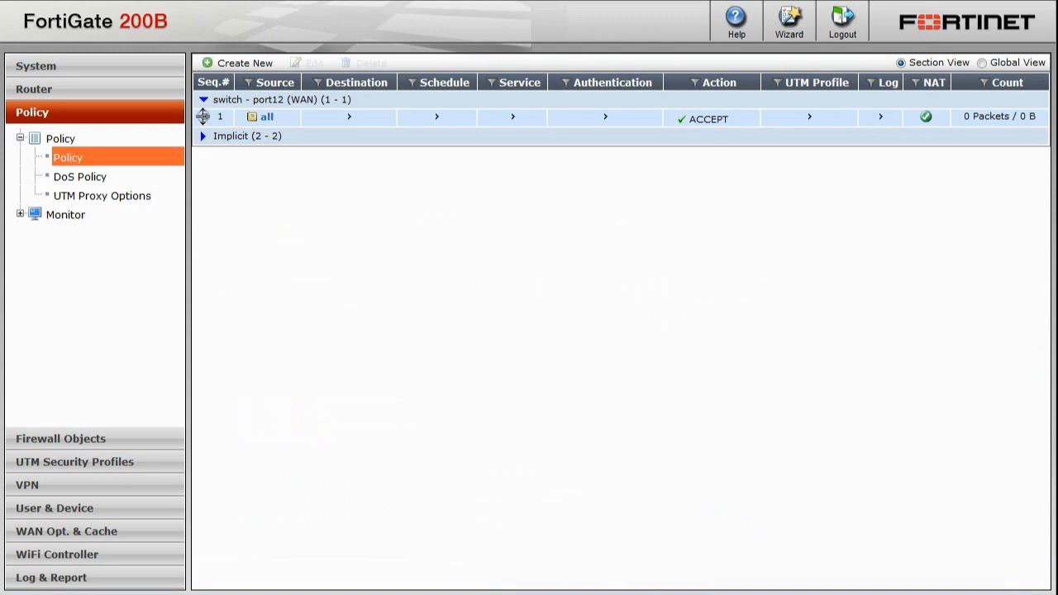
{"action": "left_click", "coordinate": [202, 115]}
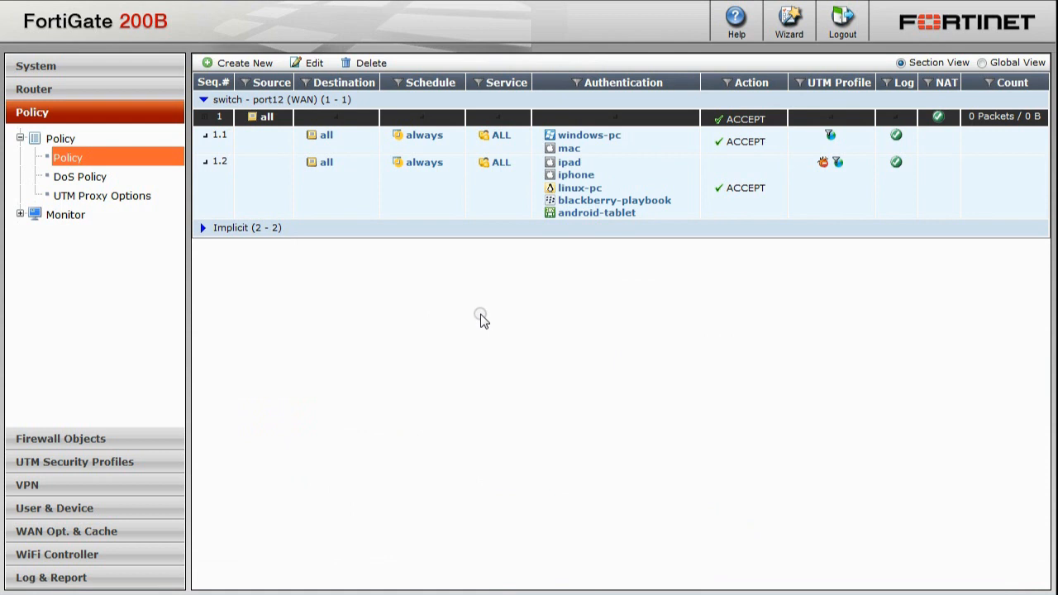
{"action": "mouse_move", "coordinate": [452, 360]}
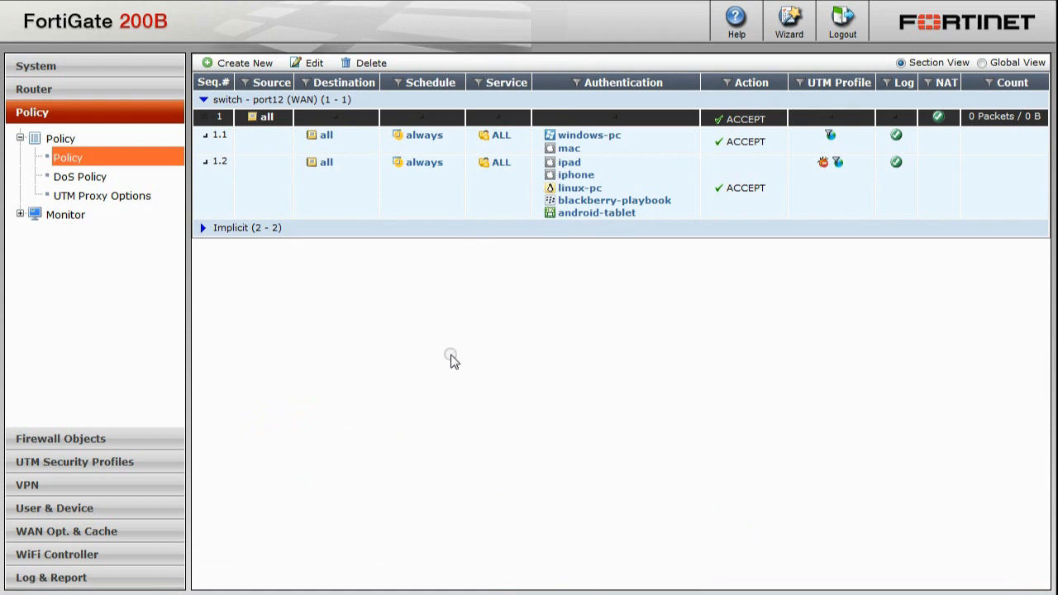
{"action": "mouse_move", "coordinate": [457, 374]}
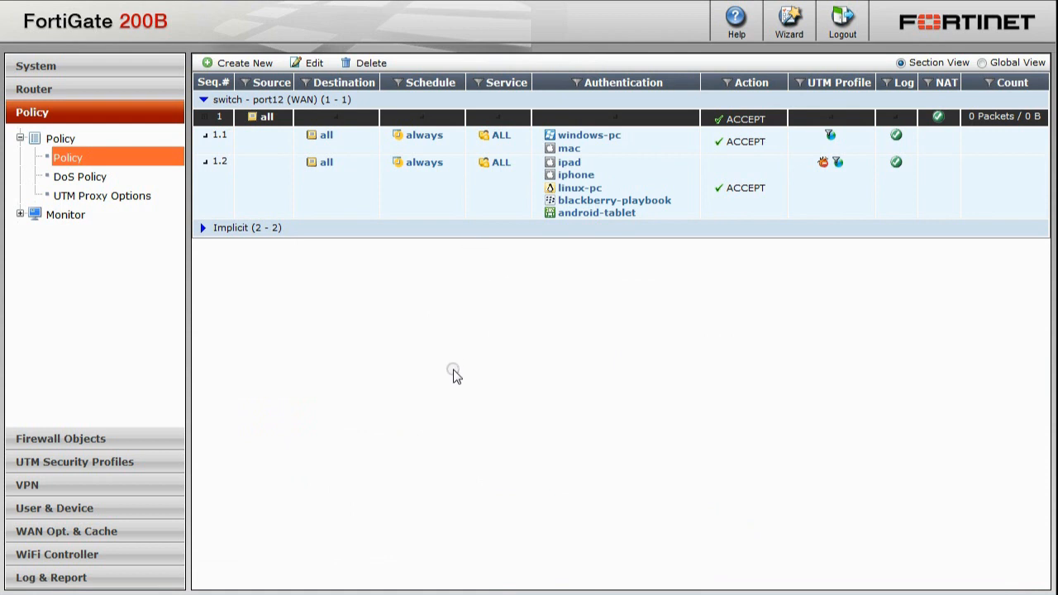
{"action": "mouse_move", "coordinate": [450, 415]}
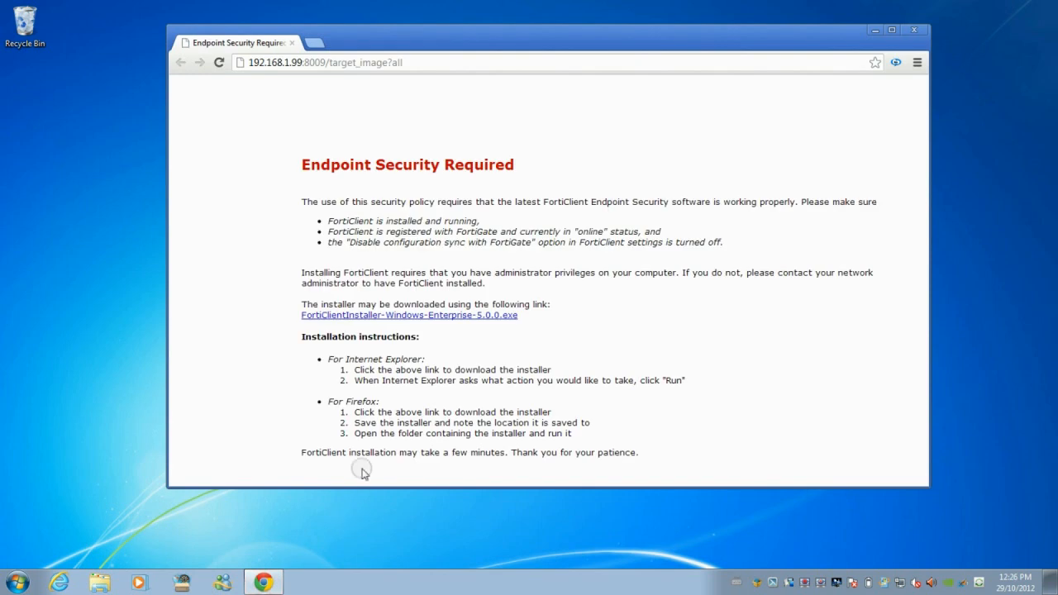
{"action": "mouse_move", "coordinate": [432, 172]}
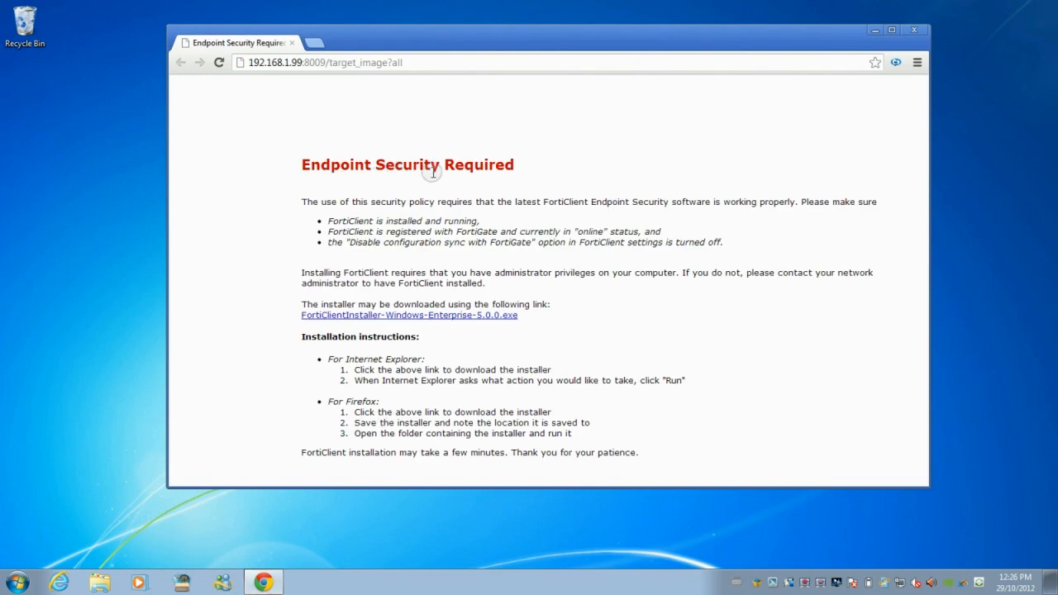
{"action": "mouse_move", "coordinate": [373, 261]}
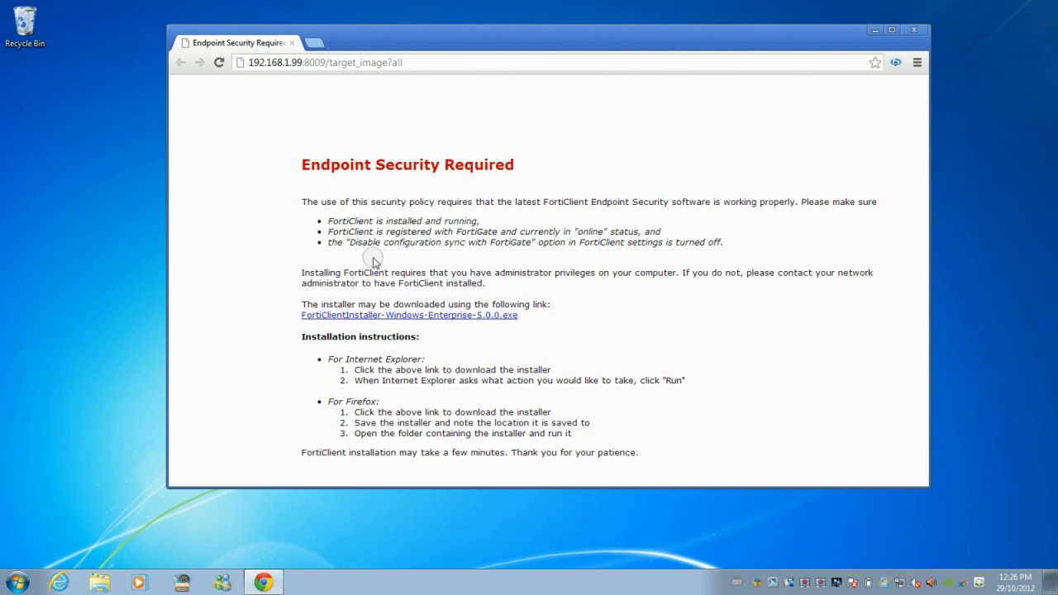
{"action": "mouse_move", "coordinate": [380, 321]}
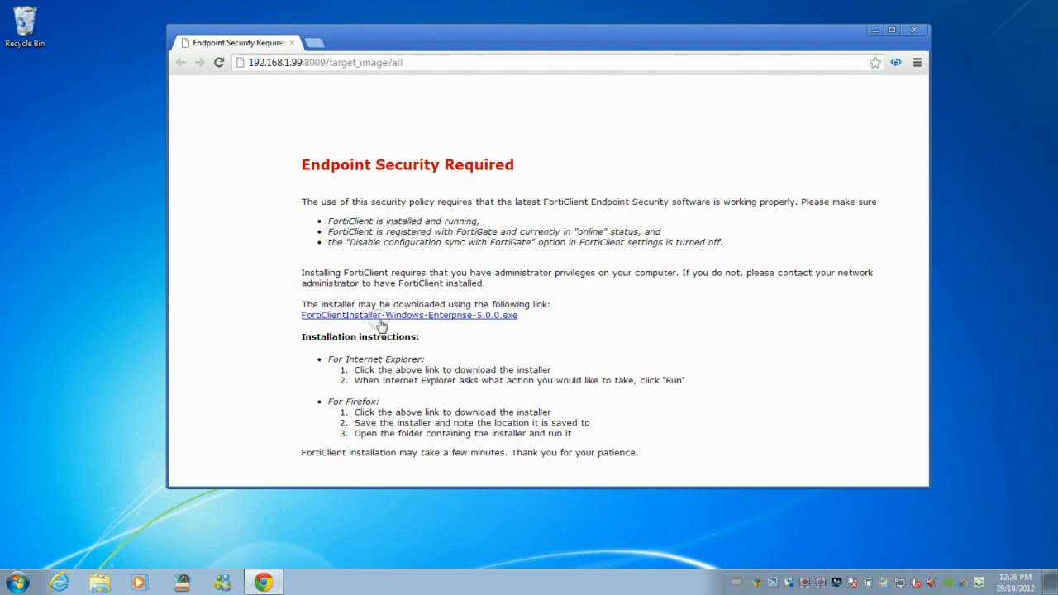
Download the FortiClient installer from the captive portal and close Chrome
{"action": "left_click", "coordinate": [407, 314]}
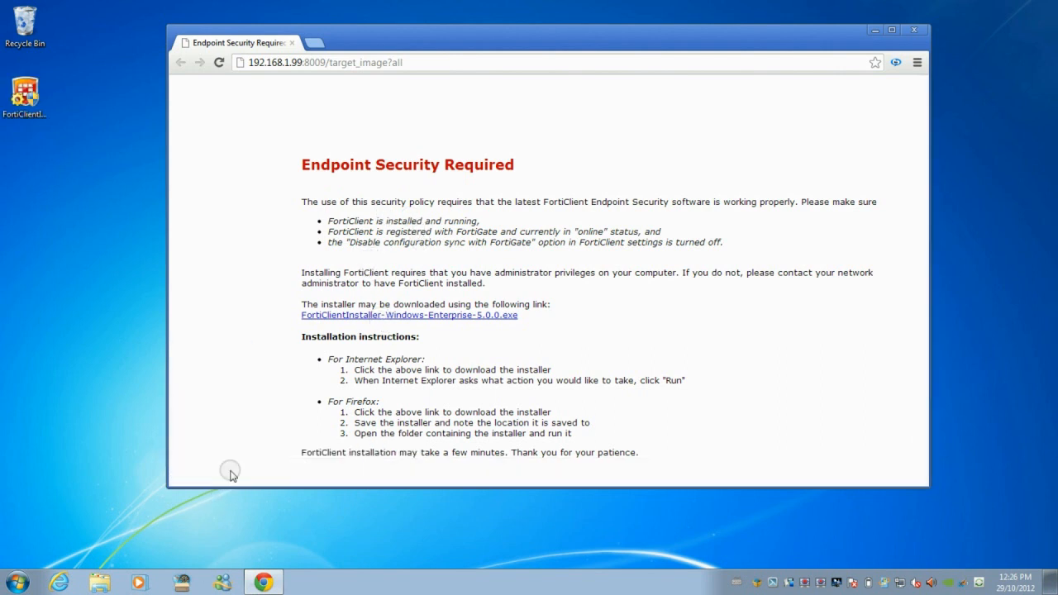
{"action": "left_click", "coordinate": [915, 30]}
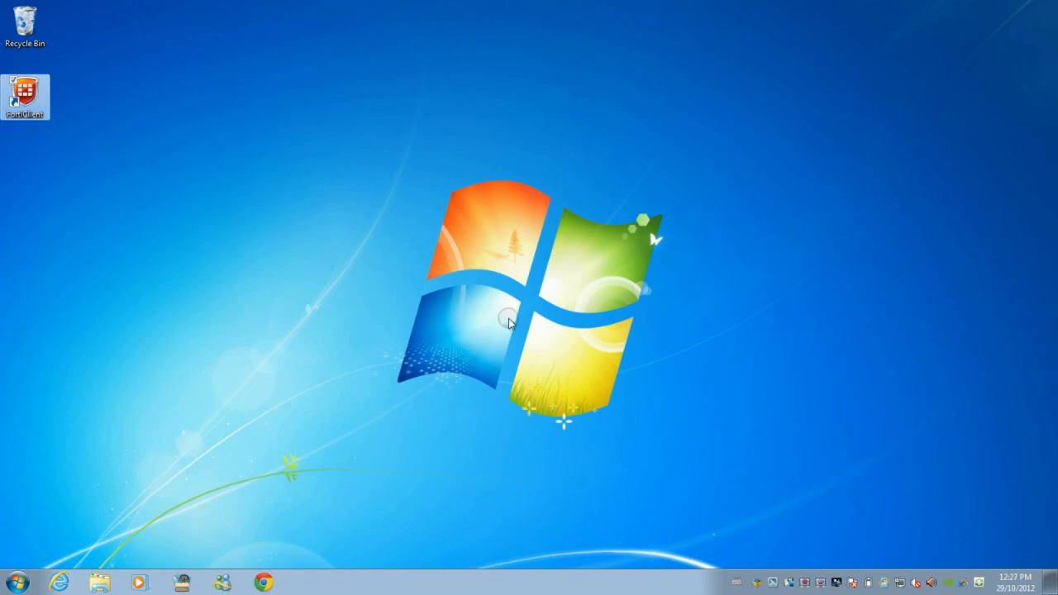
{"action": "double_click", "coordinate": [25, 90]}
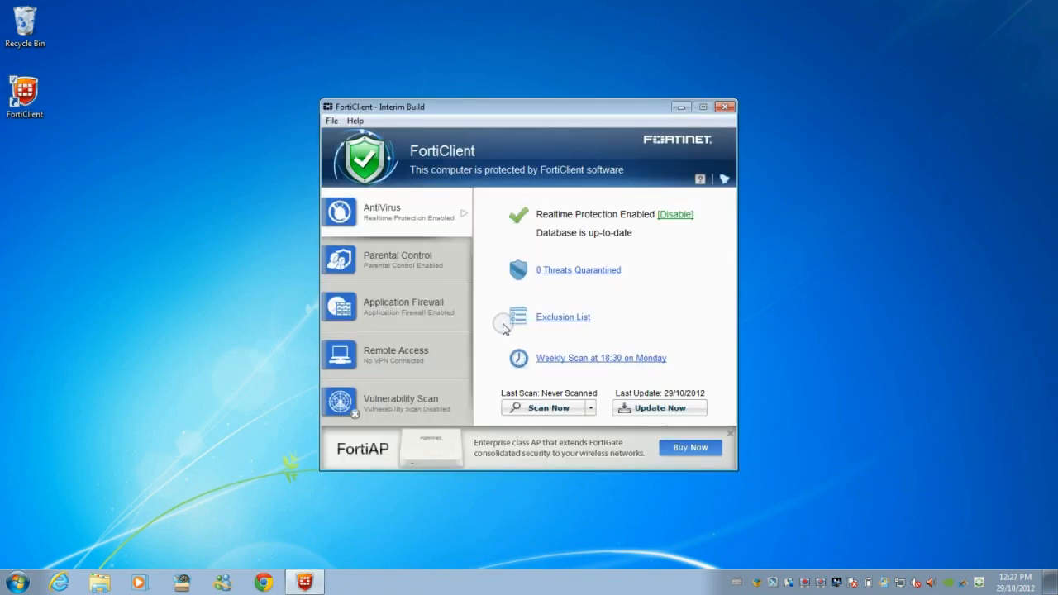
{"action": "mouse_move", "coordinate": [437, 357]}
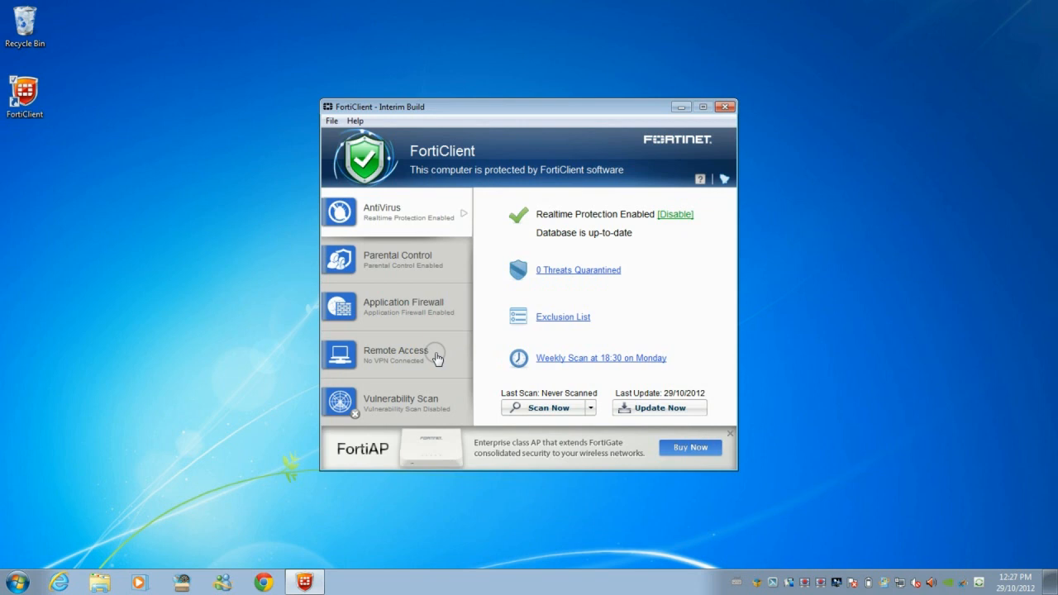
{"action": "mouse_move", "coordinate": [380, 295]}
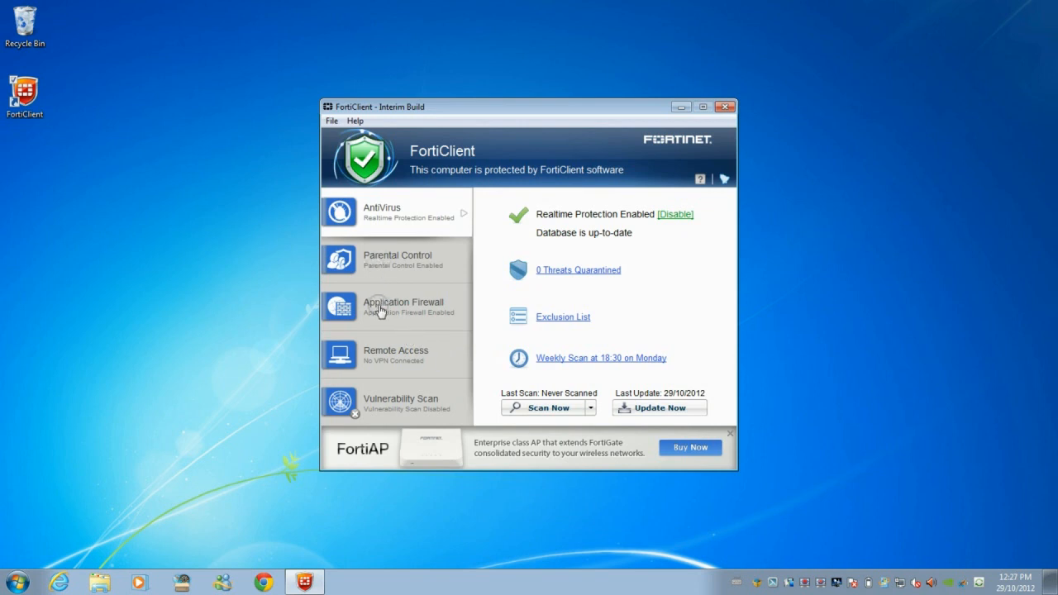
{"action": "left_click", "coordinate": [397, 260]}
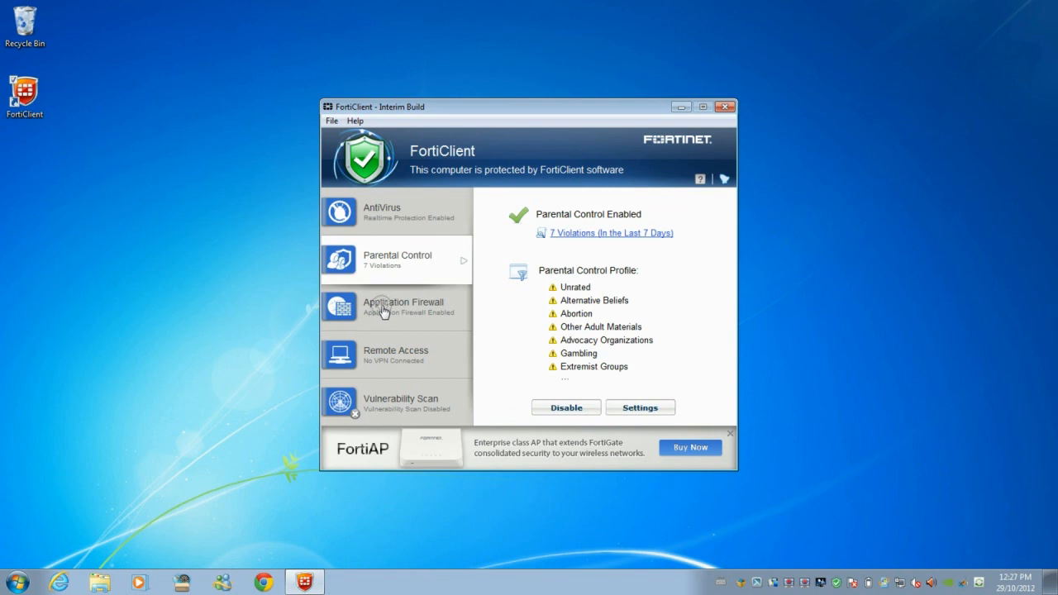
{"action": "left_click", "coordinate": [404, 306]}
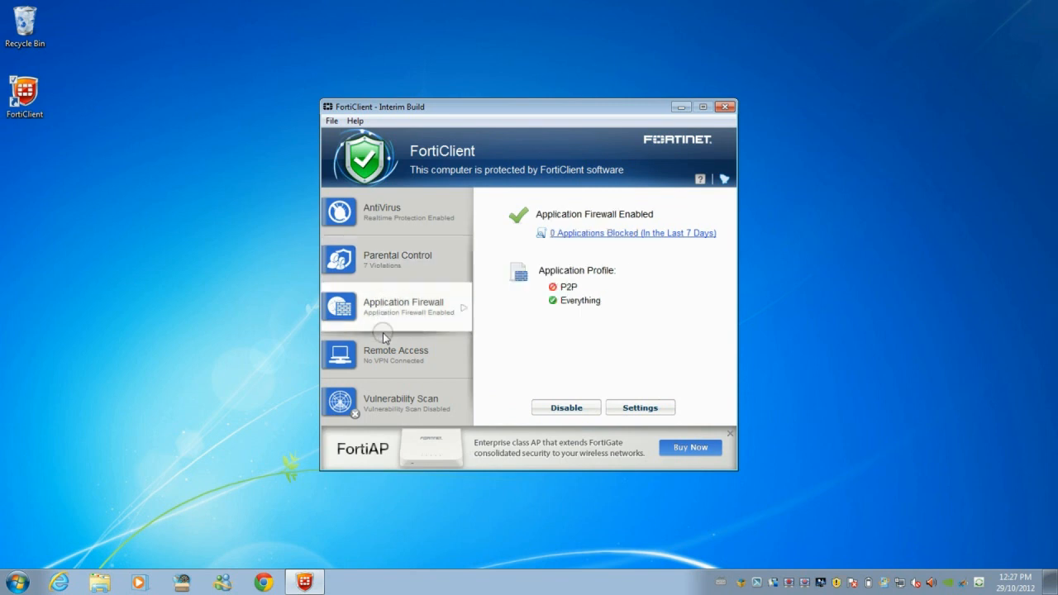
{"action": "left_click", "coordinate": [395, 212]}
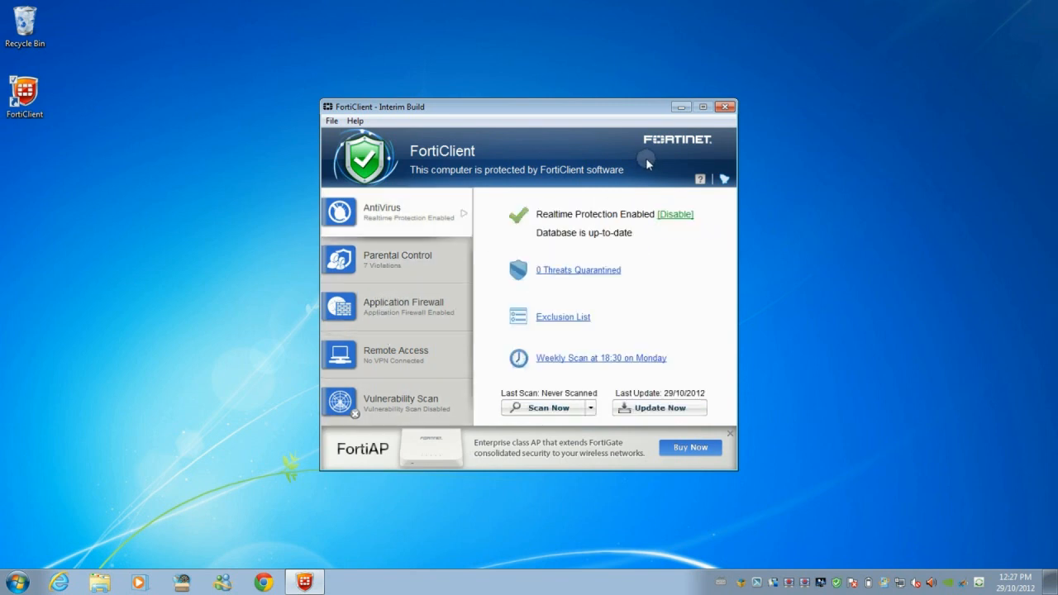
{"action": "mouse_move", "coordinate": [668, 205]}
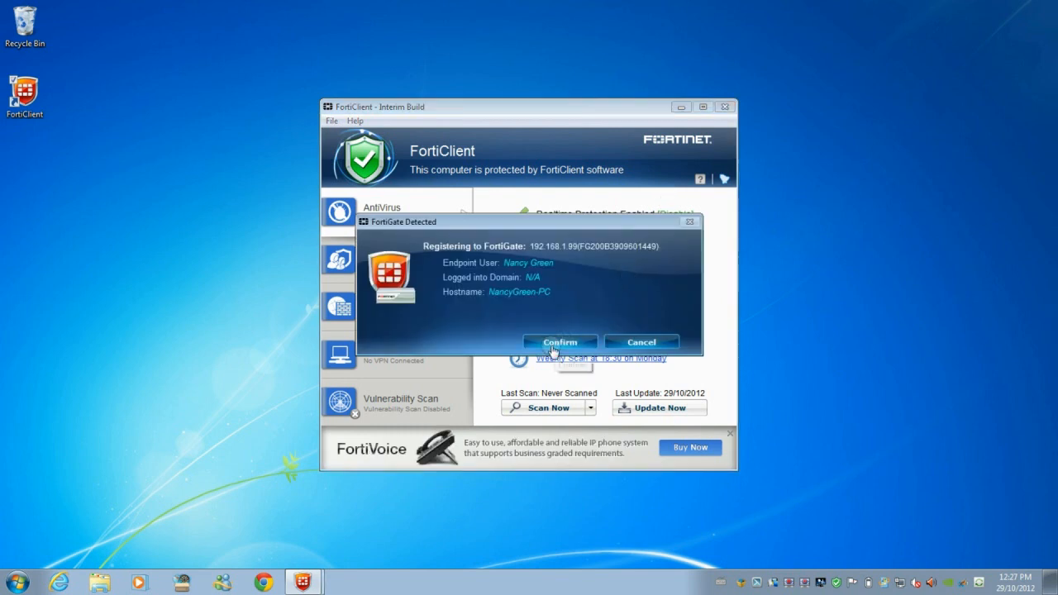
{"action": "mouse_move", "coordinate": [559, 343]}
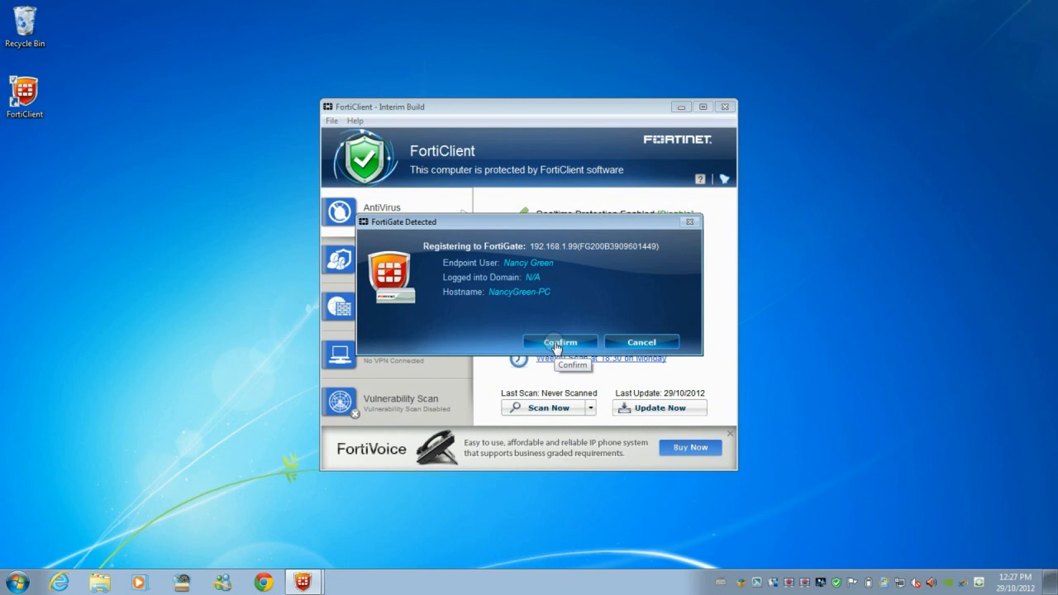
Confirm registration with the detected FortiGate and dismiss the Registration Complete notice
{"action": "left_click", "coordinate": [559, 342]}
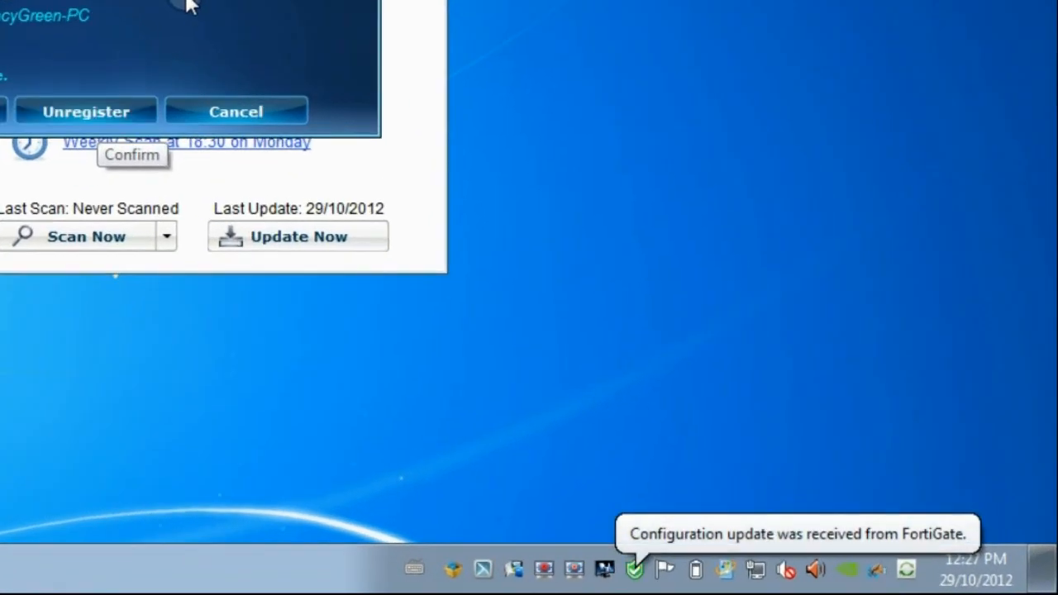
{"action": "left_click", "coordinate": [297, 236]}
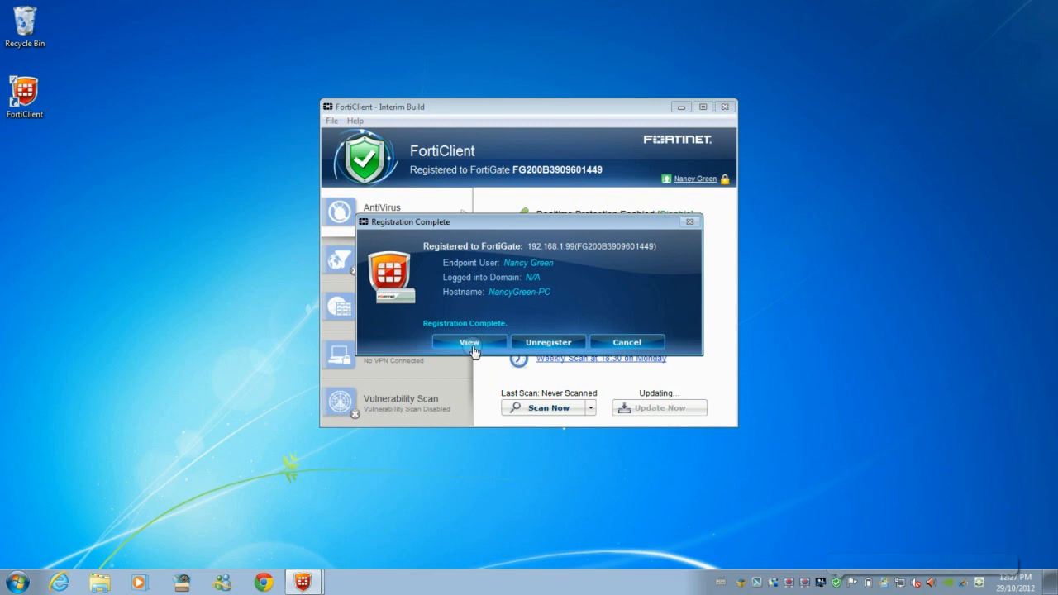
{"action": "left_click", "coordinate": [468, 343]}
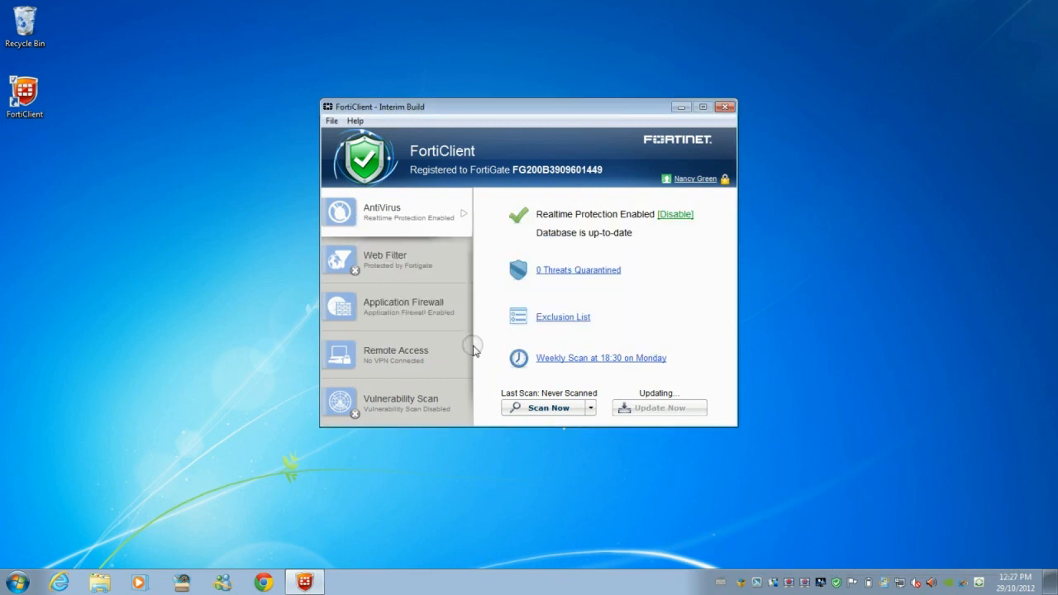
{"action": "mouse_move", "coordinate": [456, 383]}
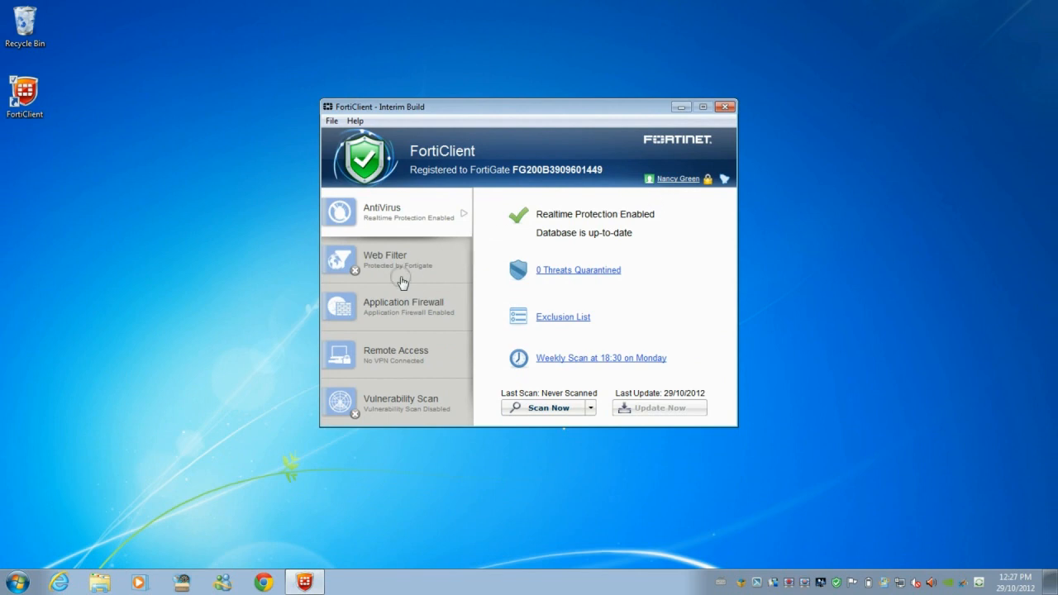
{"action": "mouse_move", "coordinate": [390, 271]}
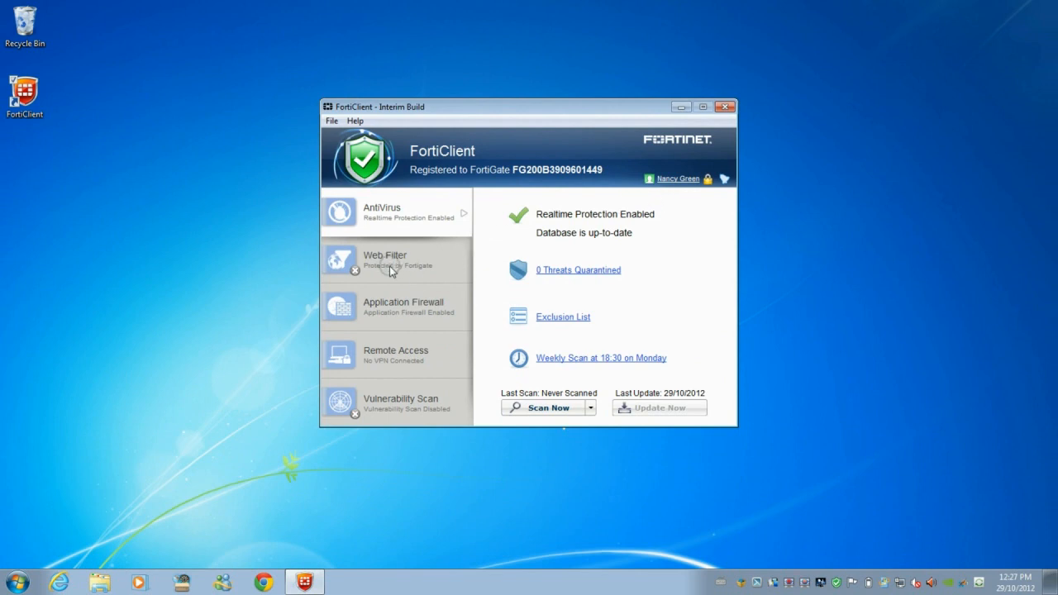
Review Web Filter and Application Firewall status, then land on the Remote Access VPN page
{"action": "left_click", "coordinate": [385, 260]}
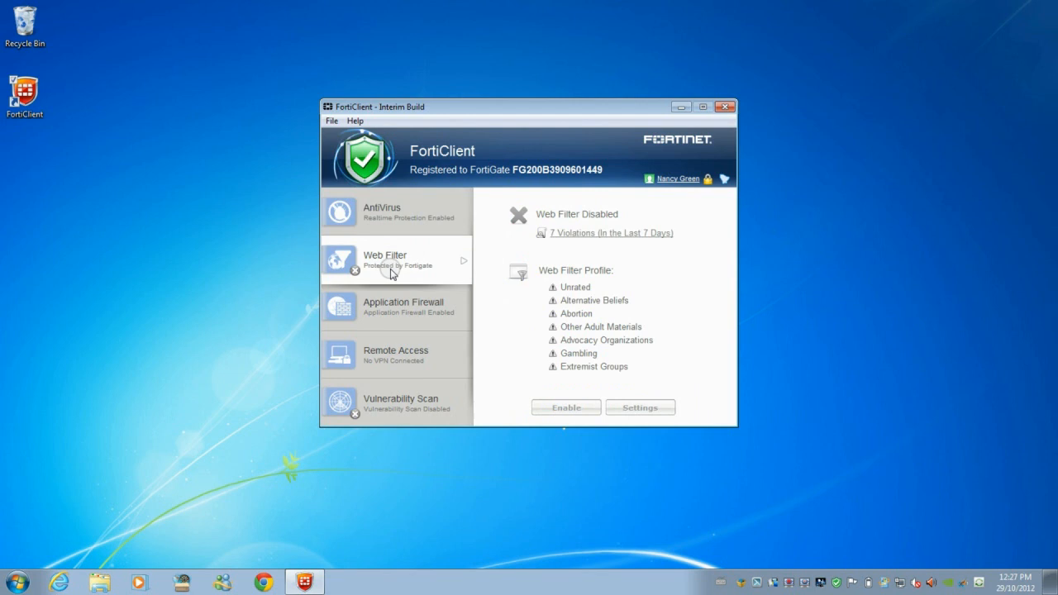
{"action": "mouse_move", "coordinate": [391, 315]}
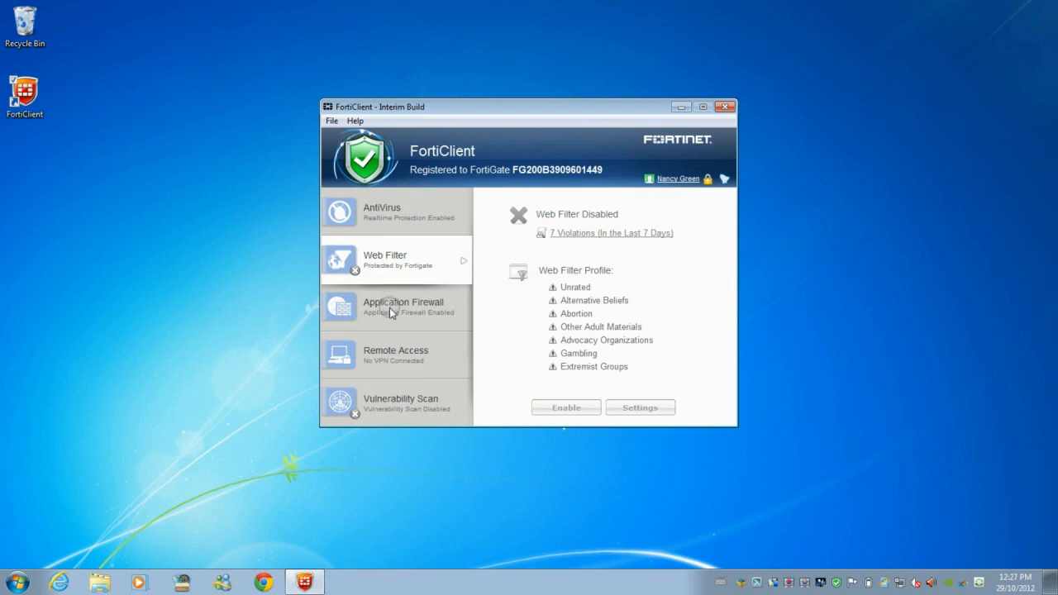
{"action": "left_click", "coordinate": [397, 306]}
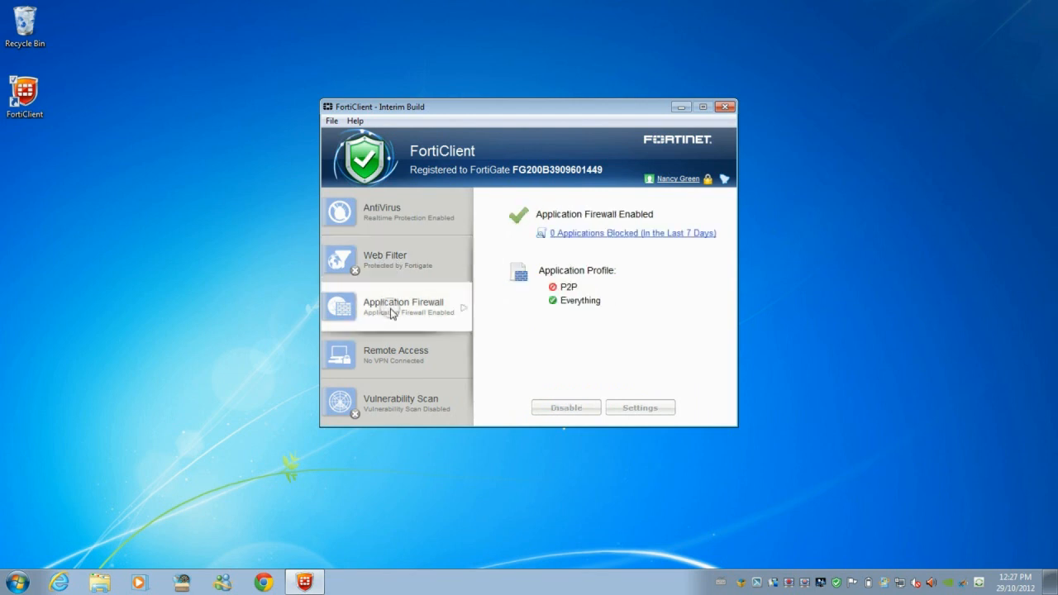
{"action": "mouse_move", "coordinate": [390, 355]}
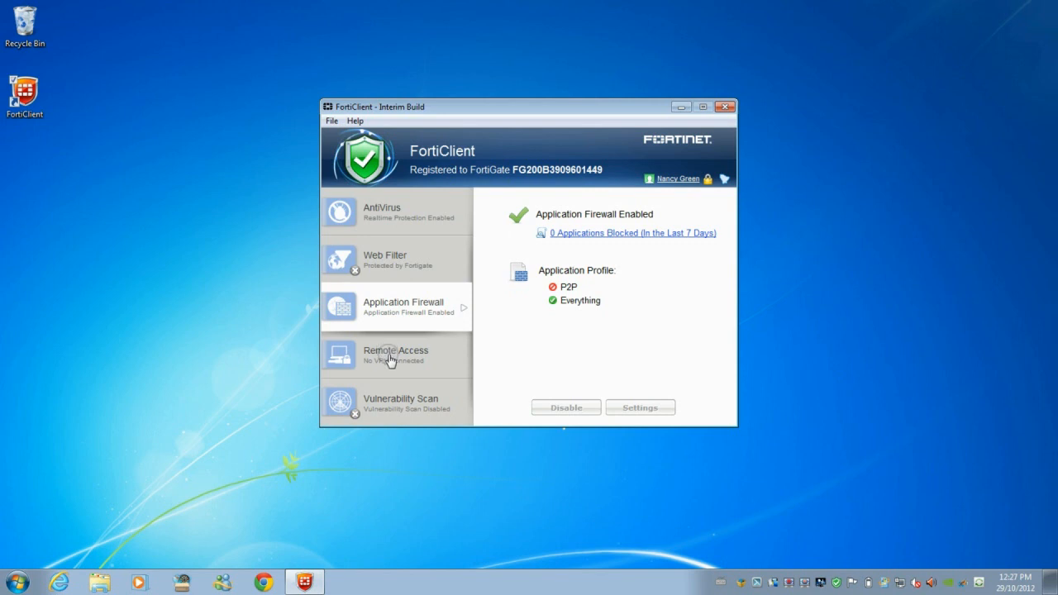
{"action": "left_click", "coordinate": [395, 355]}
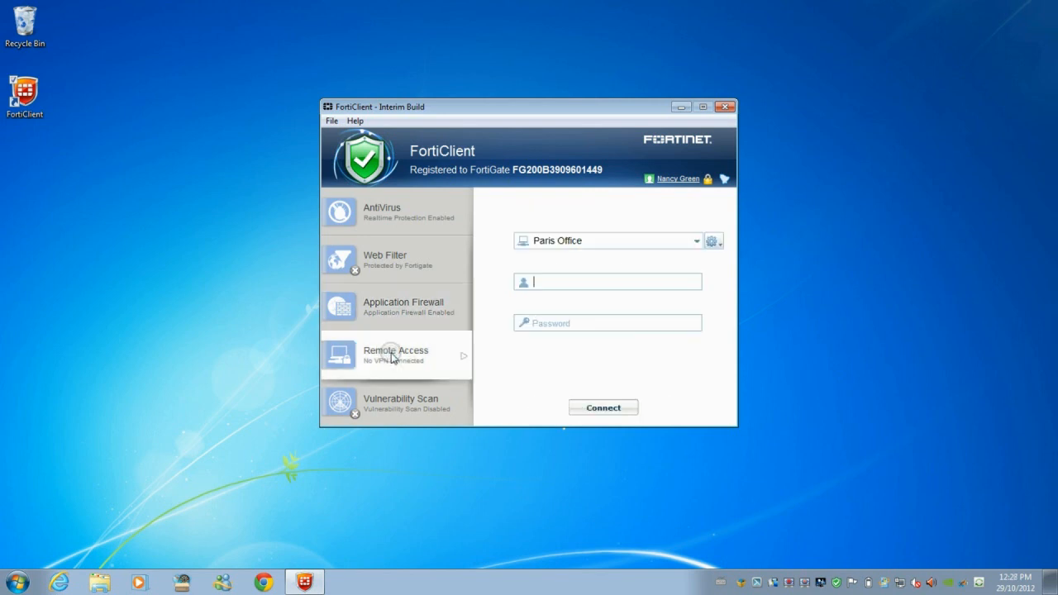
{"action": "left_click", "coordinate": [698, 242]}
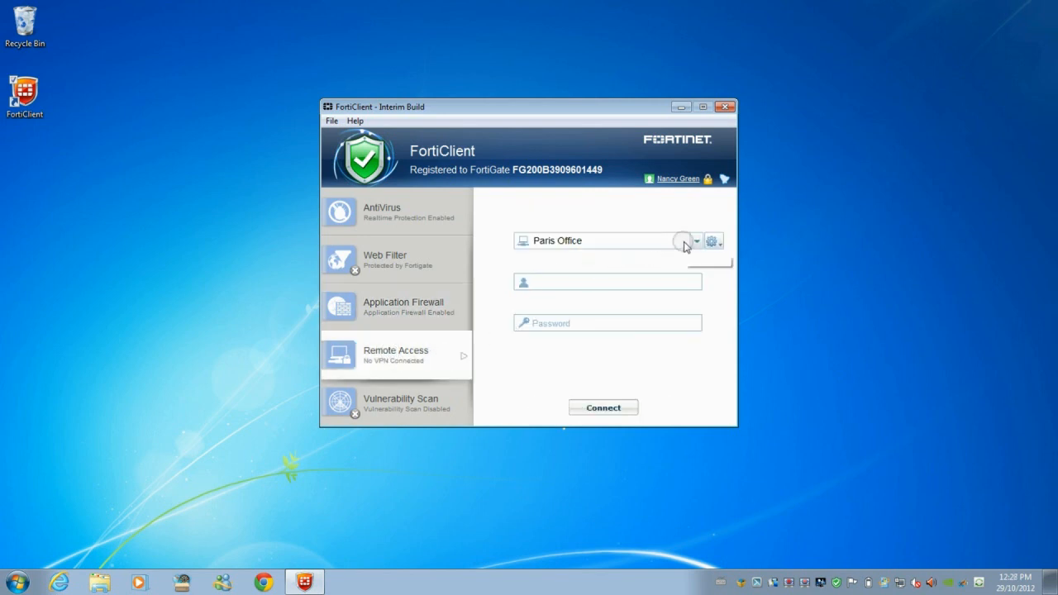
{"action": "left_click", "coordinate": [695, 242]}
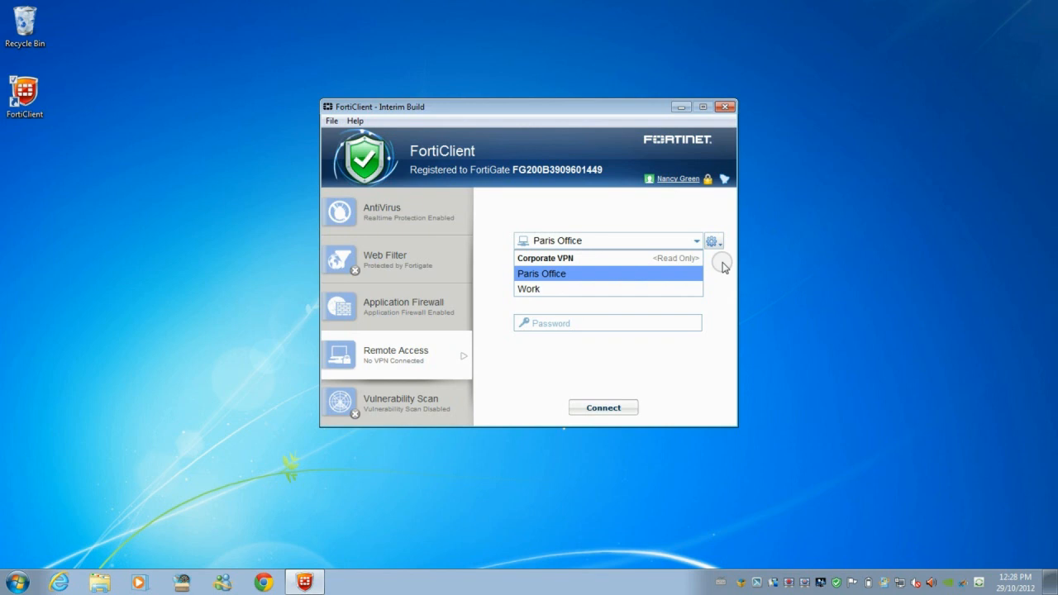
{"action": "left_click", "coordinate": [714, 242]}
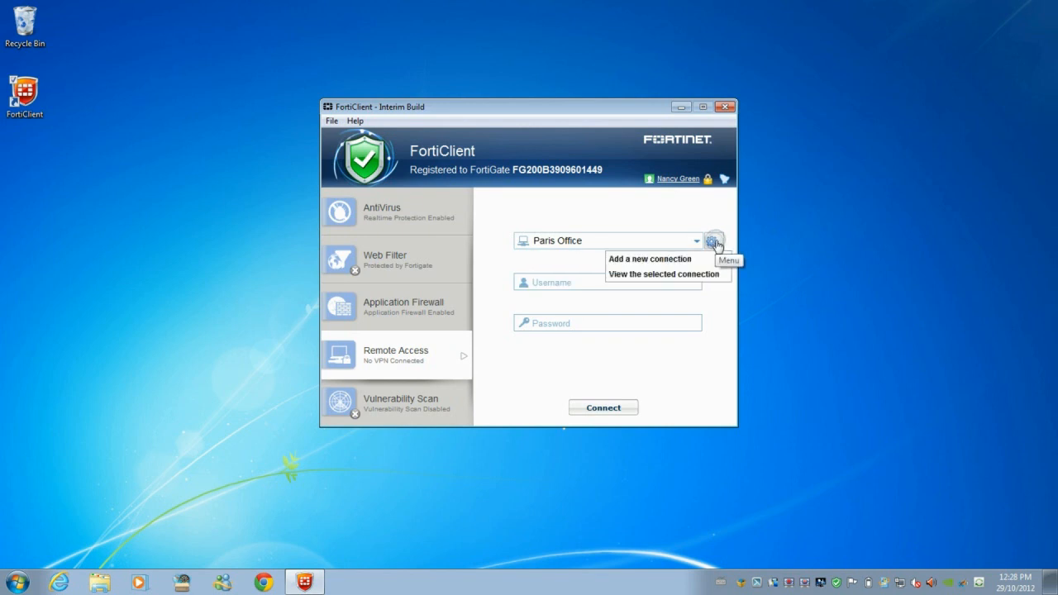
{"action": "mouse_move", "coordinate": [665, 275]}
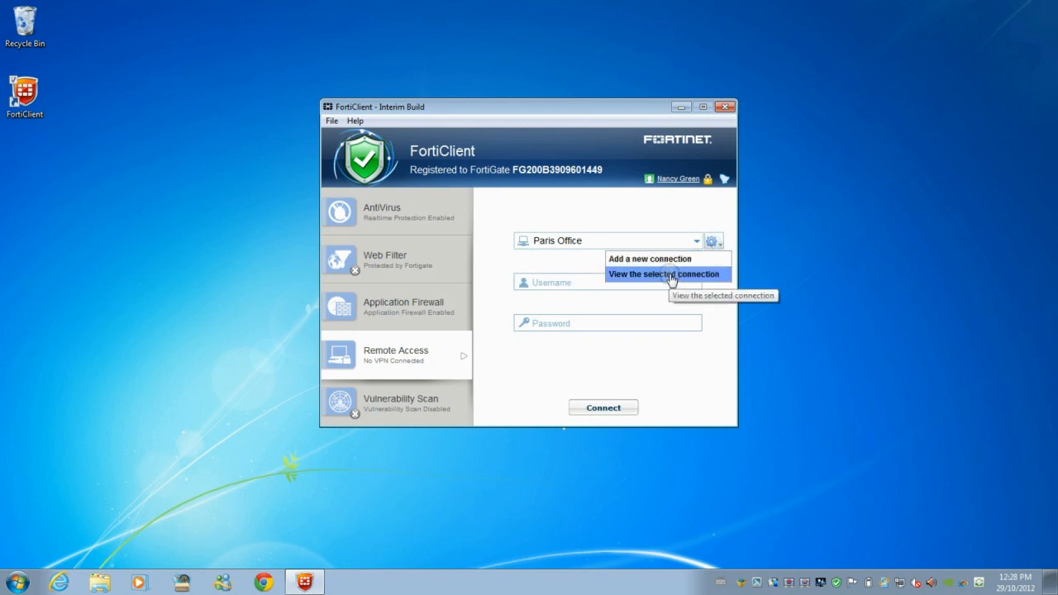
{"action": "left_click", "coordinate": [665, 275]}
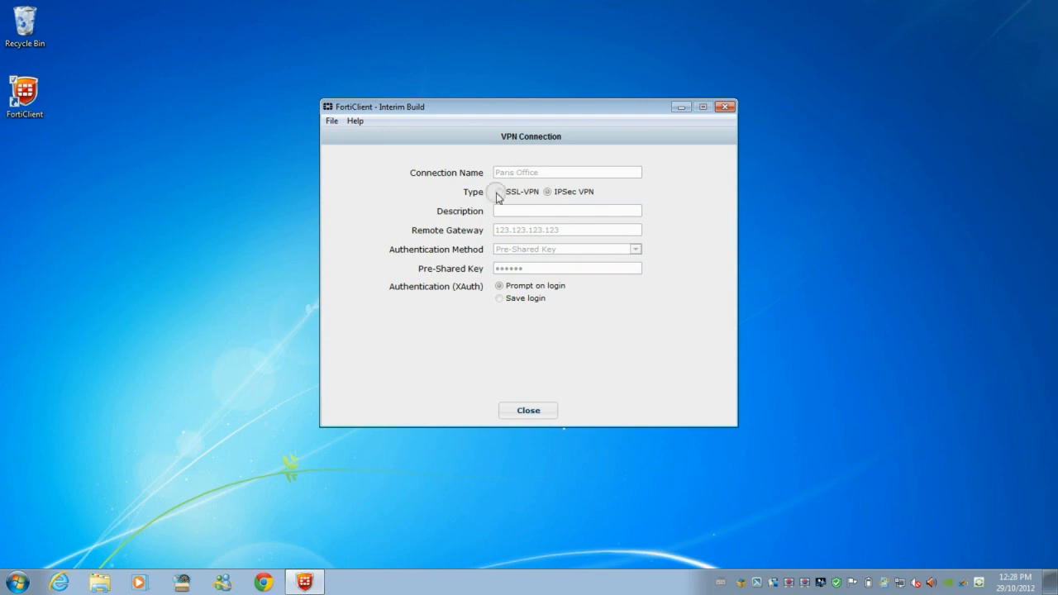
{"action": "mouse_move", "coordinate": [529, 410]}
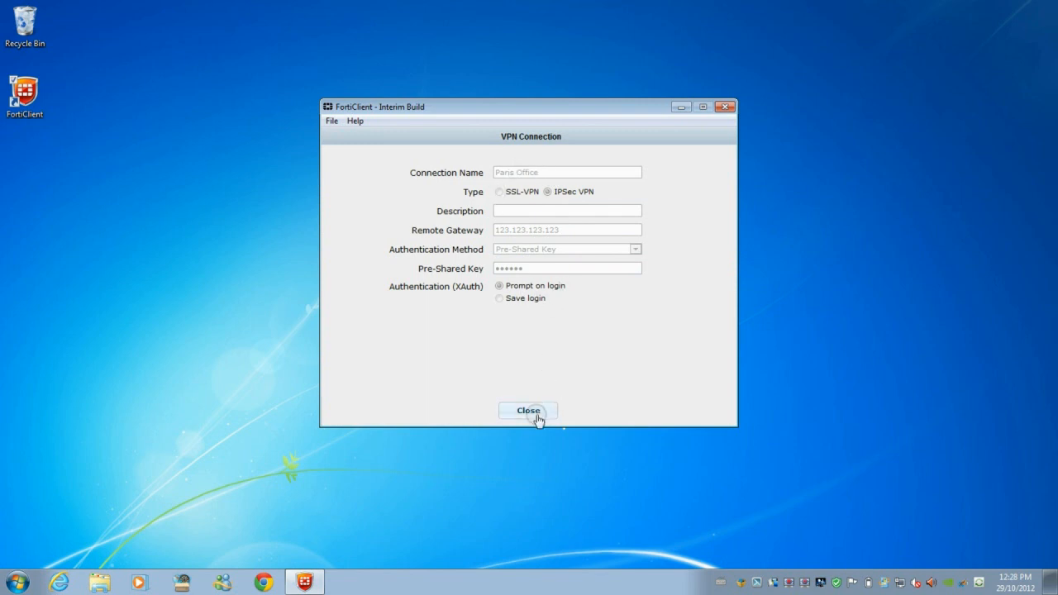
{"action": "left_click", "coordinate": [527, 410]}
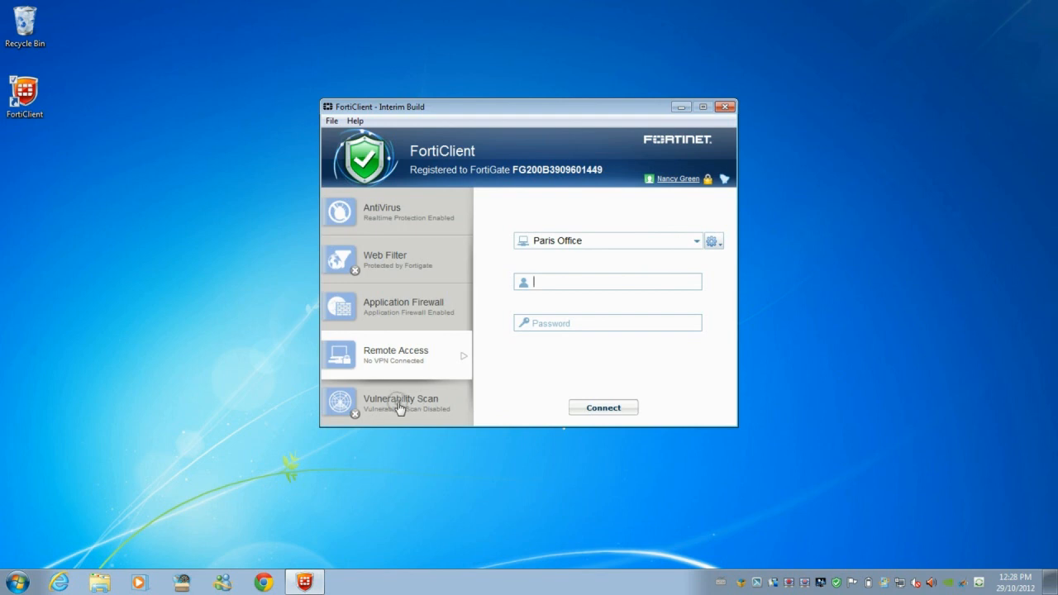
{"action": "left_click", "coordinate": [401, 404]}
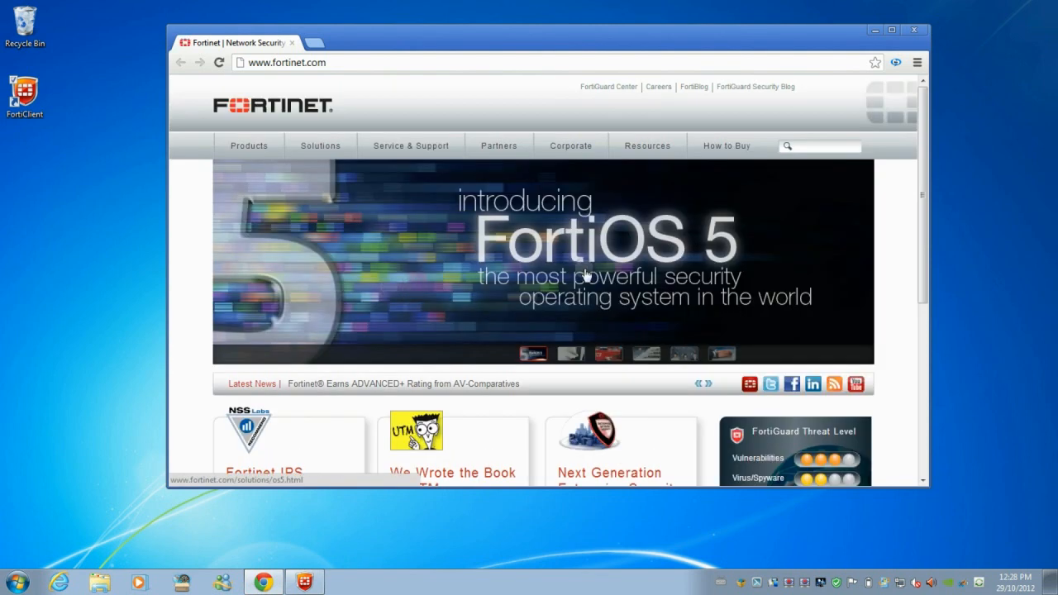
{"action": "mouse_move", "coordinate": [625, 331]}
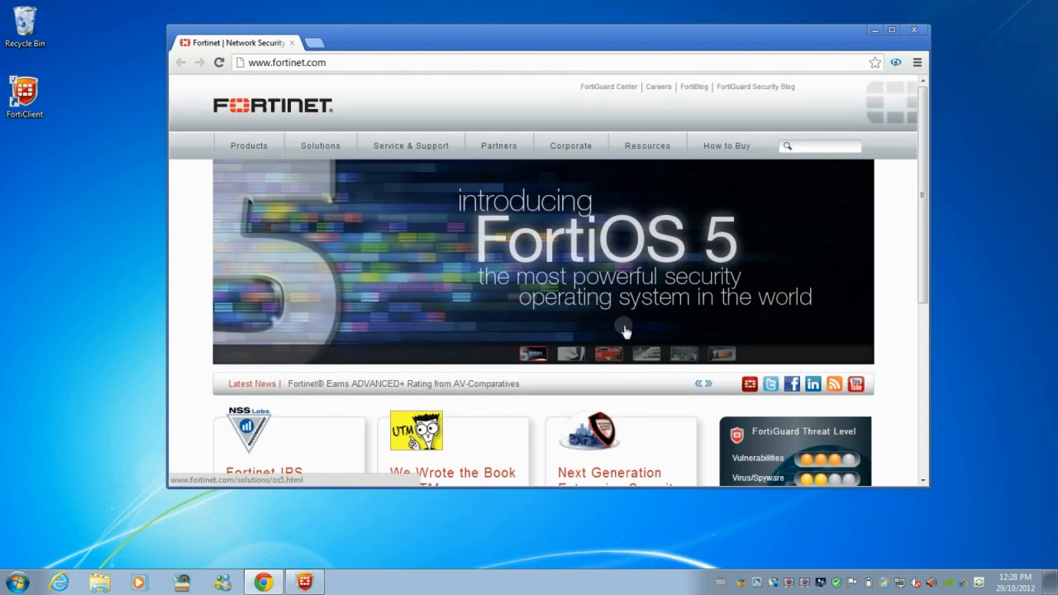
{"action": "mouse_move", "coordinate": [605, 374]}
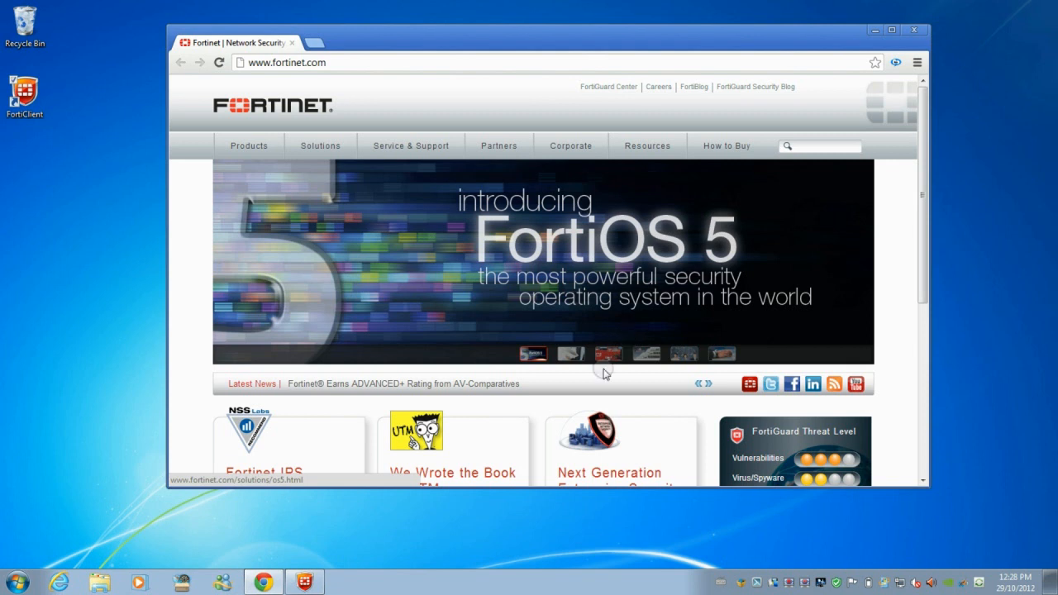
{"action": "mouse_move", "coordinate": [546, 542]}
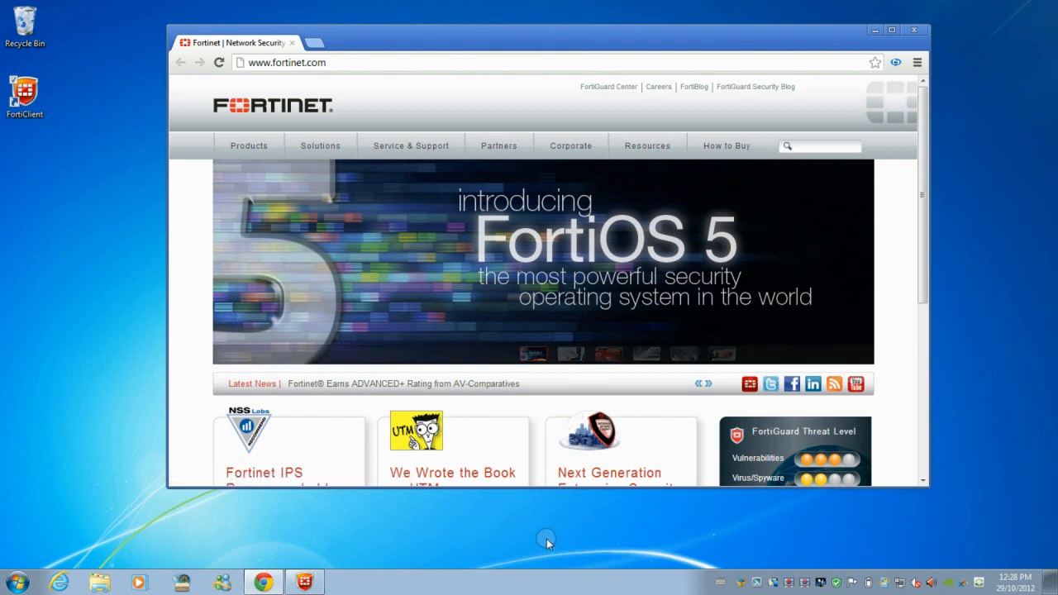